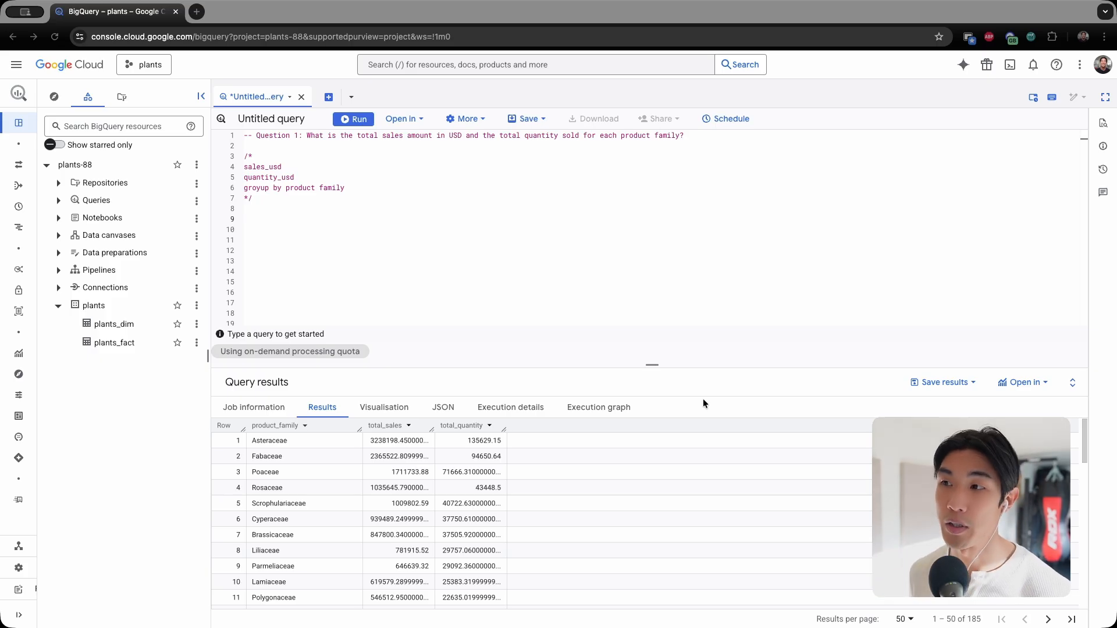
pyautogui.moveTo(457, 357)
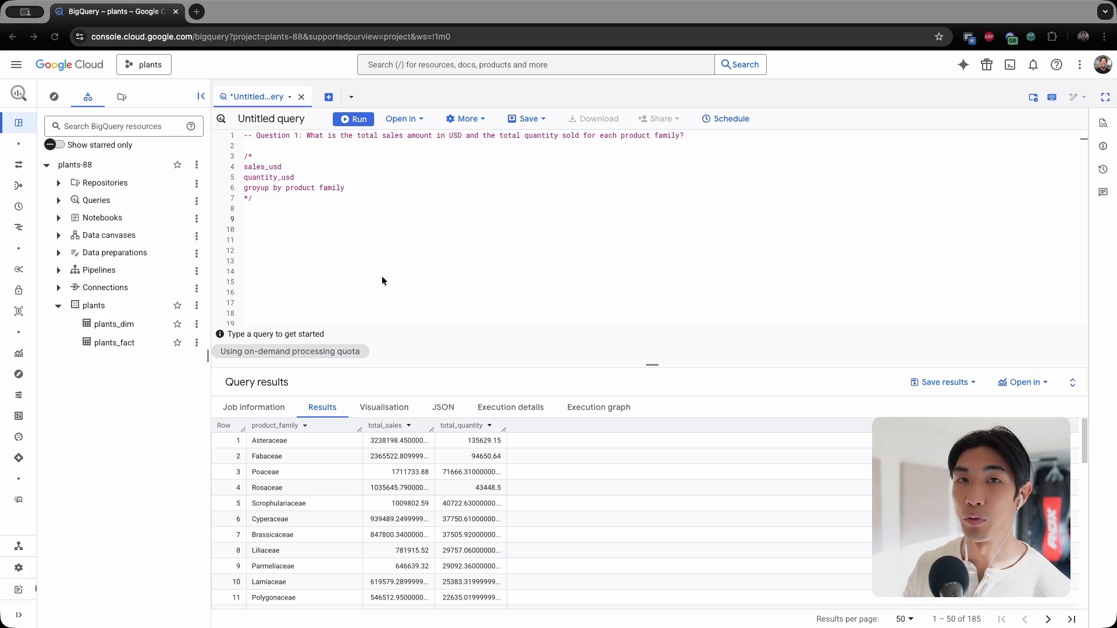
pyautogui.moveTo(349, 260)
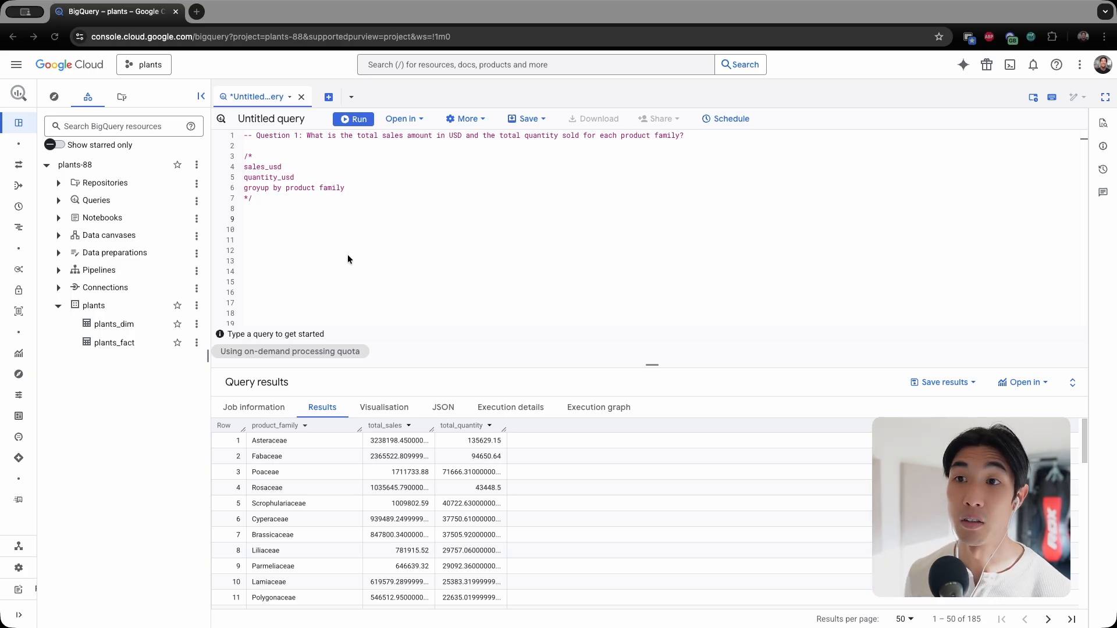
pyautogui.moveTo(333, 244)
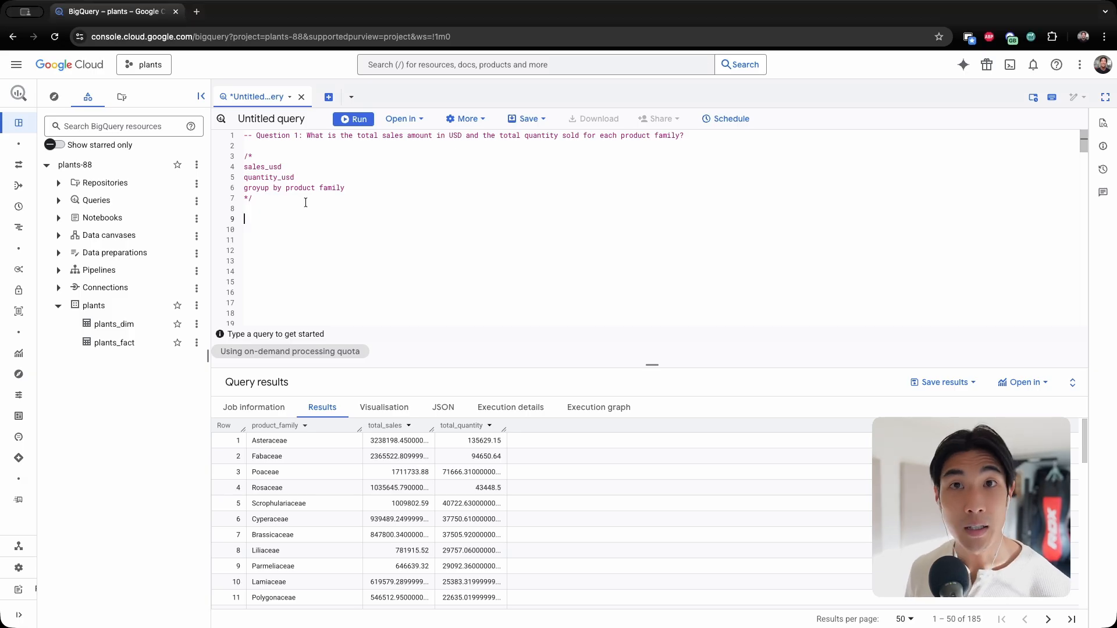
pyautogui.moveTo(332, 255)
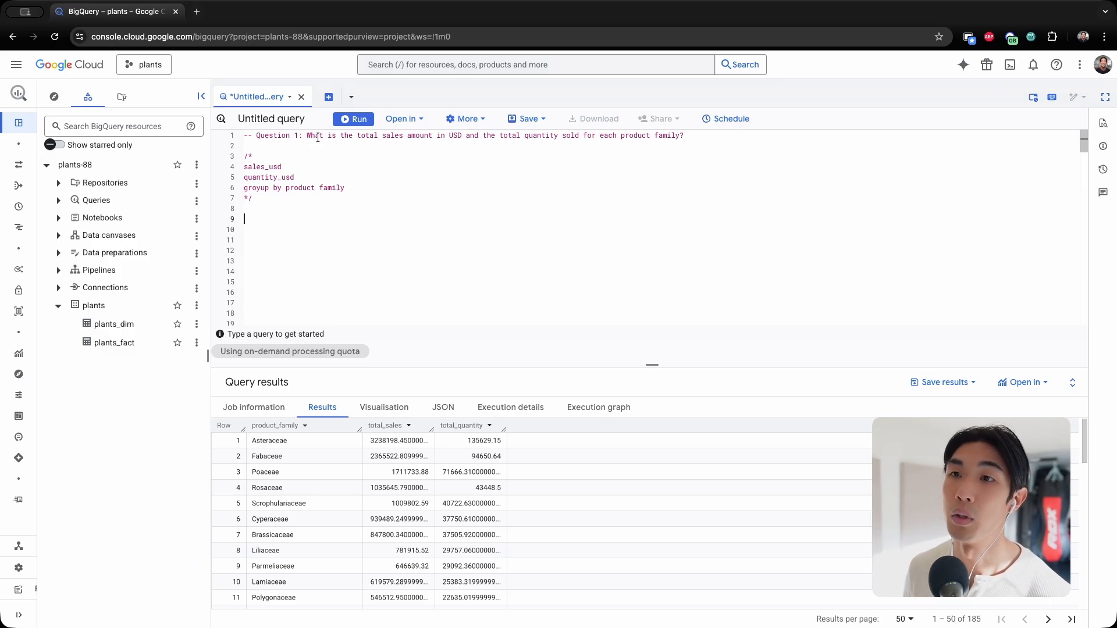
# - Open the plants_dim and plants_fact table details from the Explorer panel
pyautogui.moveTo(306, 135); pyautogui.dragTo(439, 135)
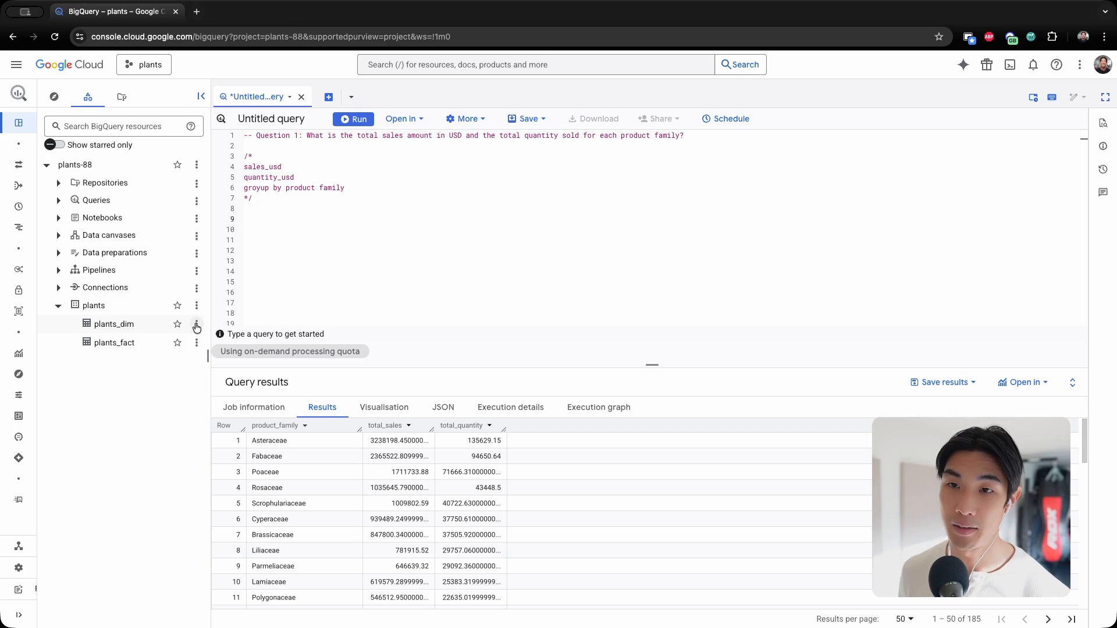
pyautogui.click(114, 323)
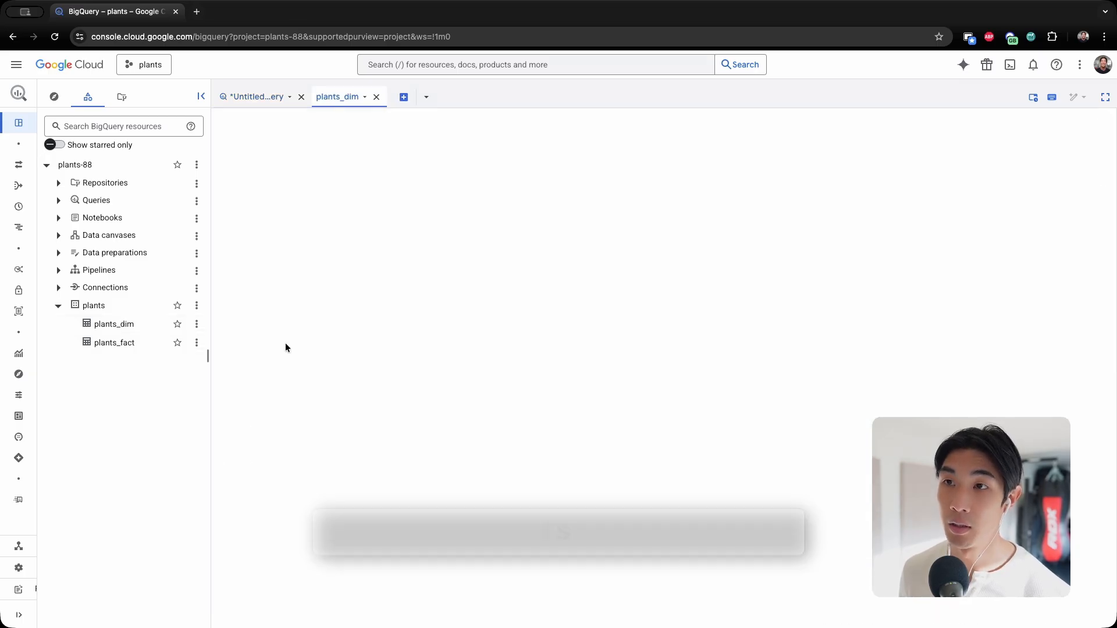
pyautogui.click(114, 323)
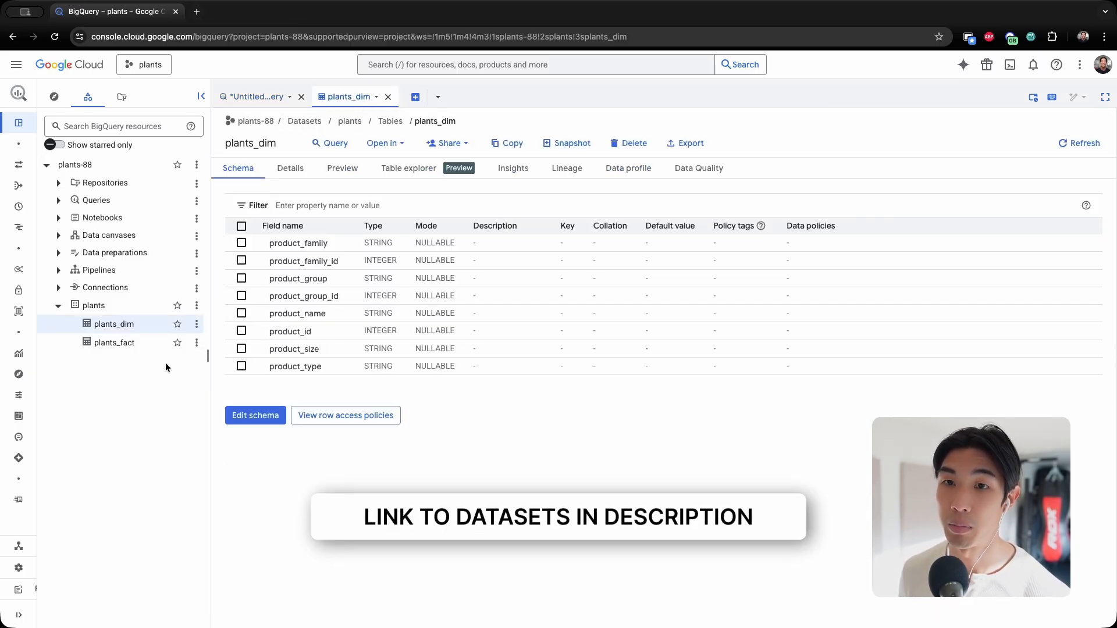
pyautogui.click(115, 343)
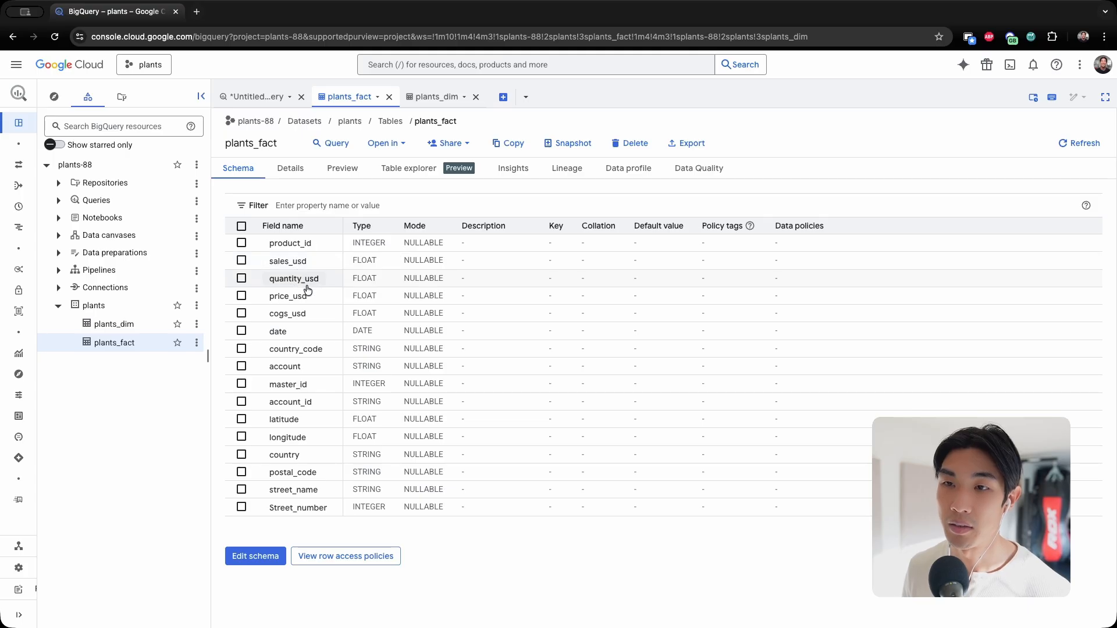
pyautogui.moveTo(301, 337)
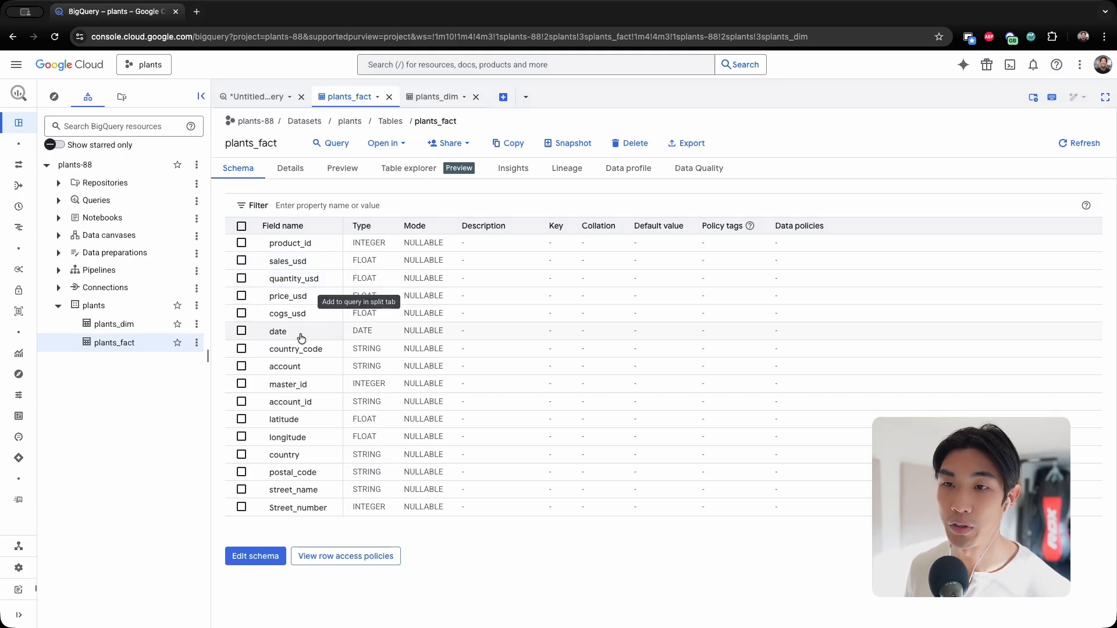
pyautogui.moveTo(301, 393)
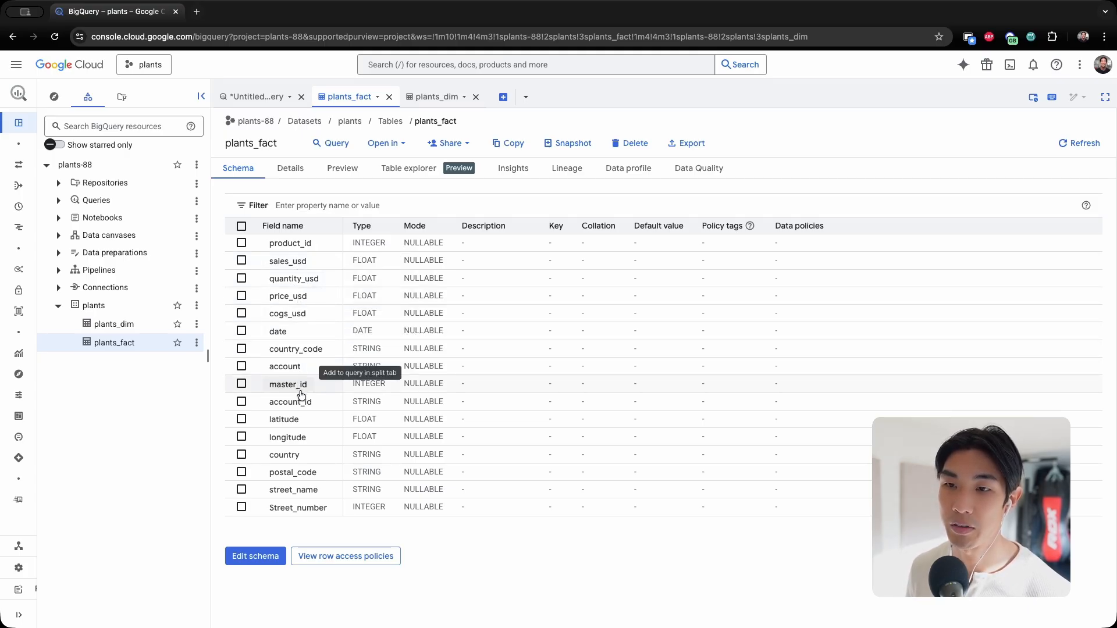
pyautogui.moveTo(299, 459)
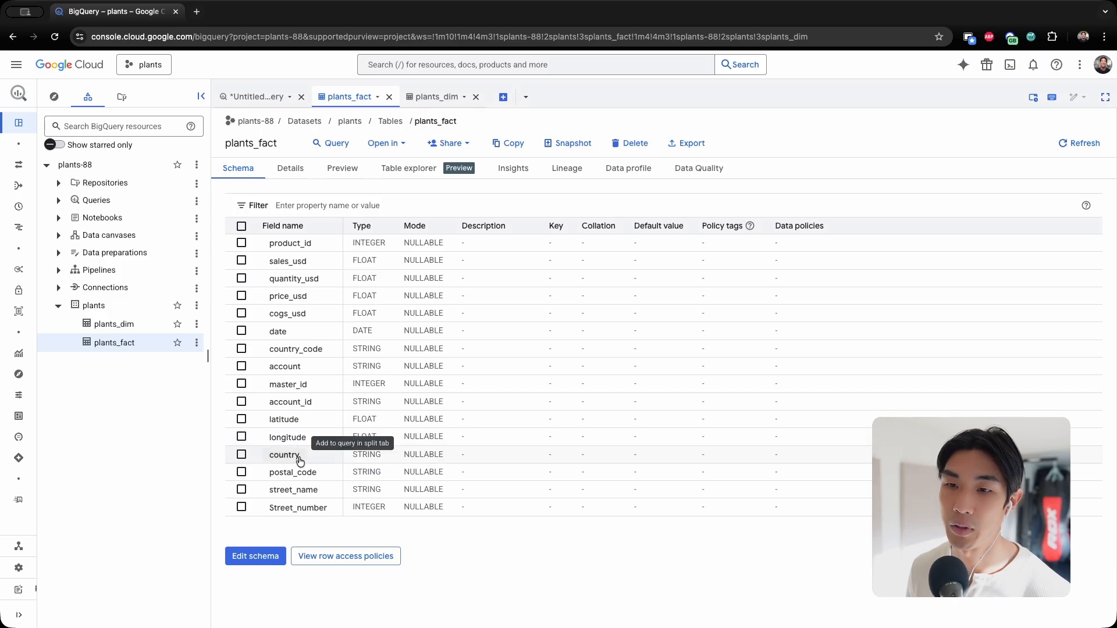
pyautogui.moveTo(299, 505)
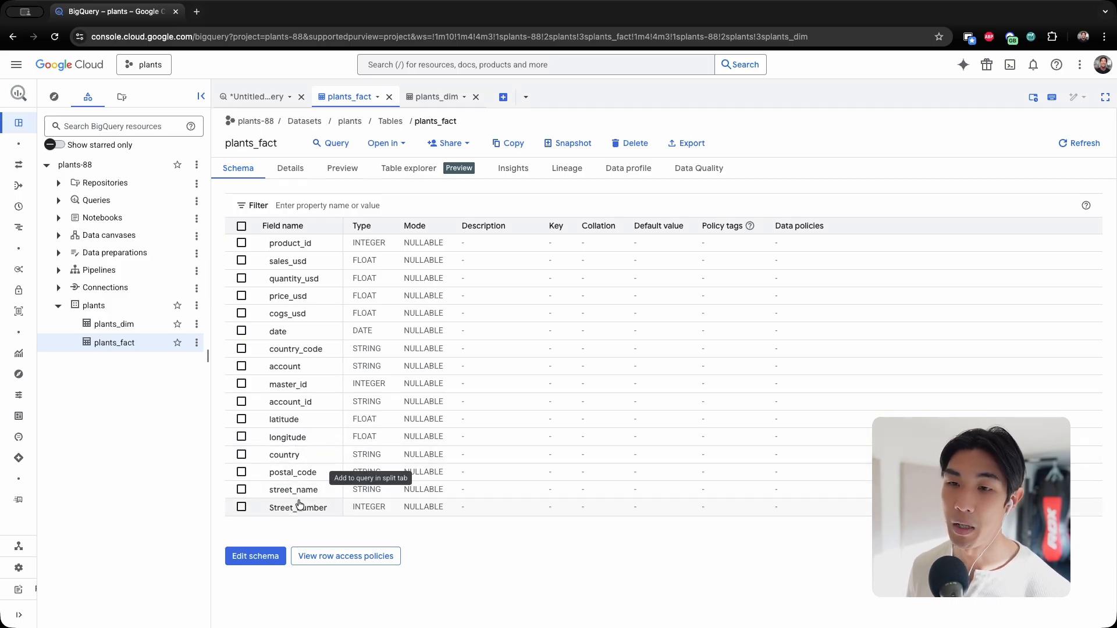
# - Compare the two schemas by alternating tabs, ending on plants_fact and its shared product_id field
pyautogui.click(438, 96)
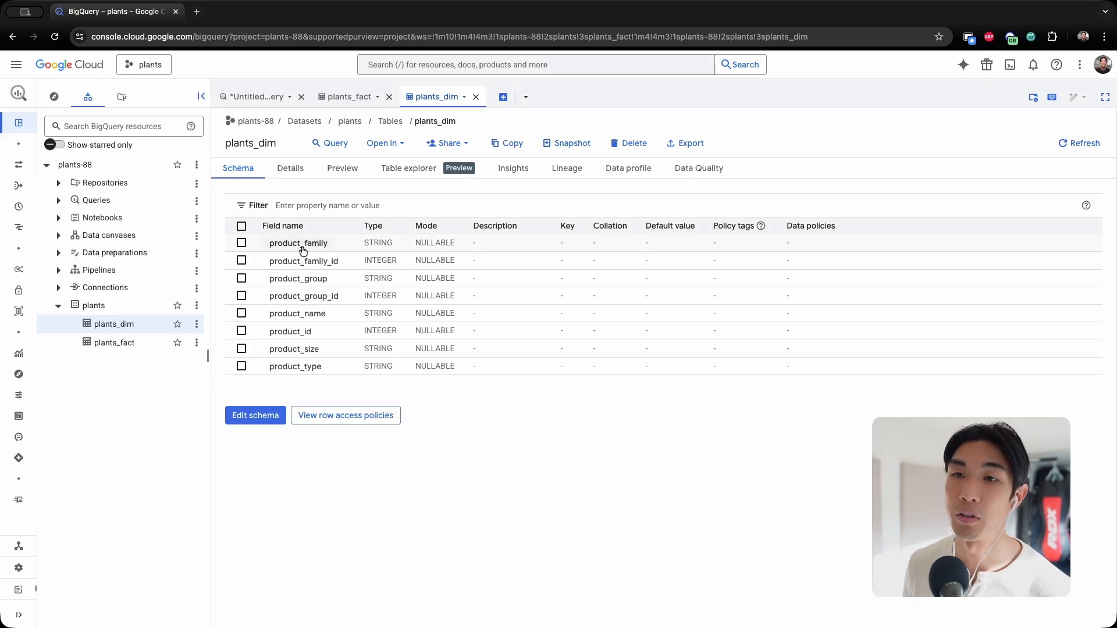
pyautogui.moveTo(313, 273)
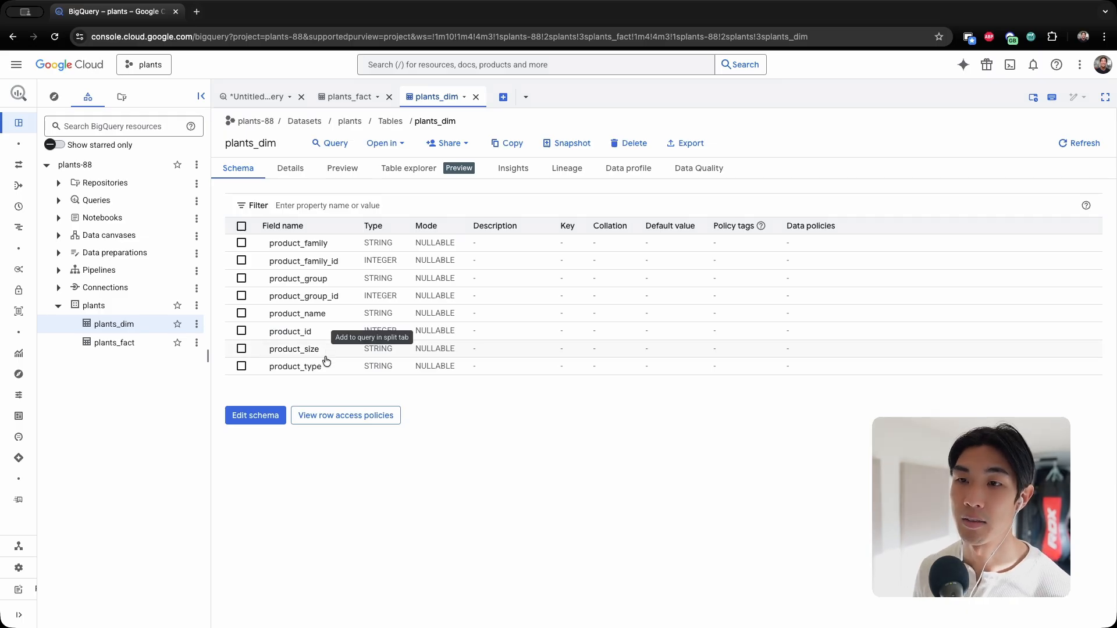
pyautogui.moveTo(324, 322)
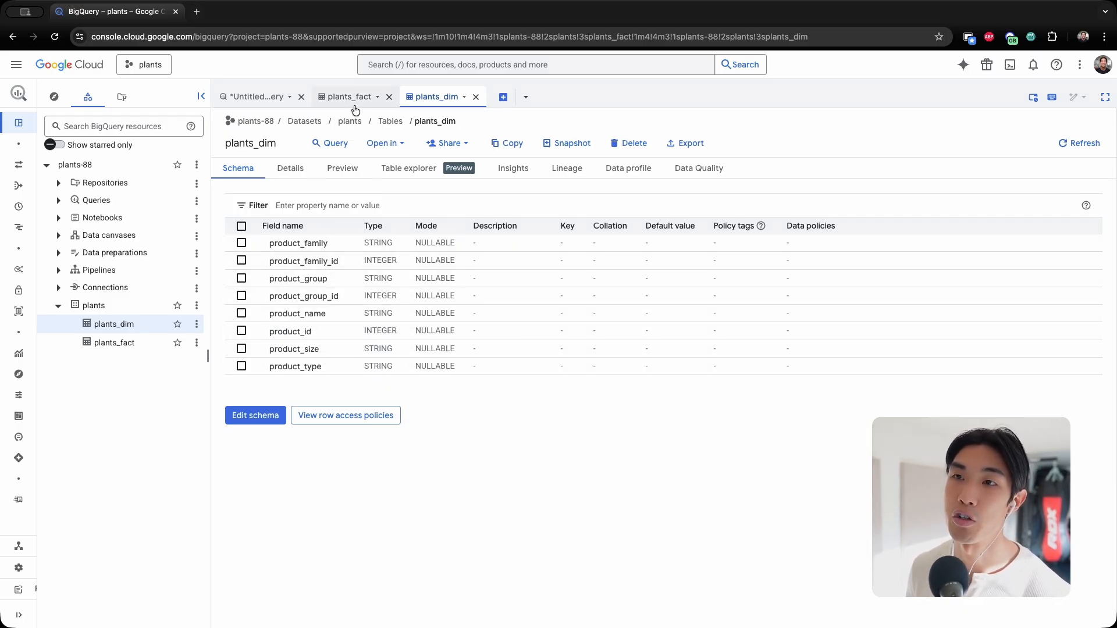
pyautogui.click(349, 97)
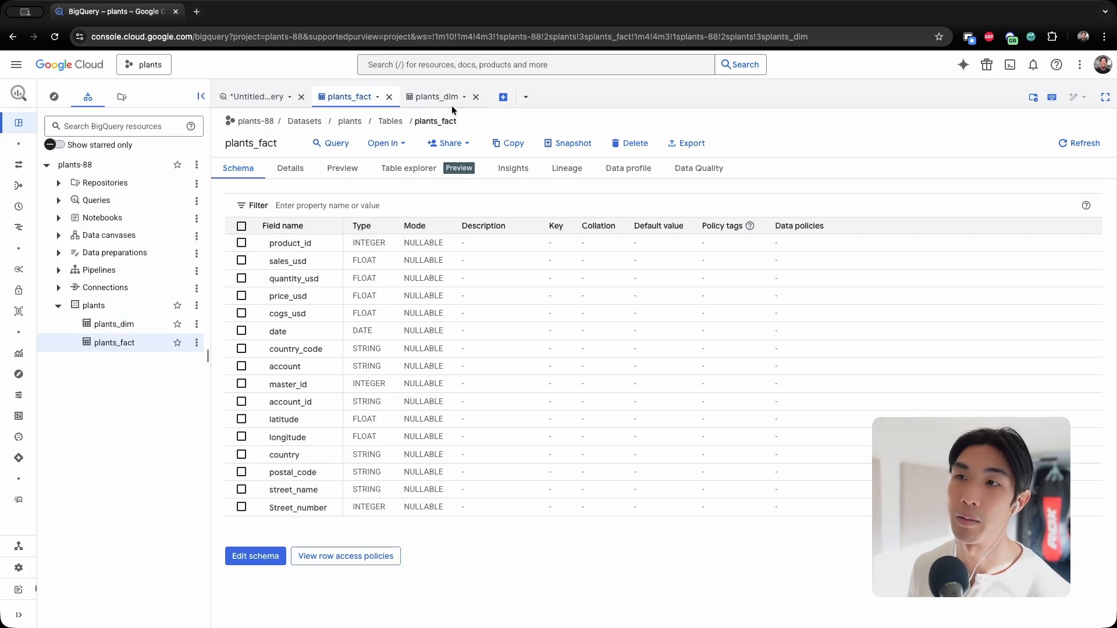
pyautogui.click(439, 96)
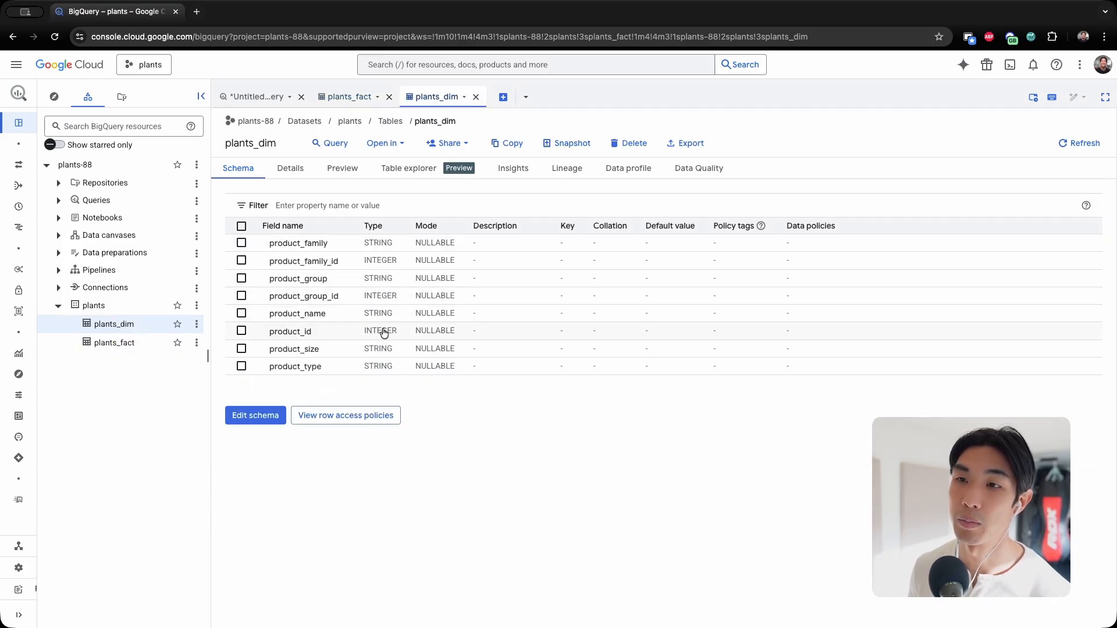
pyautogui.moveTo(216, 177)
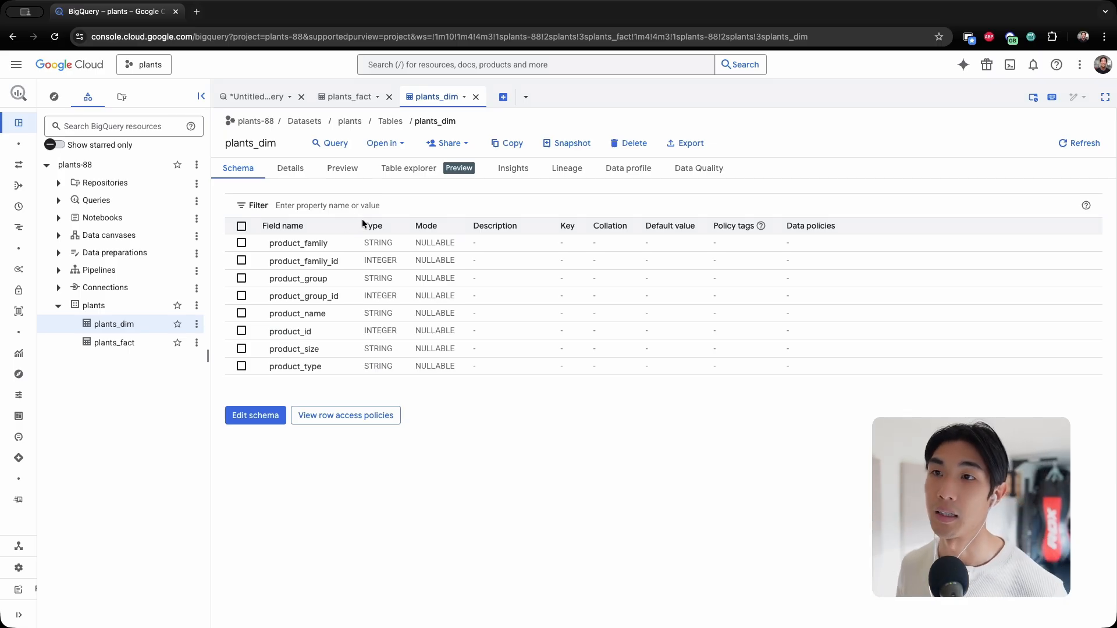
pyautogui.click(347, 97)
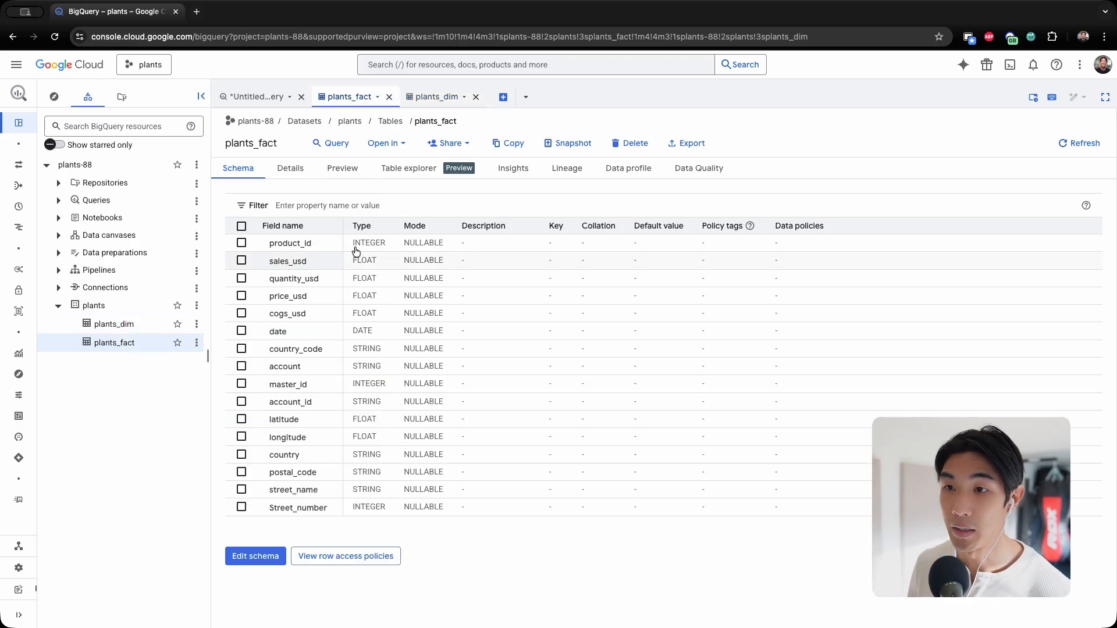
# - Query plants_fact in a new tab with SELECT * ... LIMIT 5 and run it
pyautogui.click(385, 143)
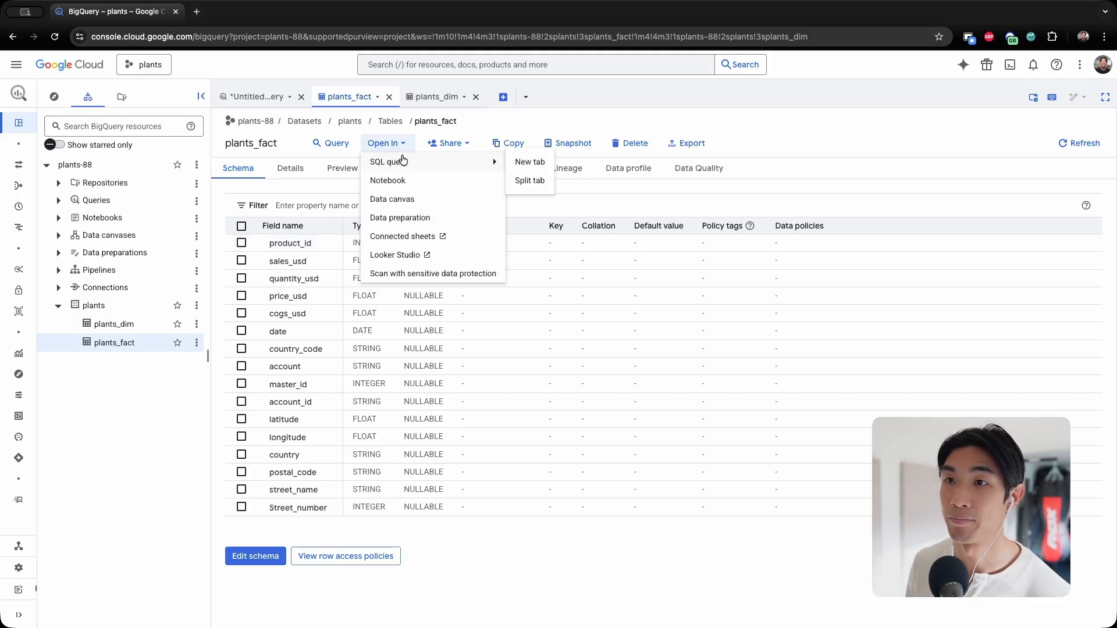
pyautogui.click(528, 162)
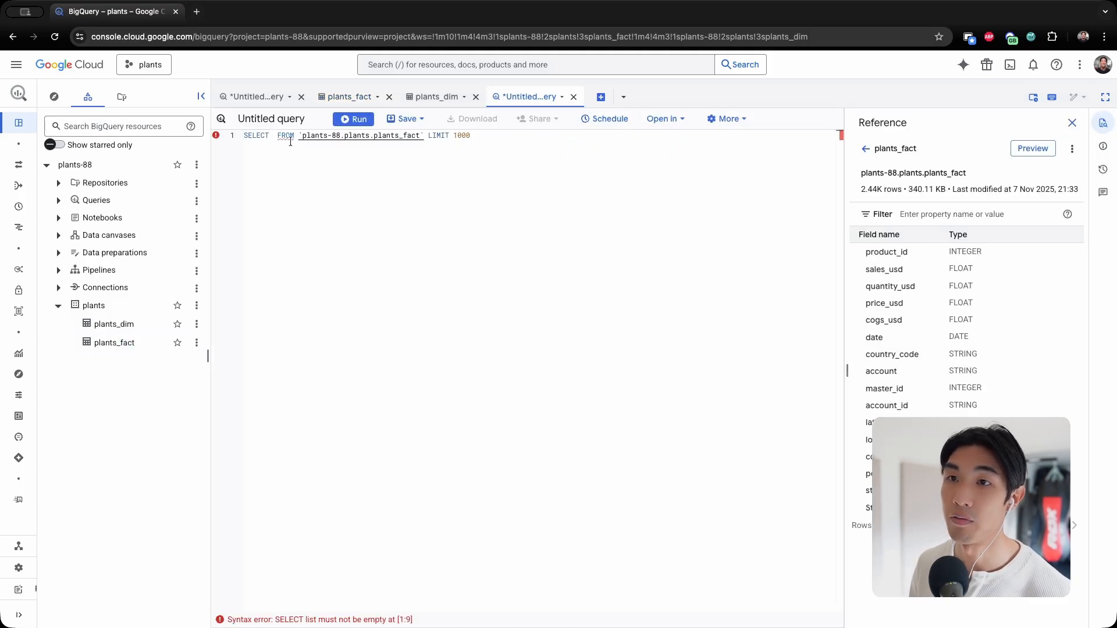
pyautogui.write('*')
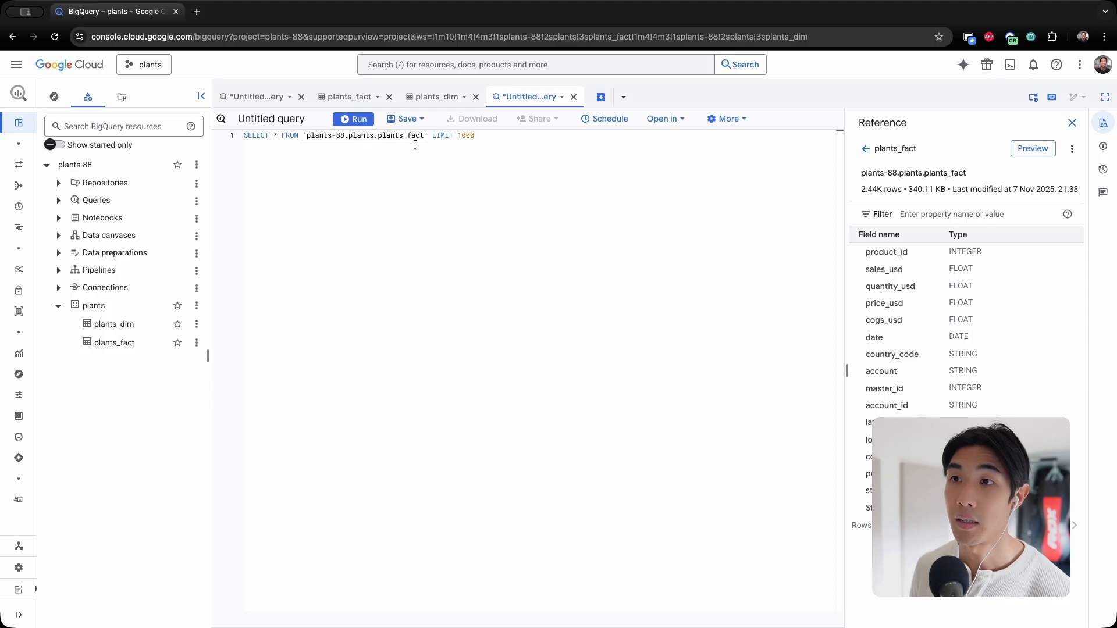
pyautogui.write('5')
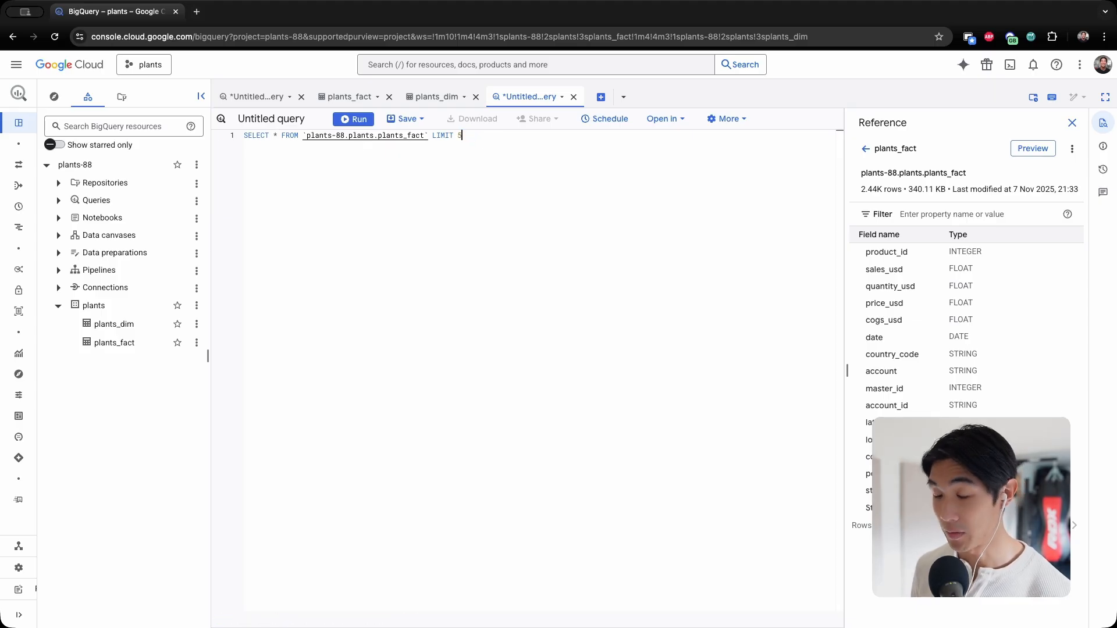
pyautogui.write('5;')
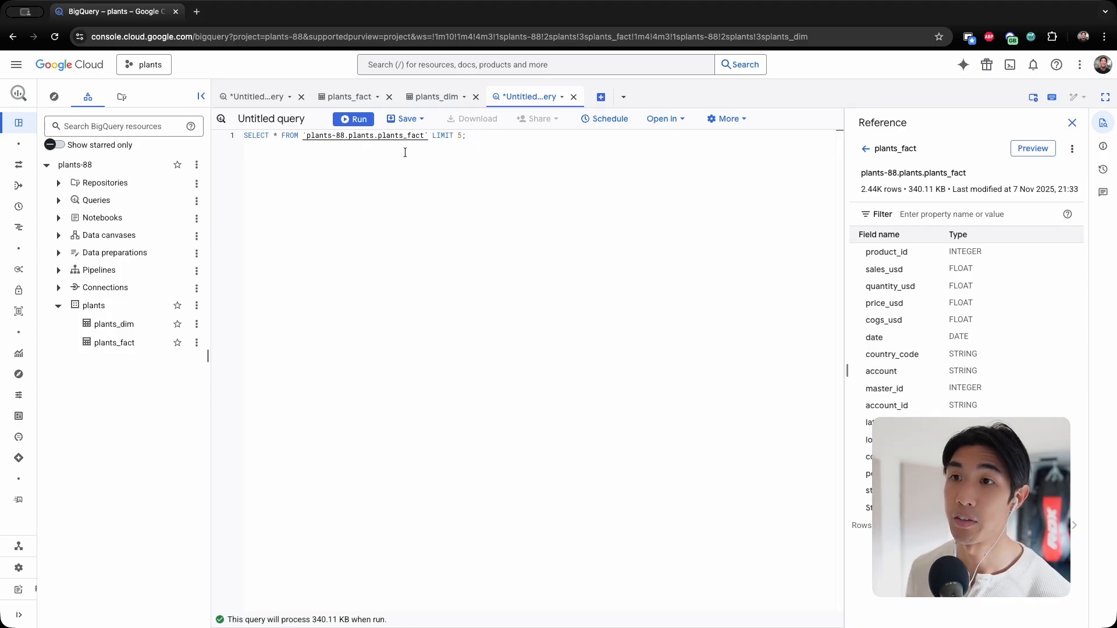
pyautogui.click(352, 119)
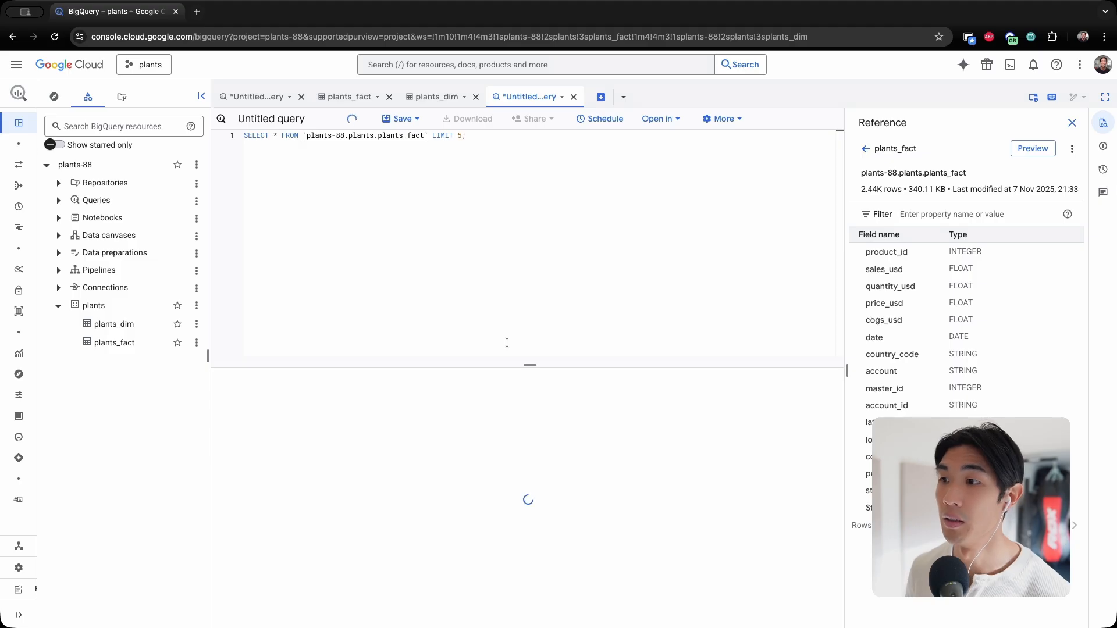
pyautogui.click(352, 118)
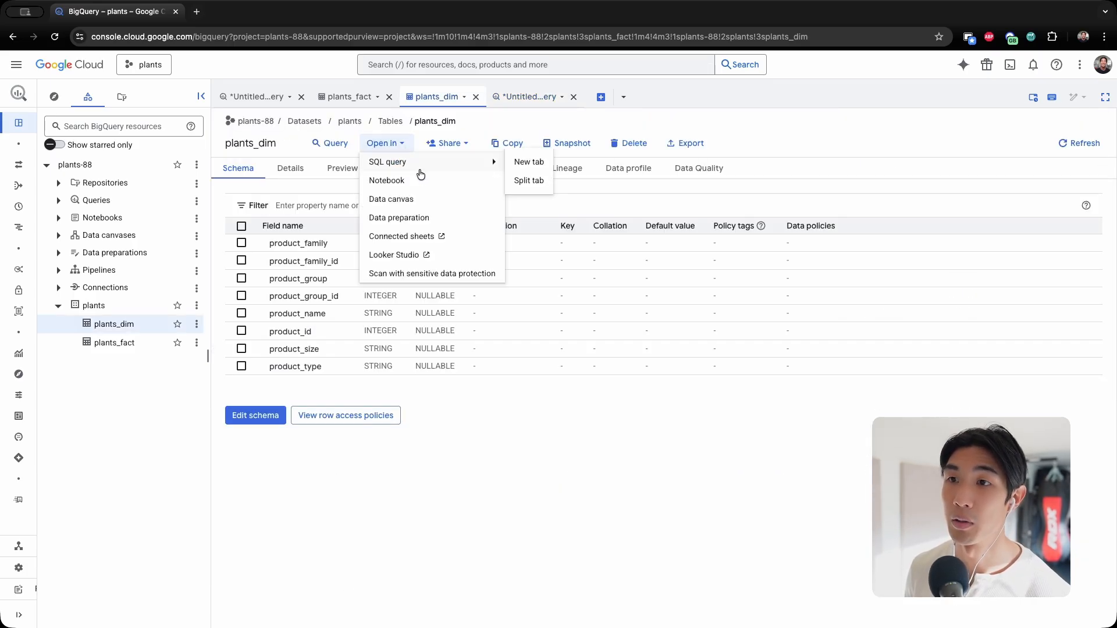
# - Start a SELECT * ... LIMIT 20 preview query on plants_dim, then return to the Question 1 tab
pyautogui.click(528, 161)
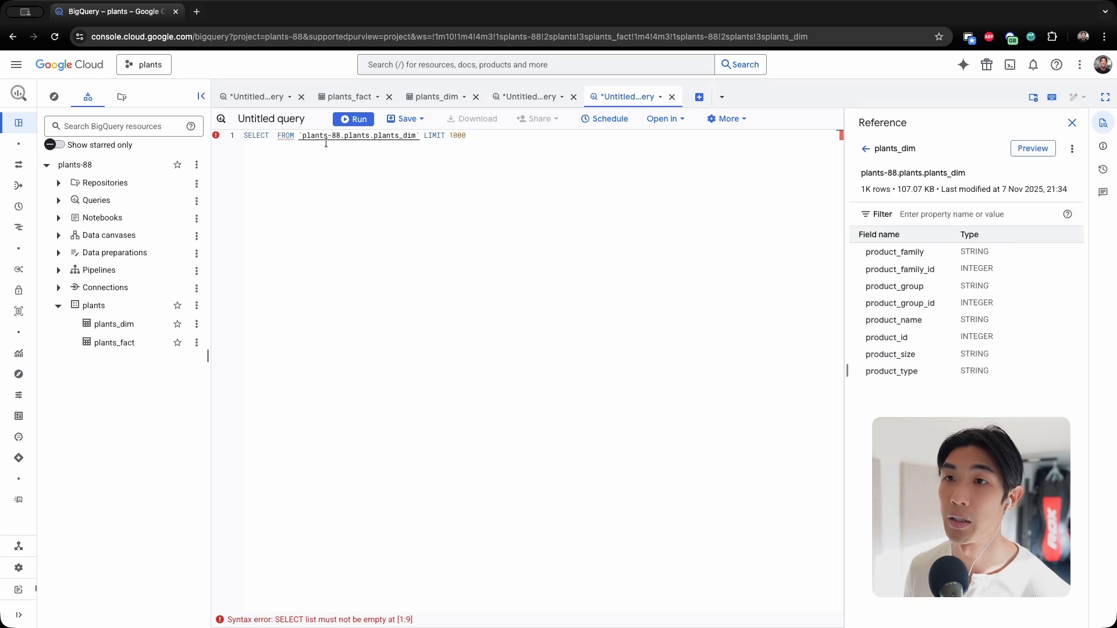
pyautogui.write('*')
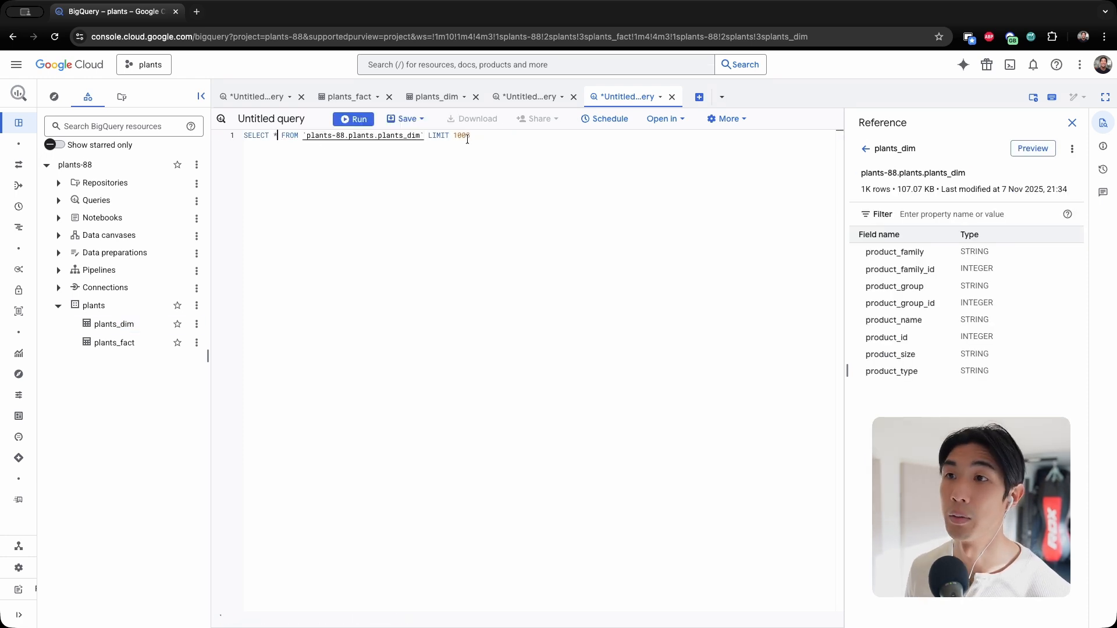
pyautogui.write('20;')
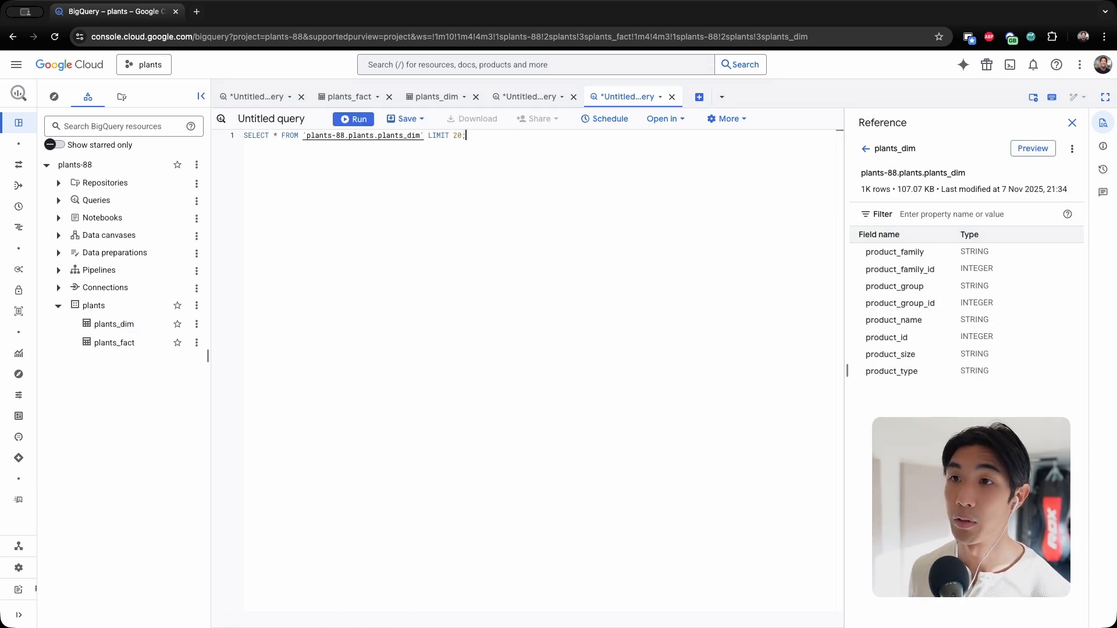
pyautogui.click(353, 119)
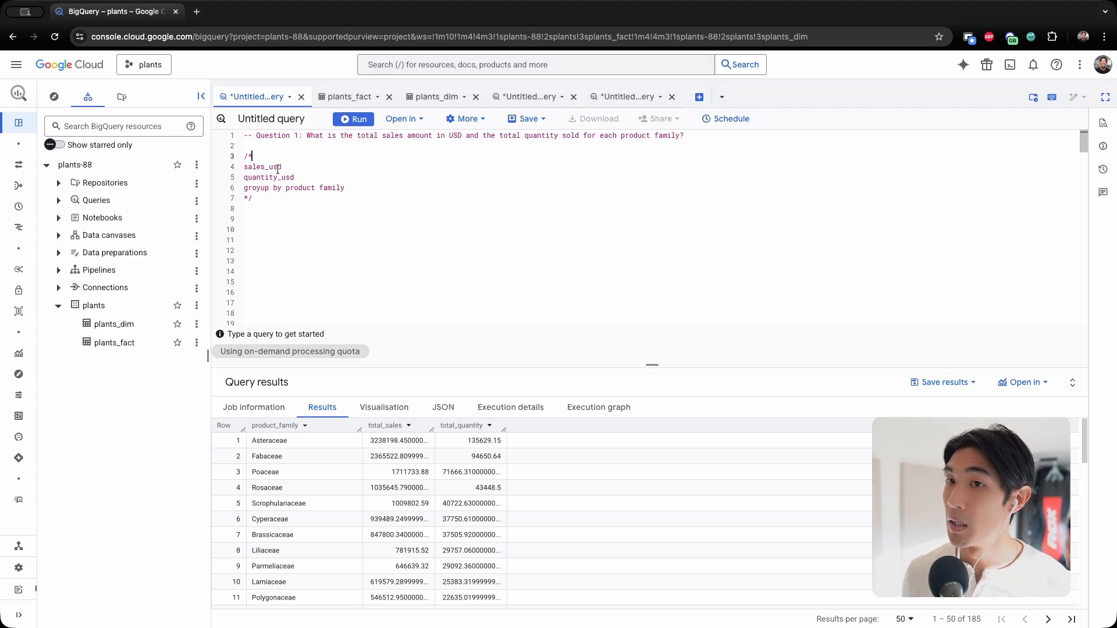
# - Write the FROM plants_fact f JOIN plants_dim skeleton joined ON f.product_id = d.product_id
pyautogui.moveTo(244, 156); pyautogui.dragTo(255, 198)
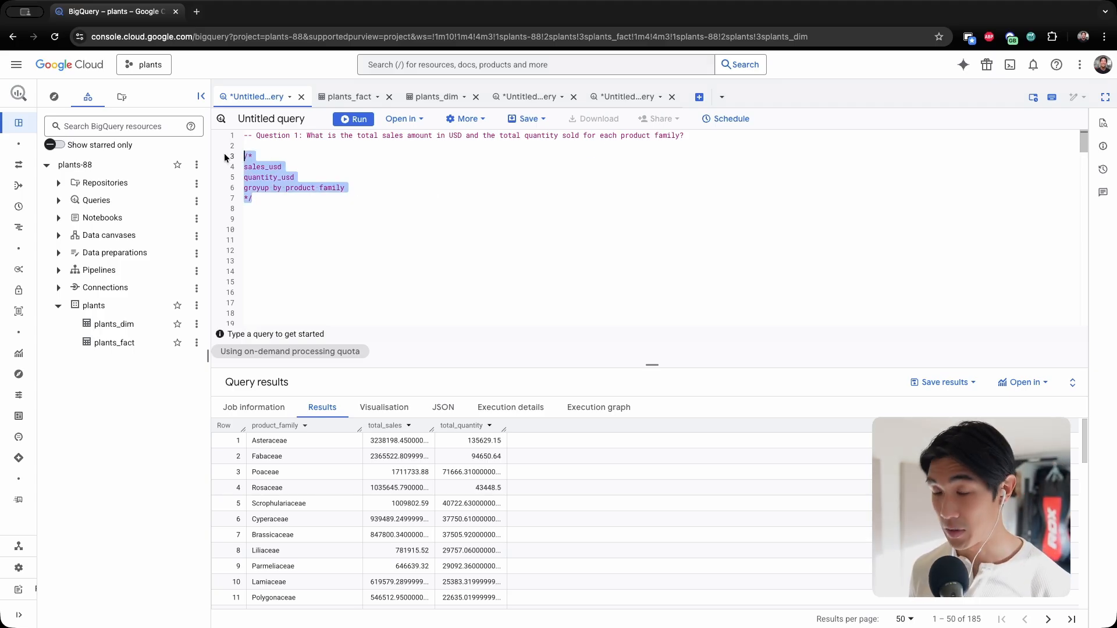
pyautogui.click(259, 198)
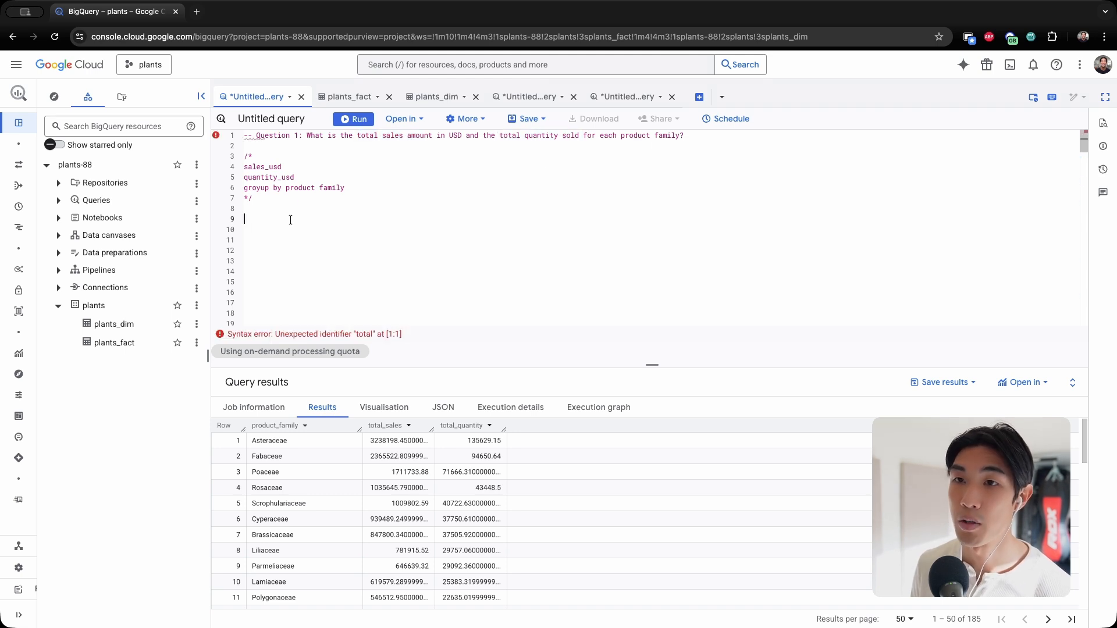
pyautogui.write('SELECT')
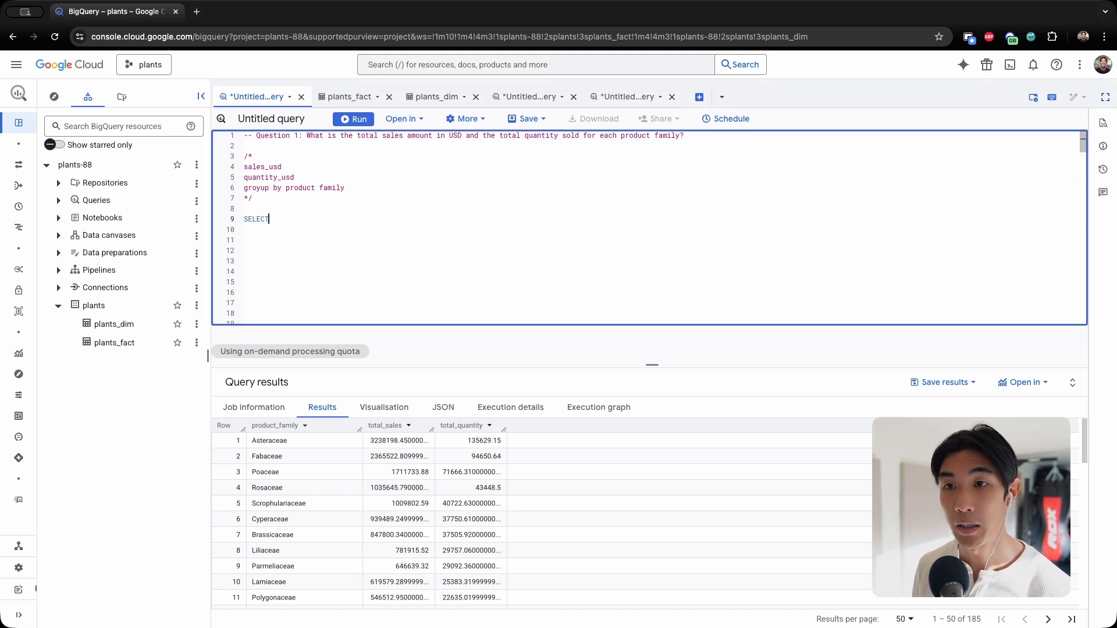
pyautogui.write('FROM')
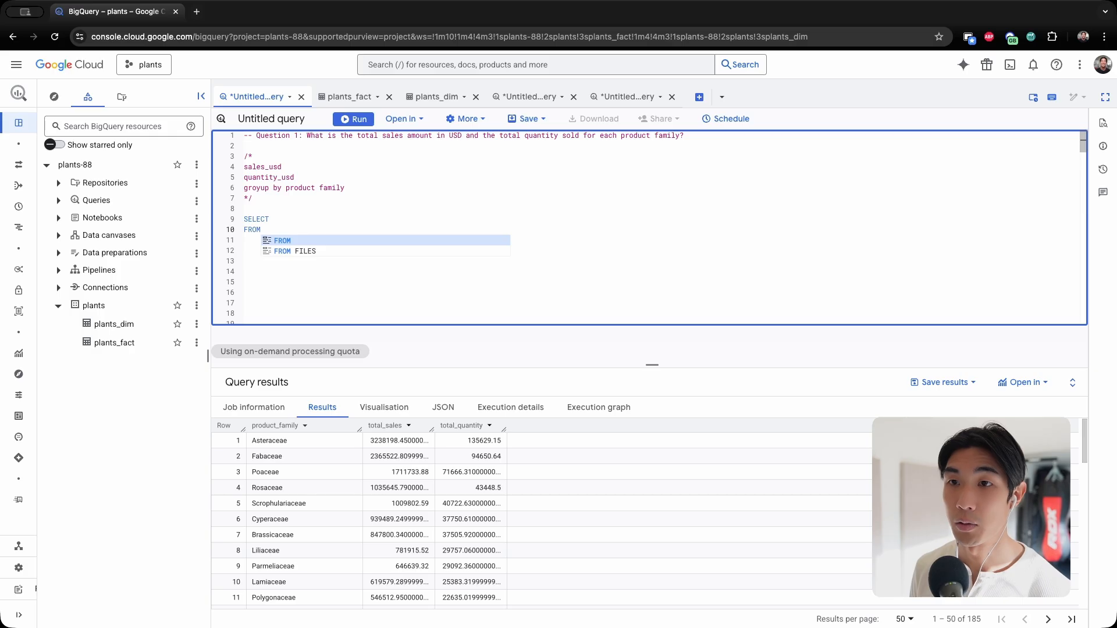
pyautogui.write('plants.pla')
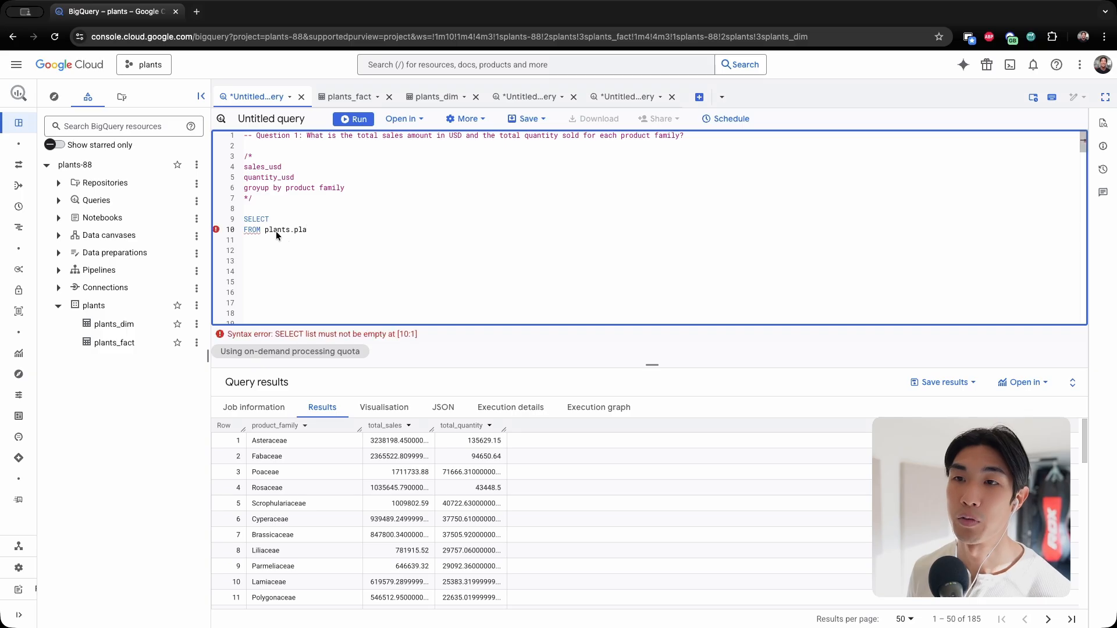
pyautogui.moveTo(314, 235)
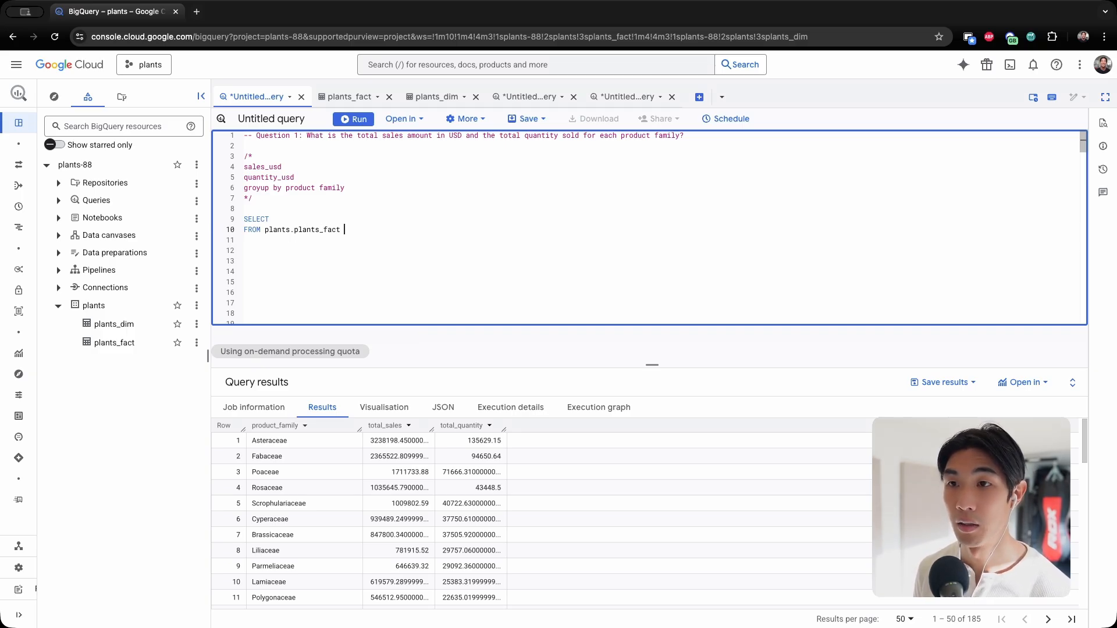
pyautogui.write('f')
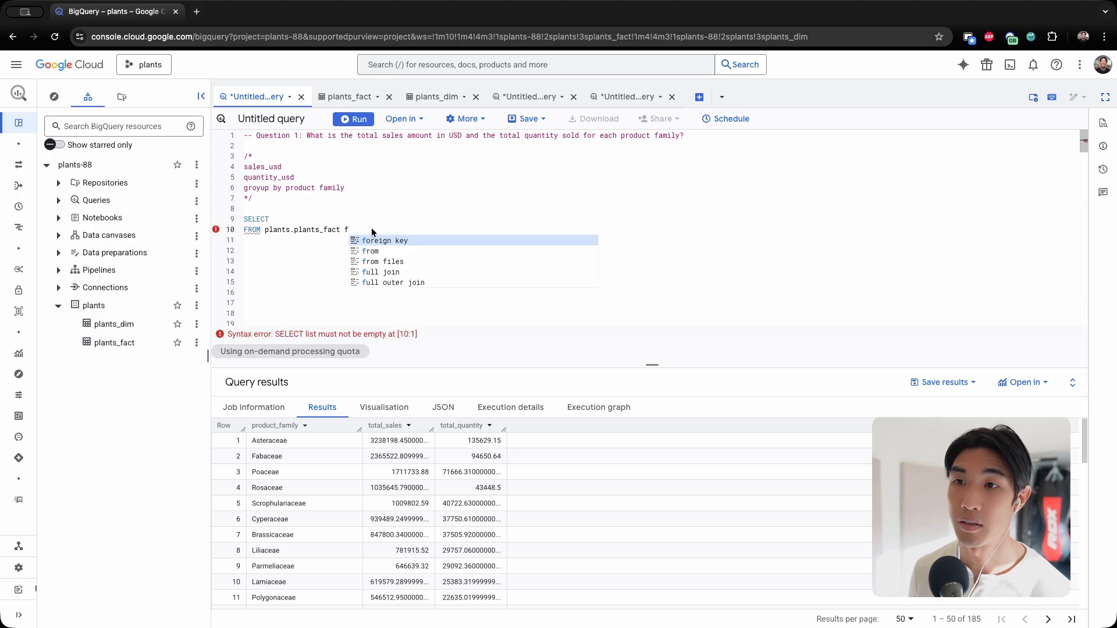
pyautogui.click(385, 239)
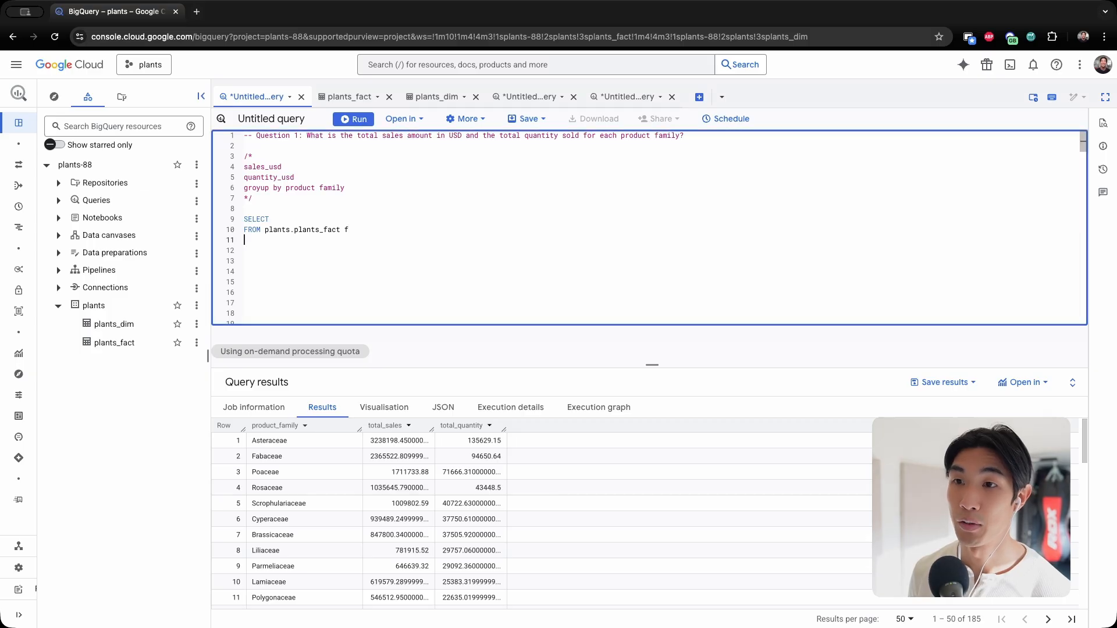
pyautogui.write('JOIN')
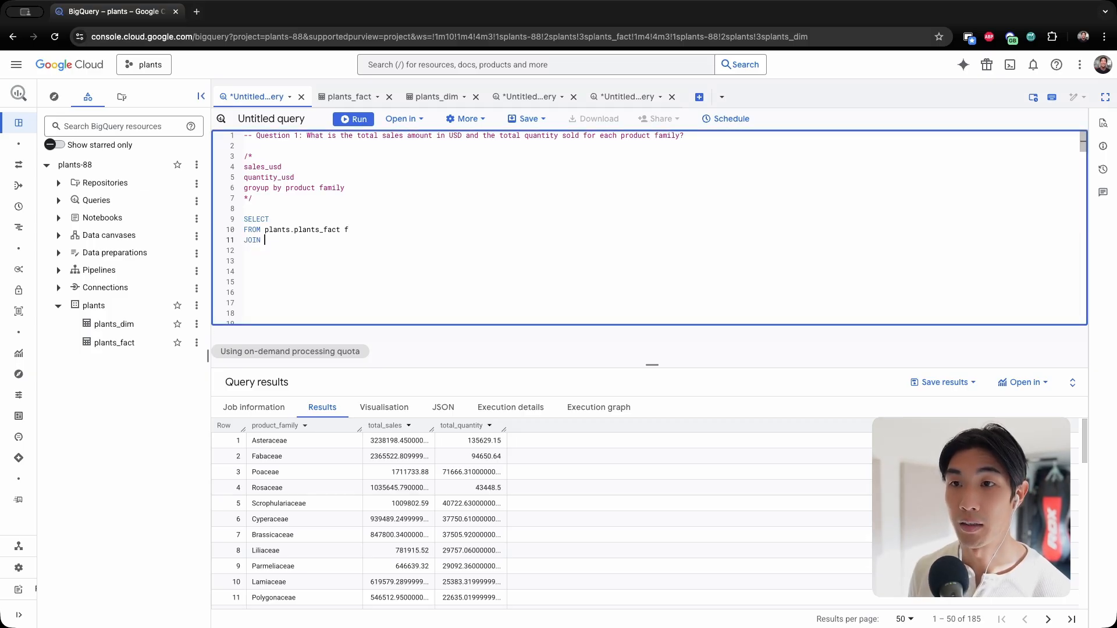
pyautogui.write('plants.')
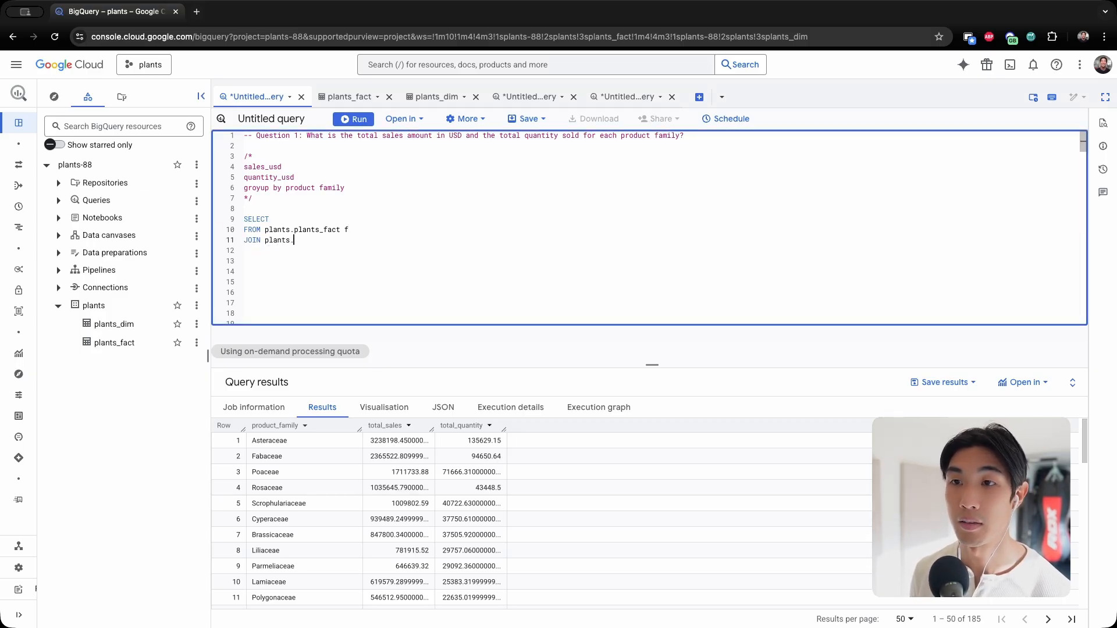
pyautogui.write('plants_dim d')
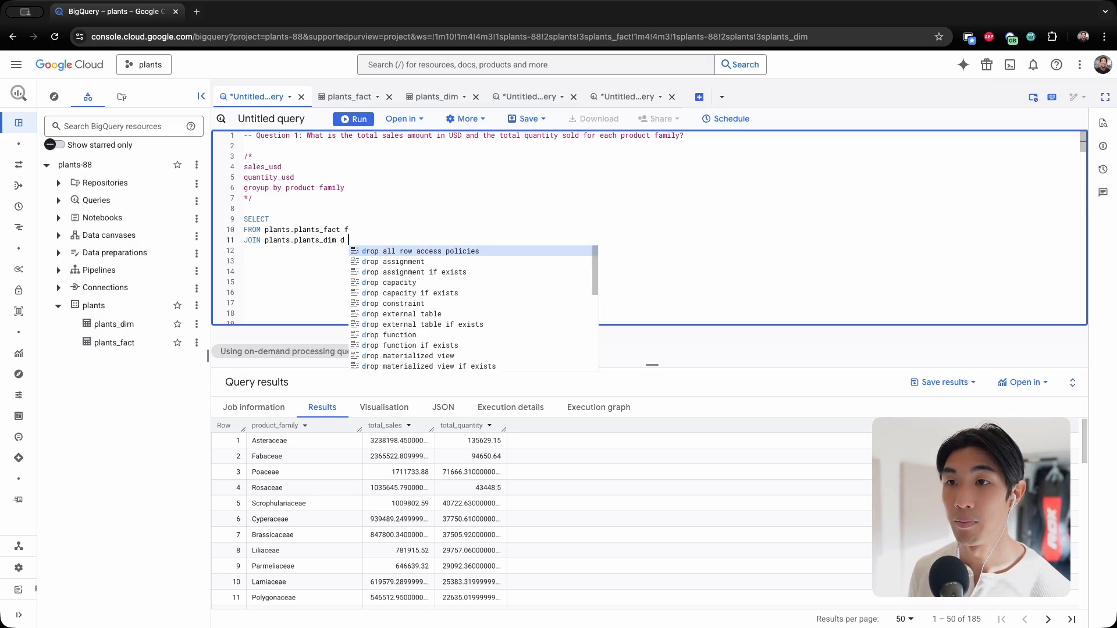
pyautogui.write('ON f.product_id = d')
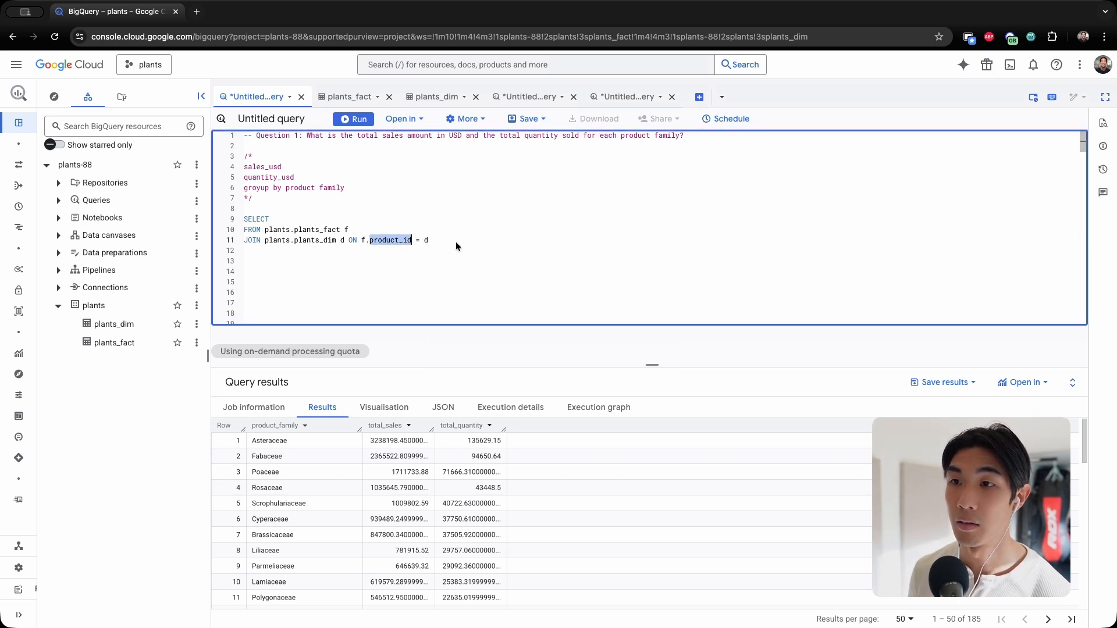
pyautogui.write('.product_id')
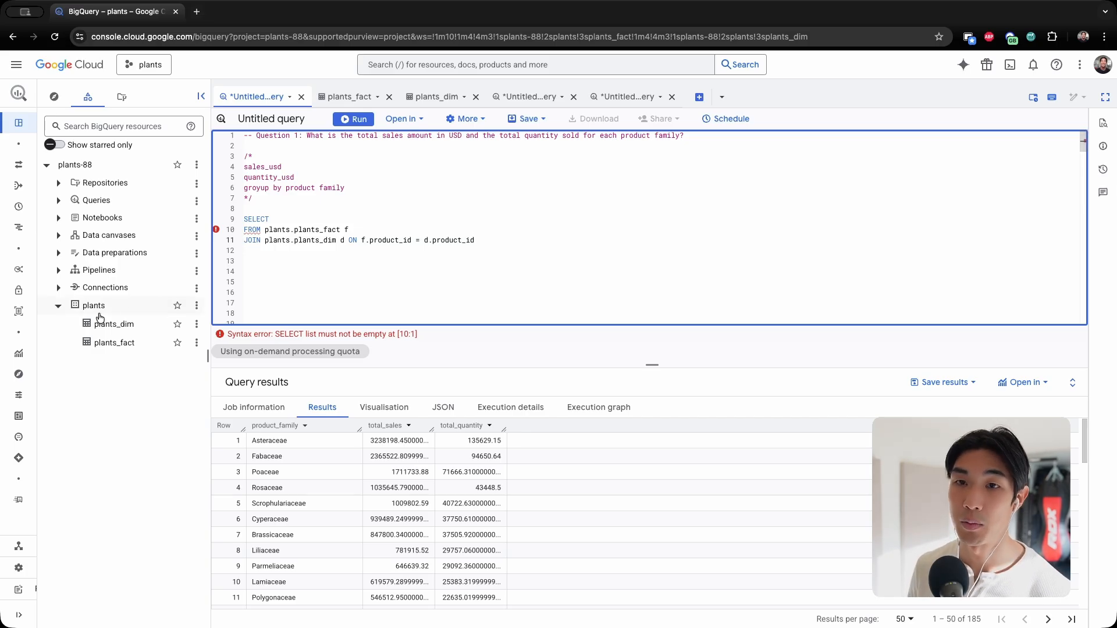
# - Select d.product_family with SUM(f.sales_usd) AS total_sales and summed quantity AS total_quantity
pyautogui.doubleClick(277, 229)
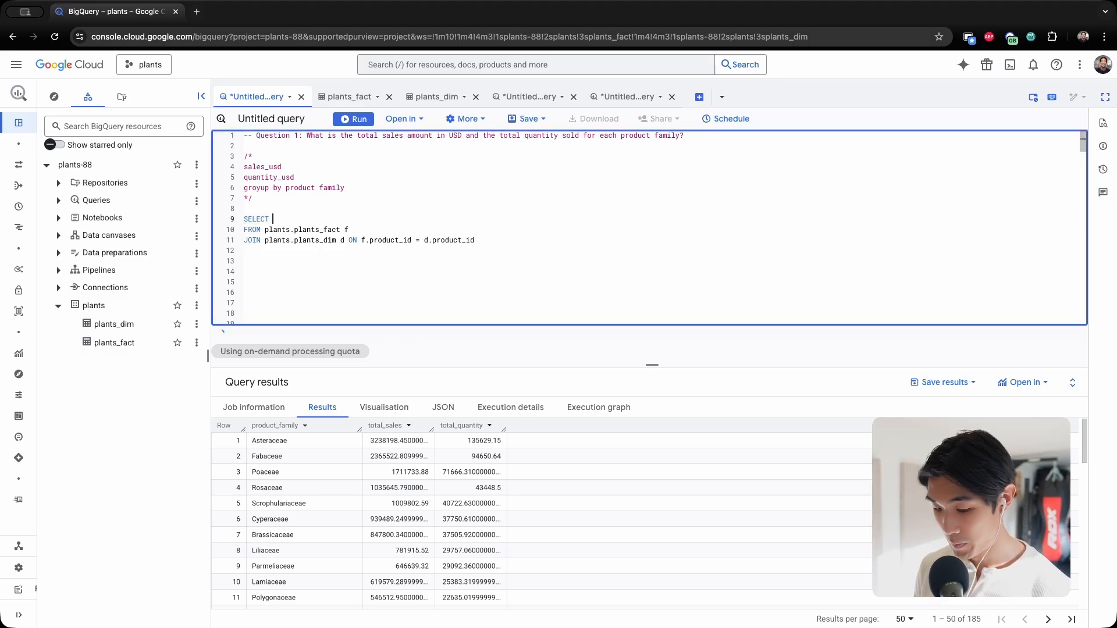
pyautogui.write('d.product_family')
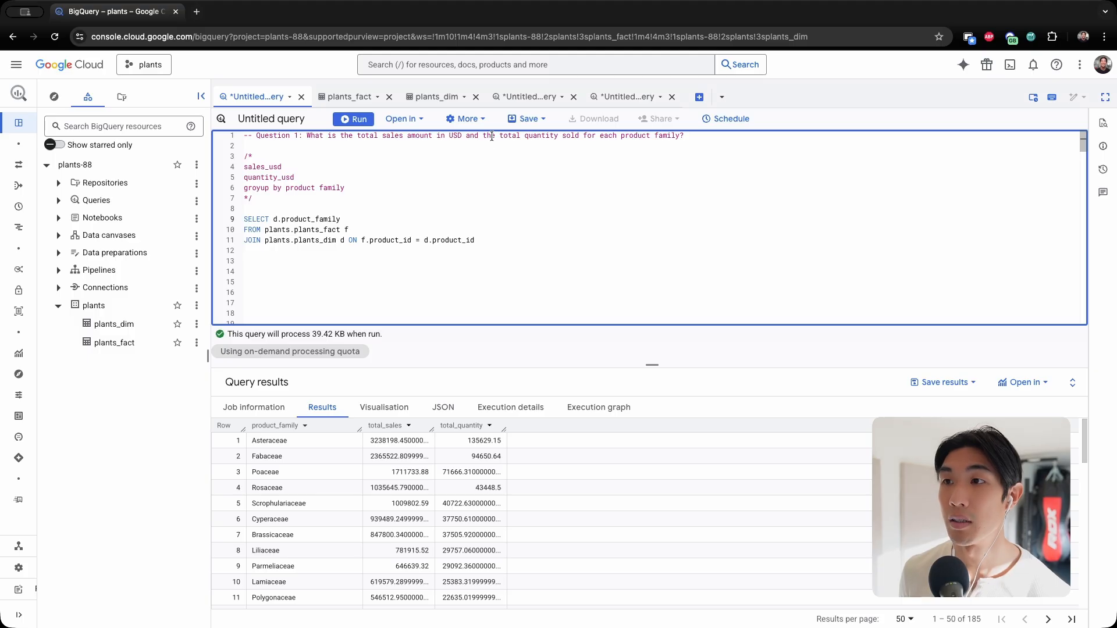
pyautogui.moveTo(452, 210)
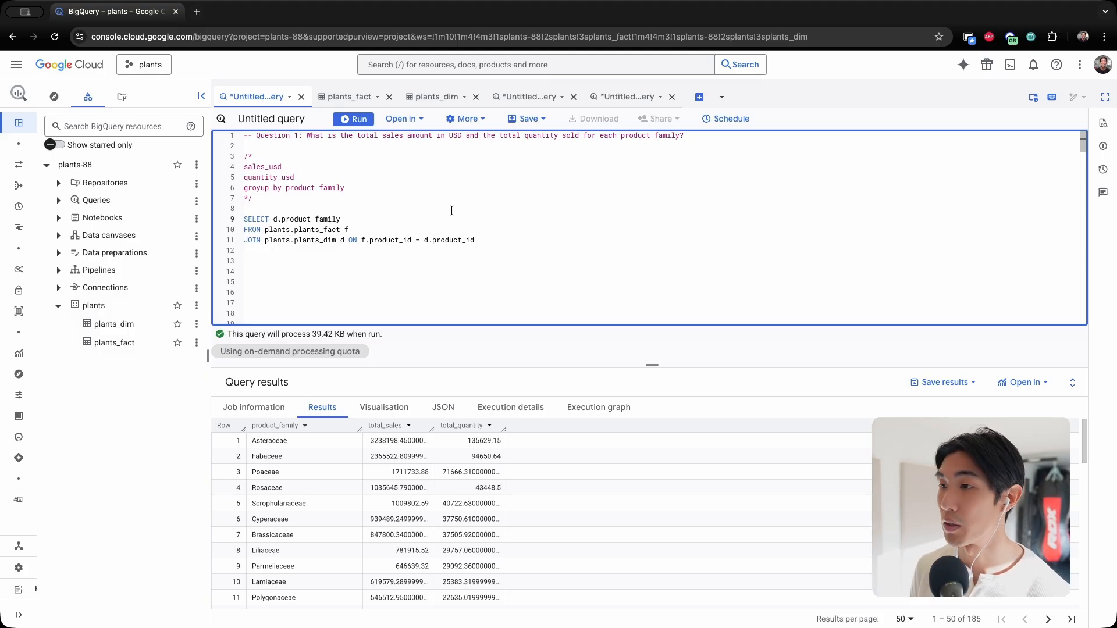
pyautogui.write(',')
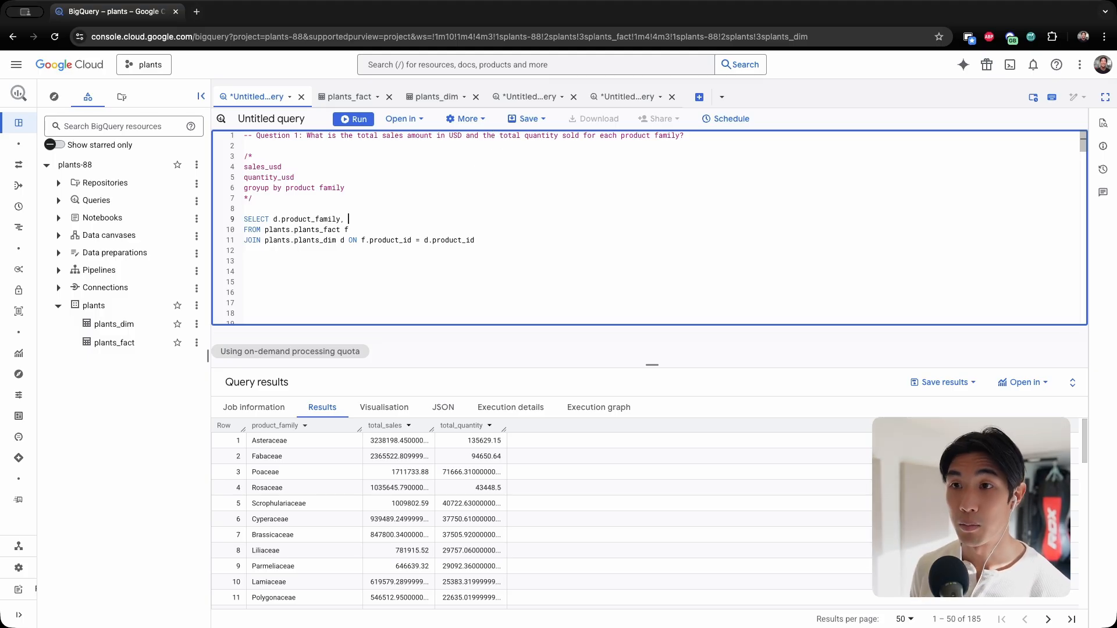
pyautogui.write('SUM(')
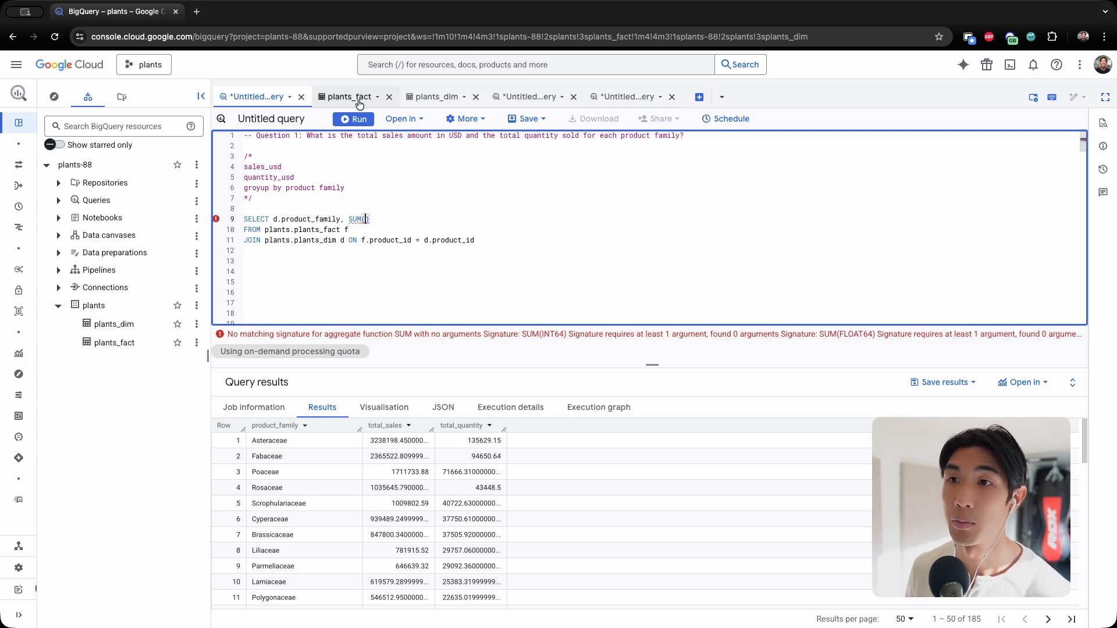
pyautogui.click(353, 97)
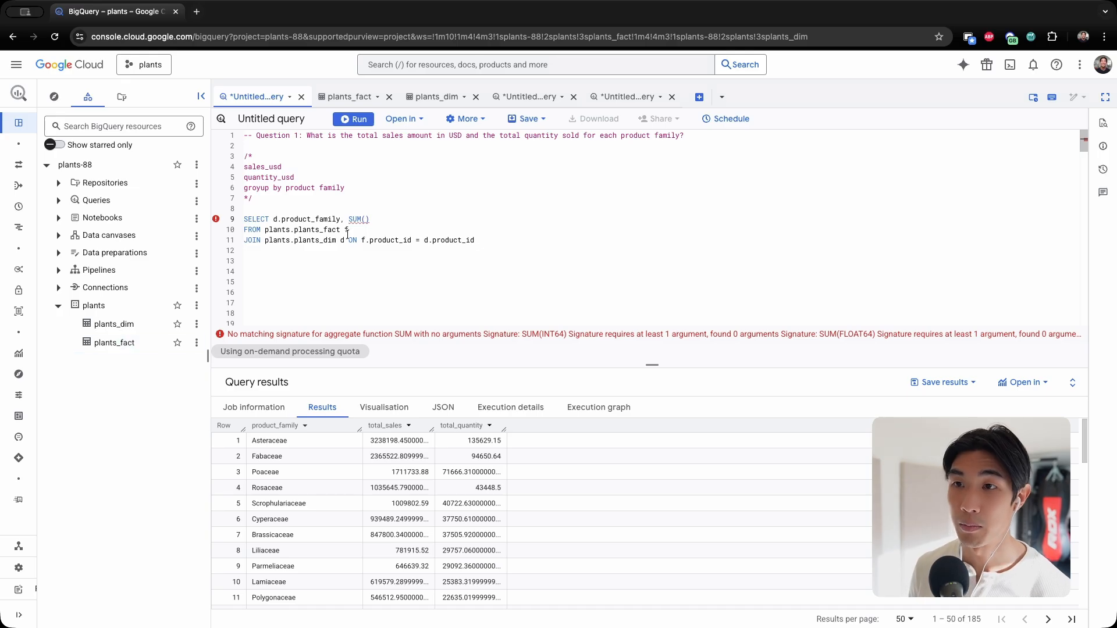
pyautogui.write('f.s')
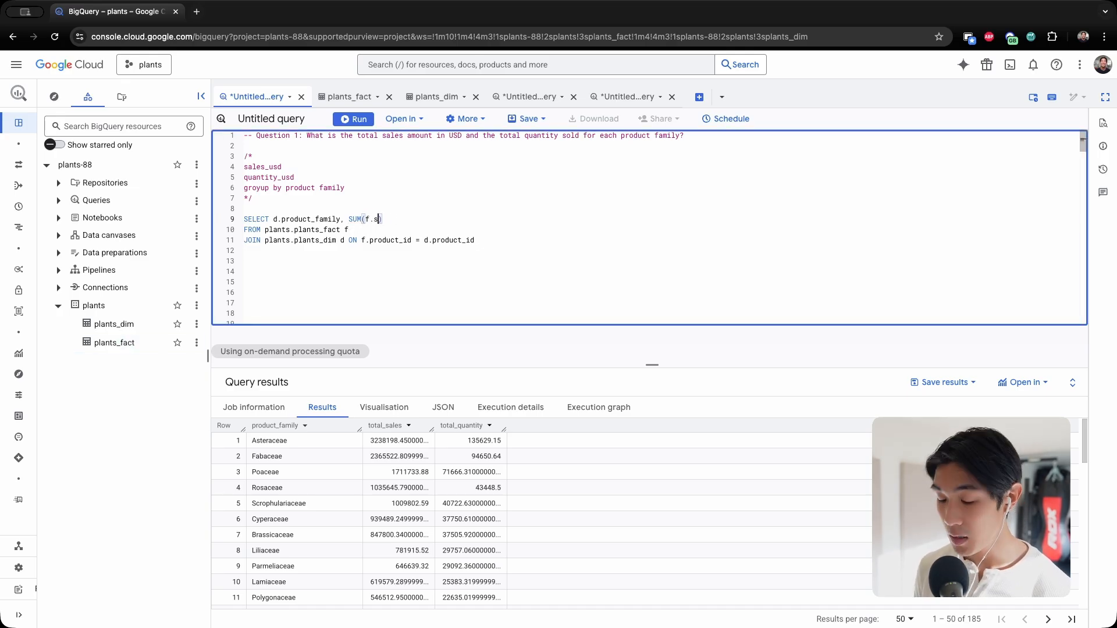
pyautogui.write('ales_usd)')
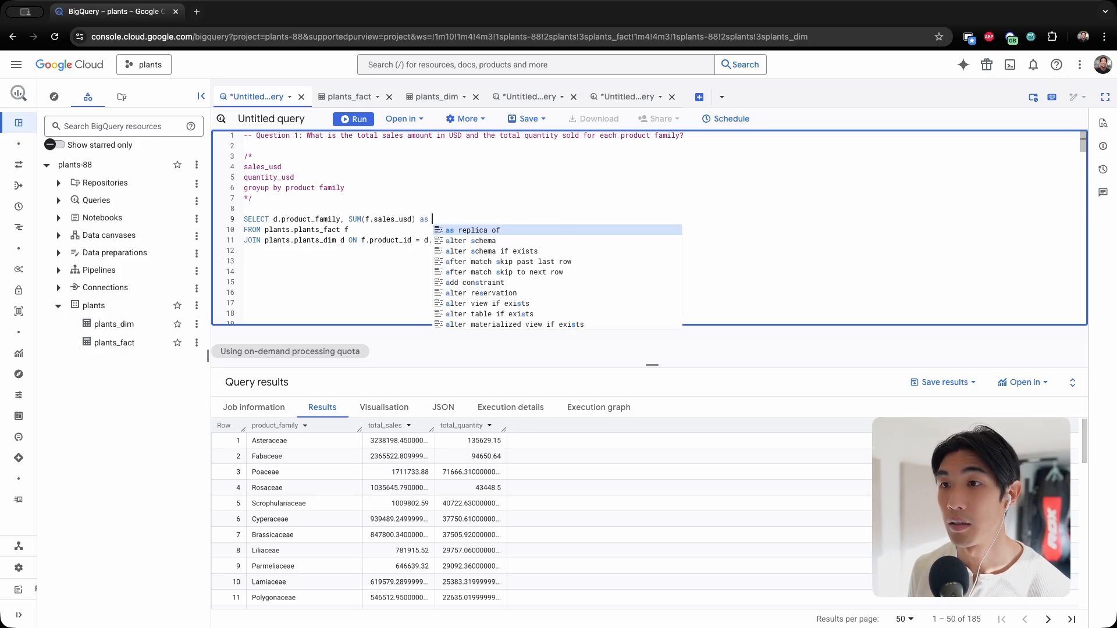
pyautogui.write('total_sales,')
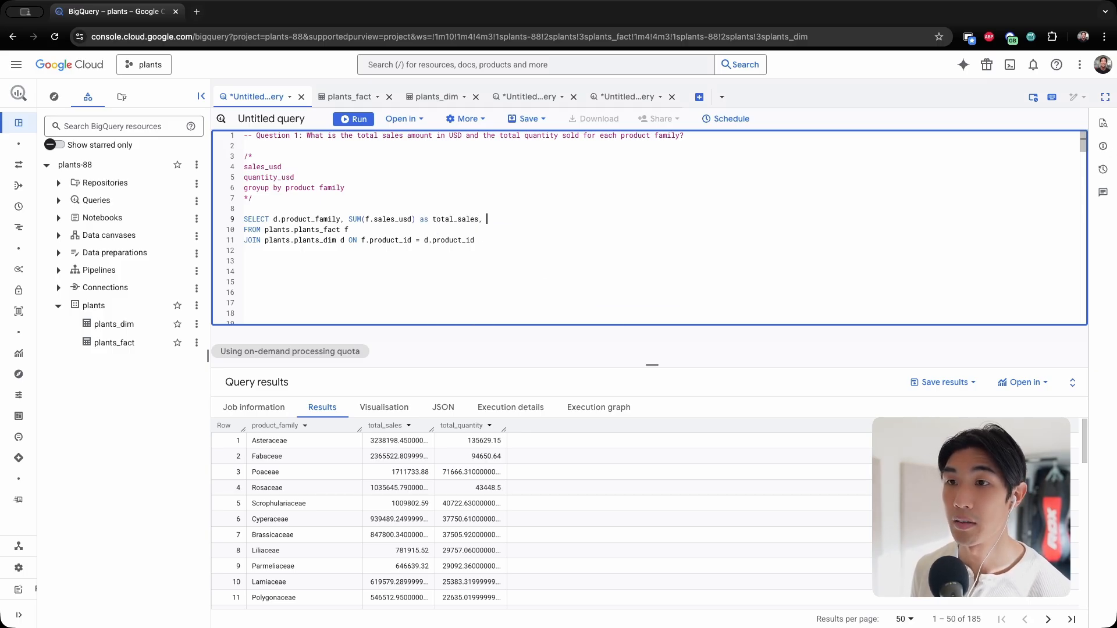
pyautogui.write('SUM()')
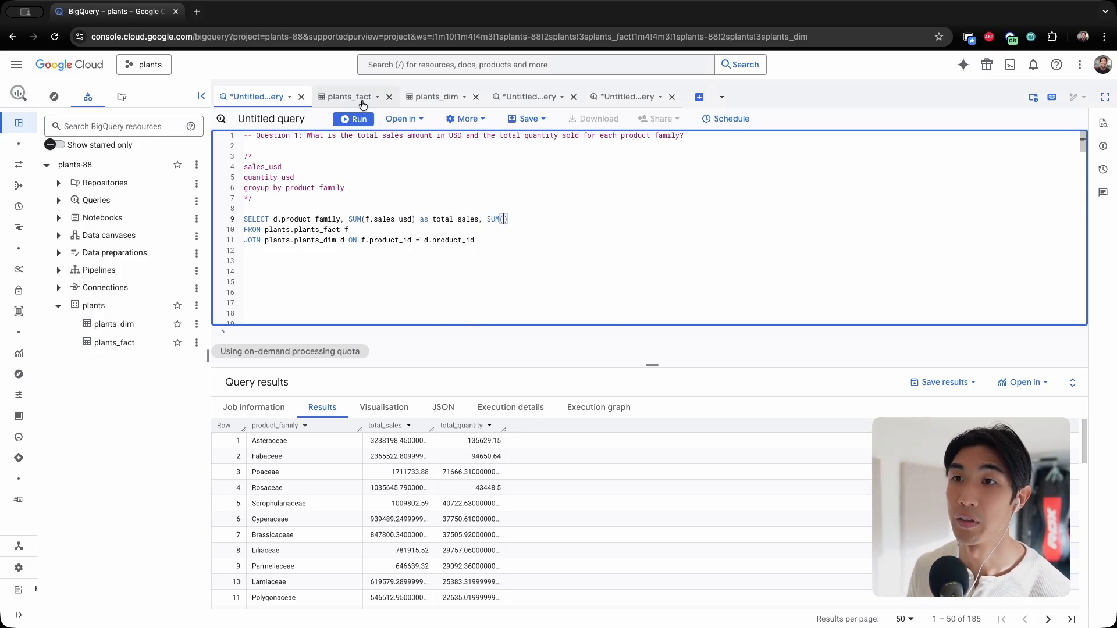
pyautogui.click(348, 97)
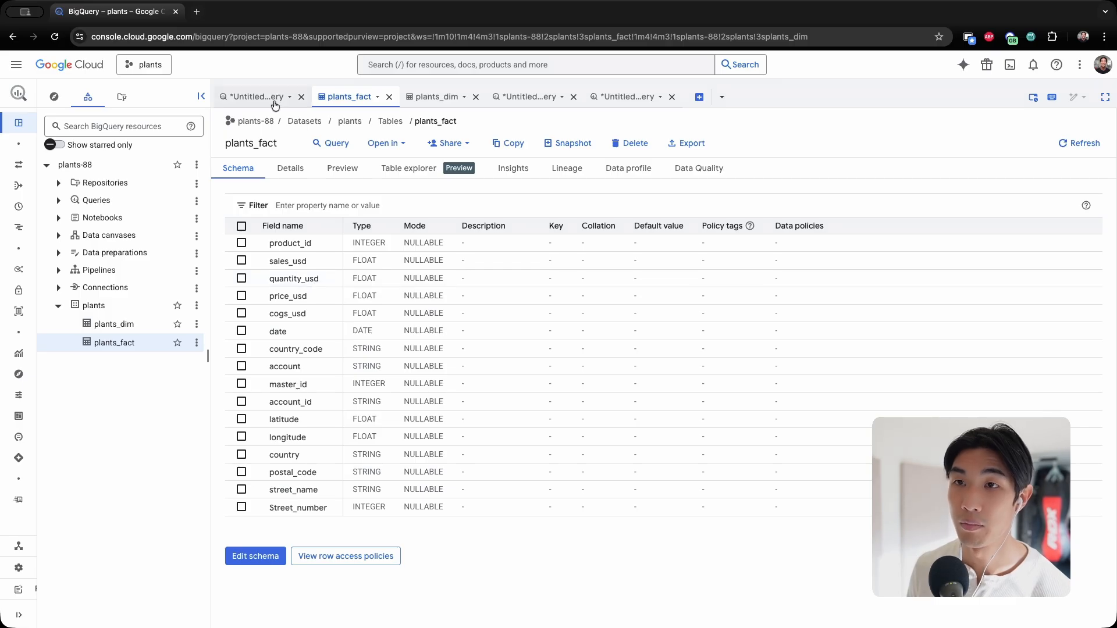
pyautogui.click(256, 97)
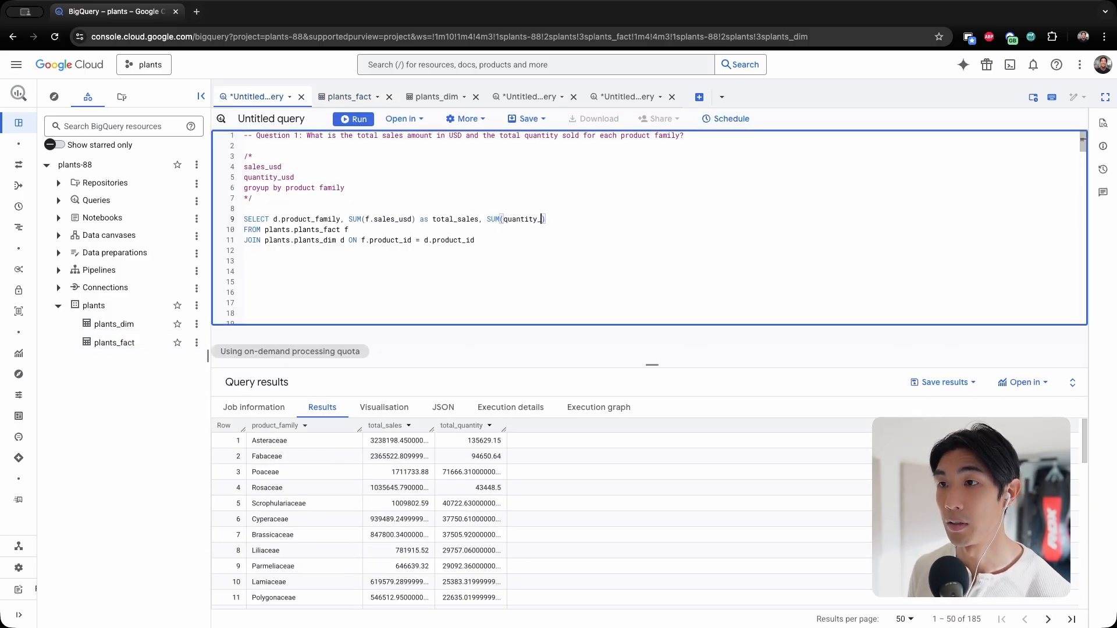
pyautogui.write('usd) as')
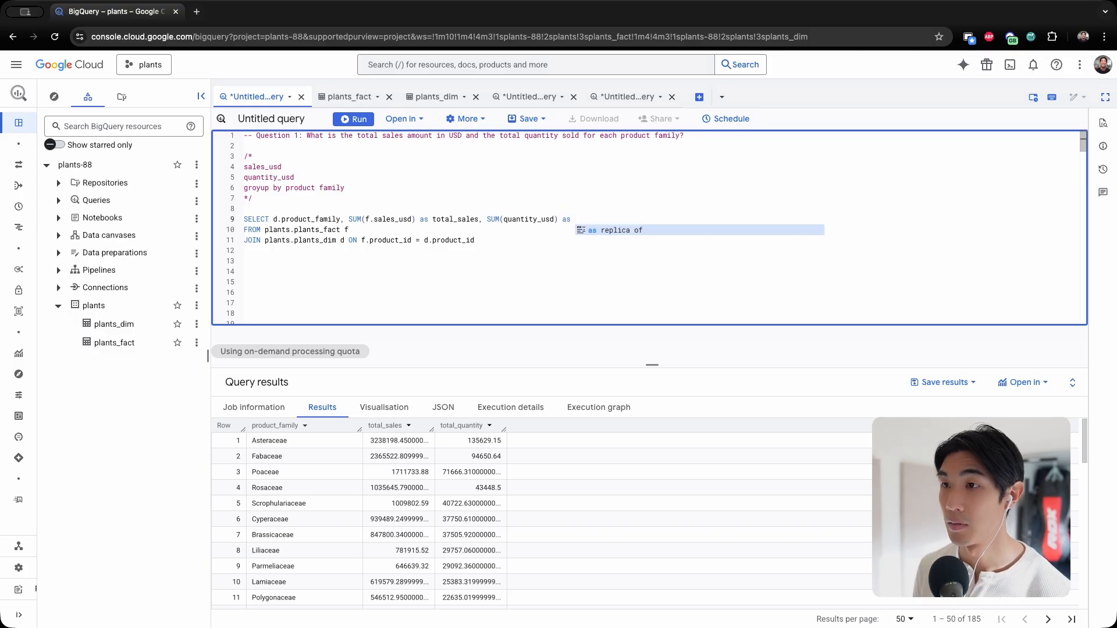
pyautogui.write('total_quant')
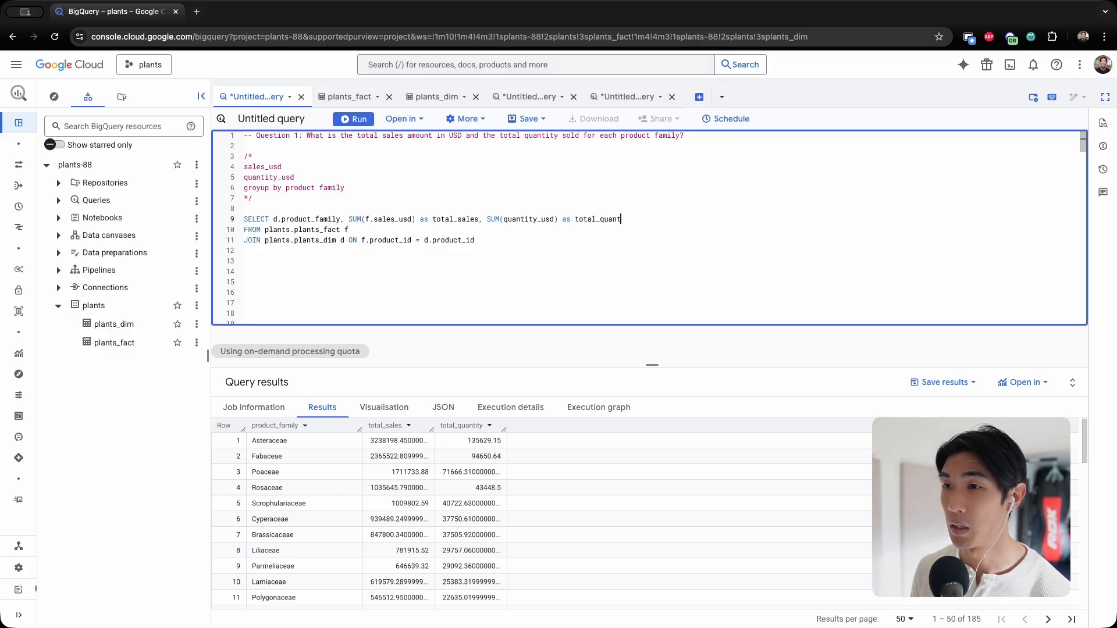
pyautogui.write('ity')
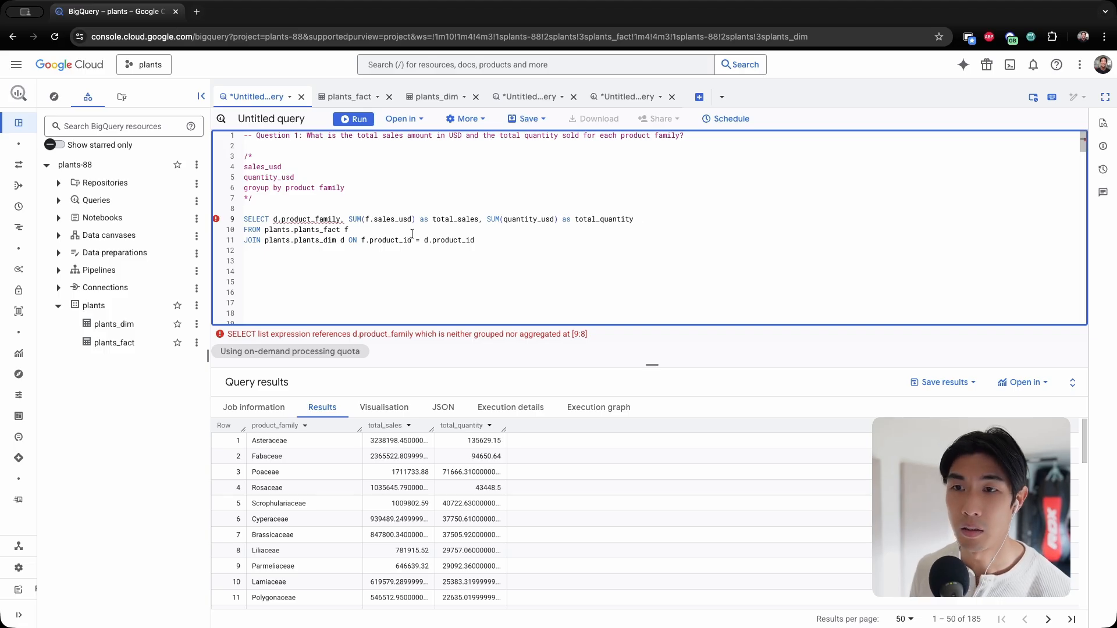
# - Add GROUP BY d.product_family and ORDER BY total_sales DESC
pyautogui.write('GROUP BY d.product_family')
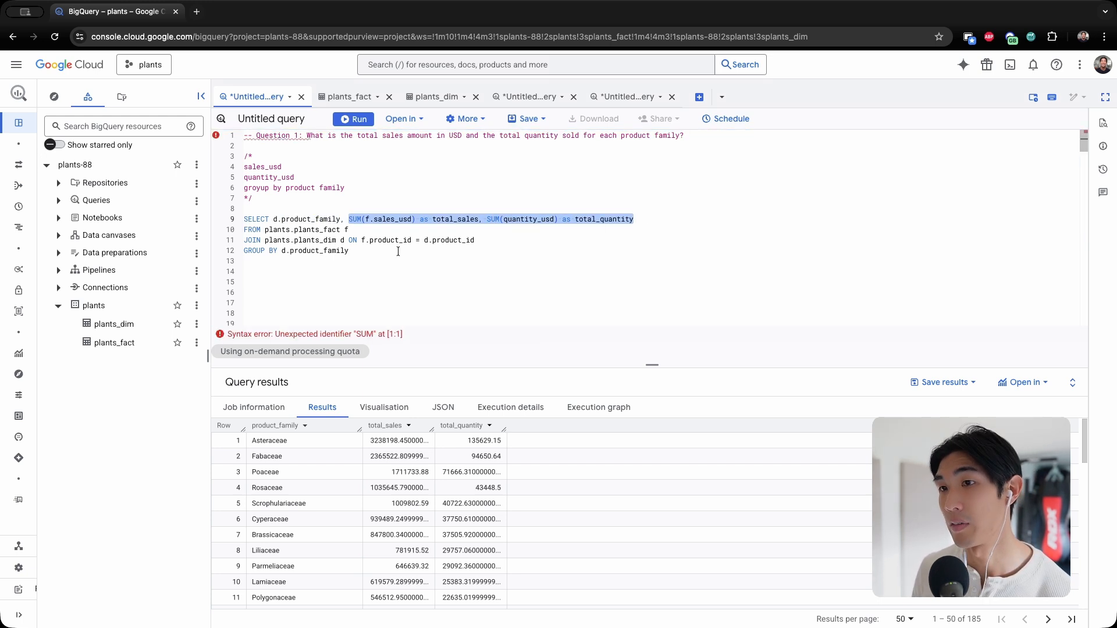
pyautogui.write('ORDER BY')
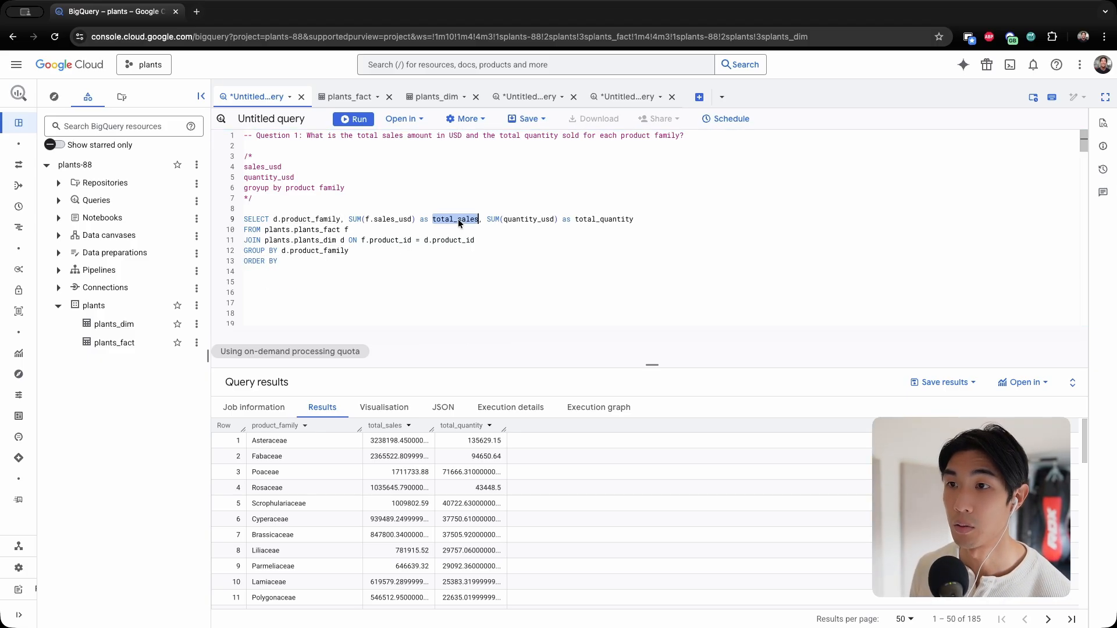
pyautogui.write('total_sales DESC;')
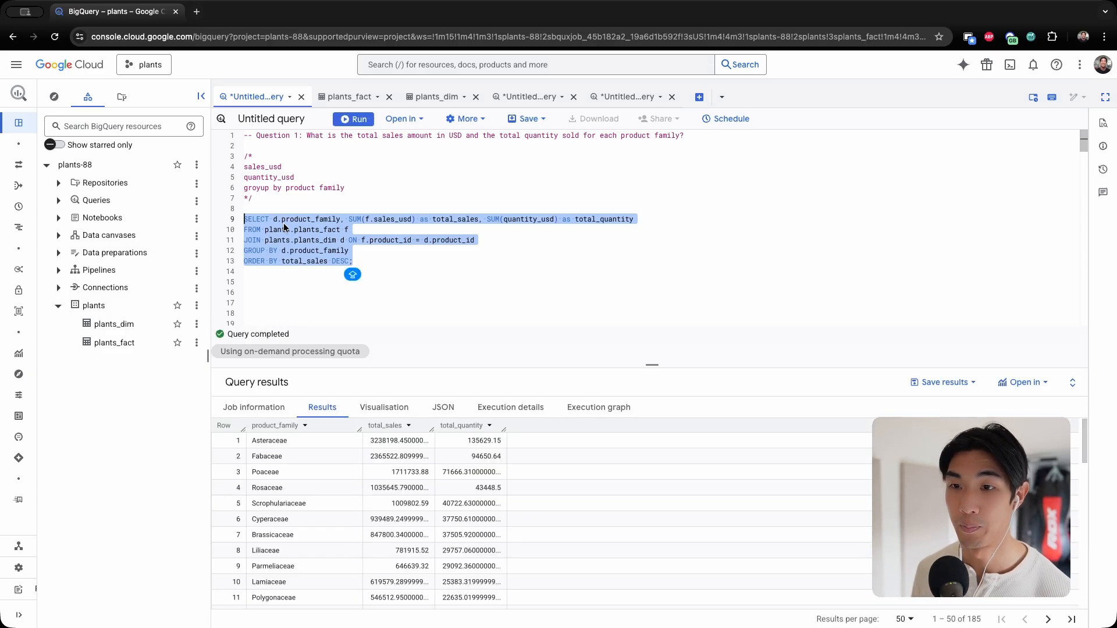
pyautogui.moveTo(342, 204)
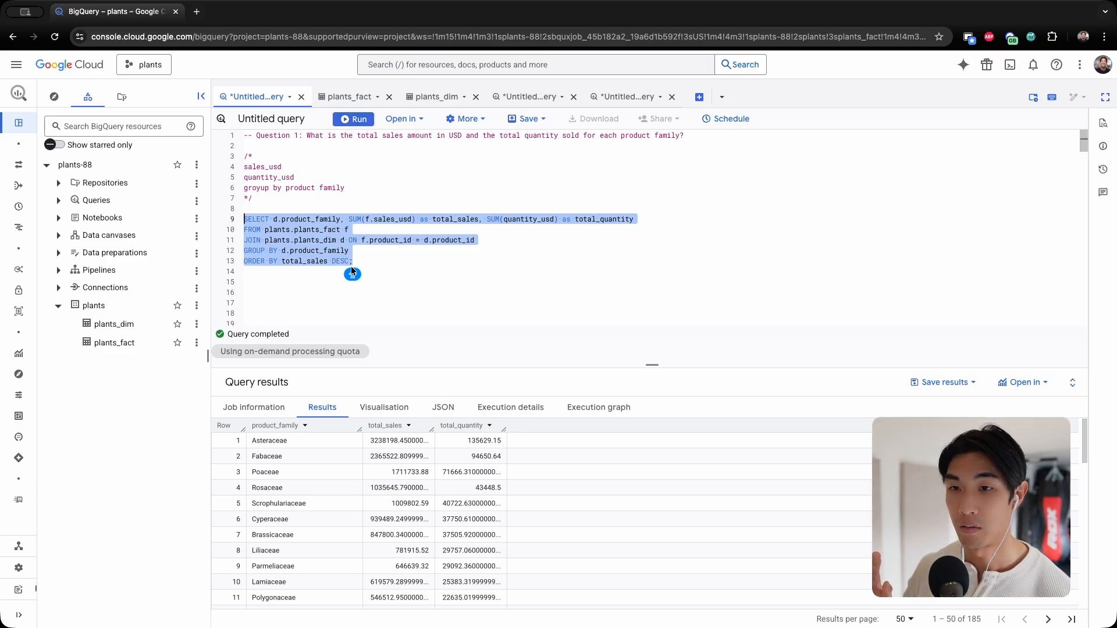
pyautogui.moveTo(368, 265)
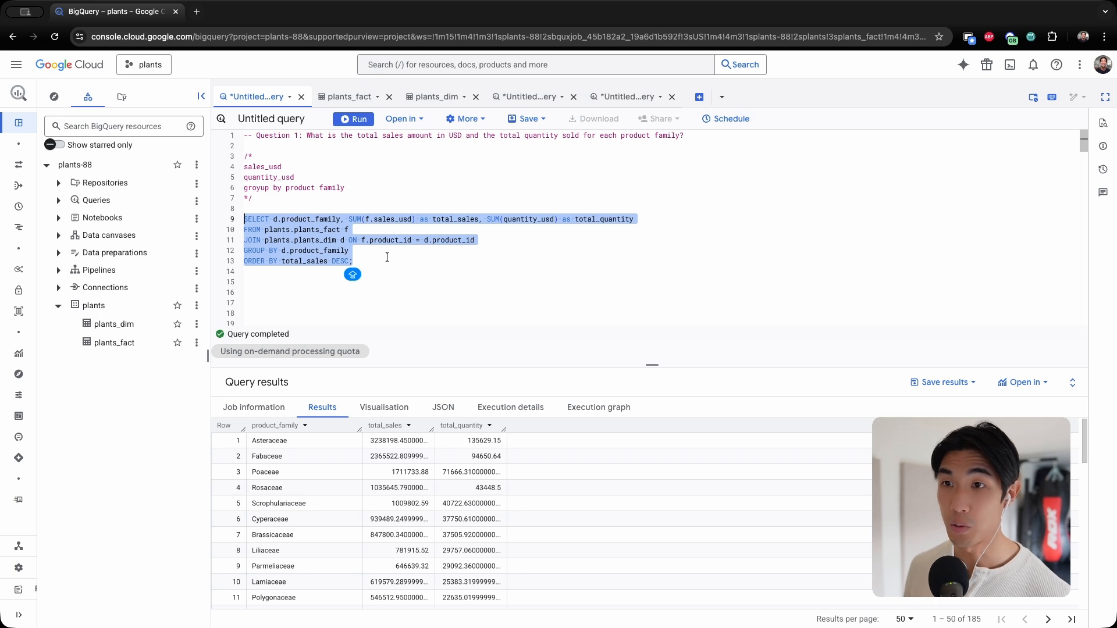
pyautogui.scroll(-3)
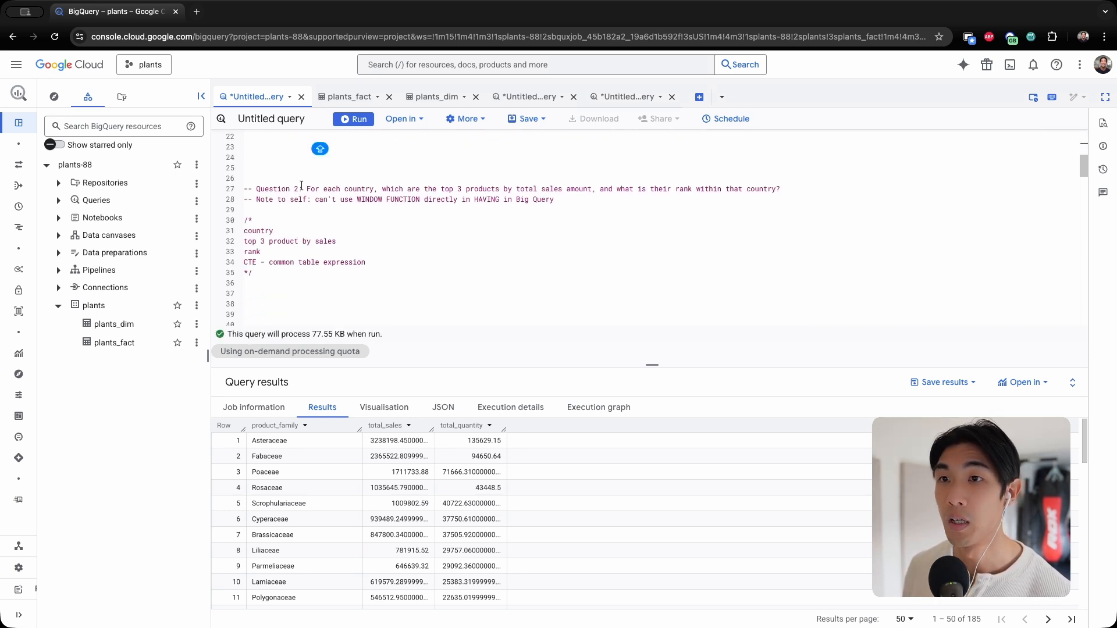
pyautogui.moveTo(473, 191)
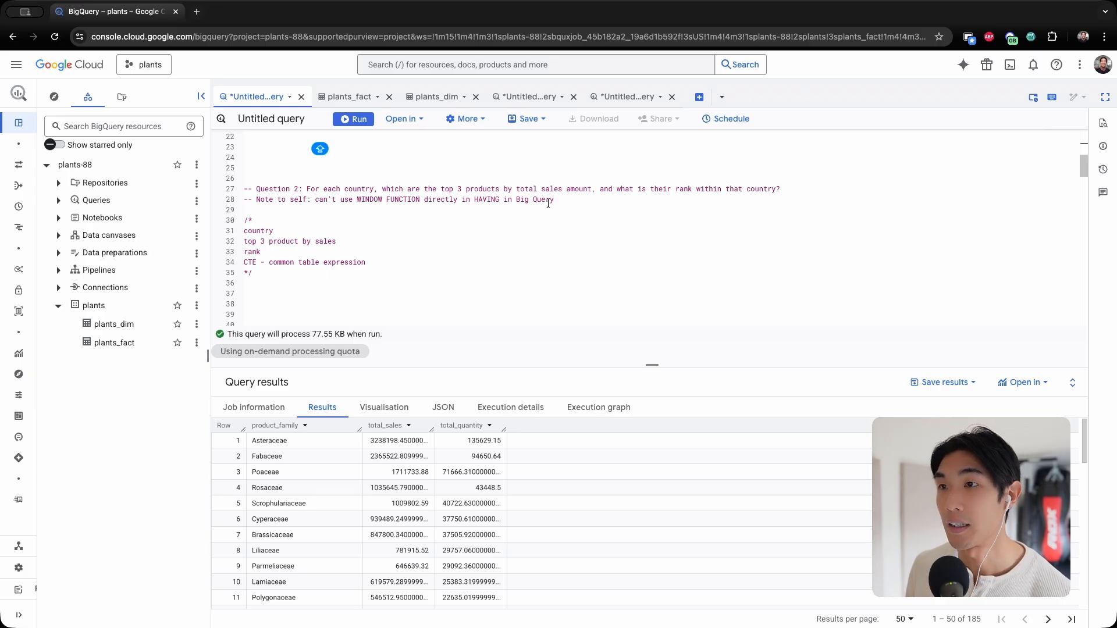
pyautogui.doubleClick(346, 200)
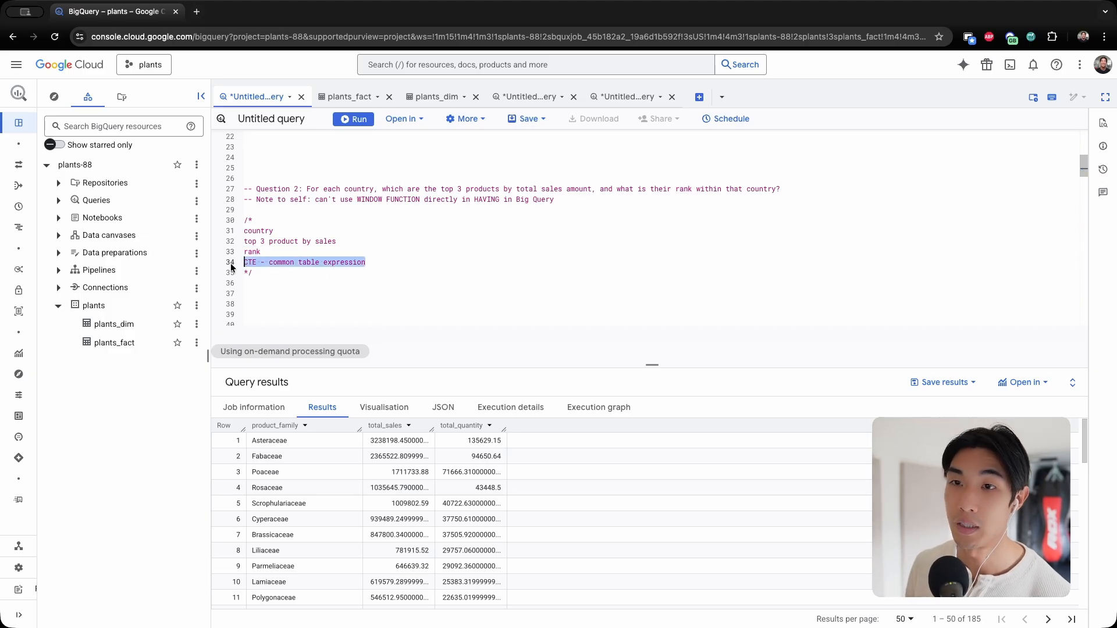
pyautogui.doubleClick(281, 263)
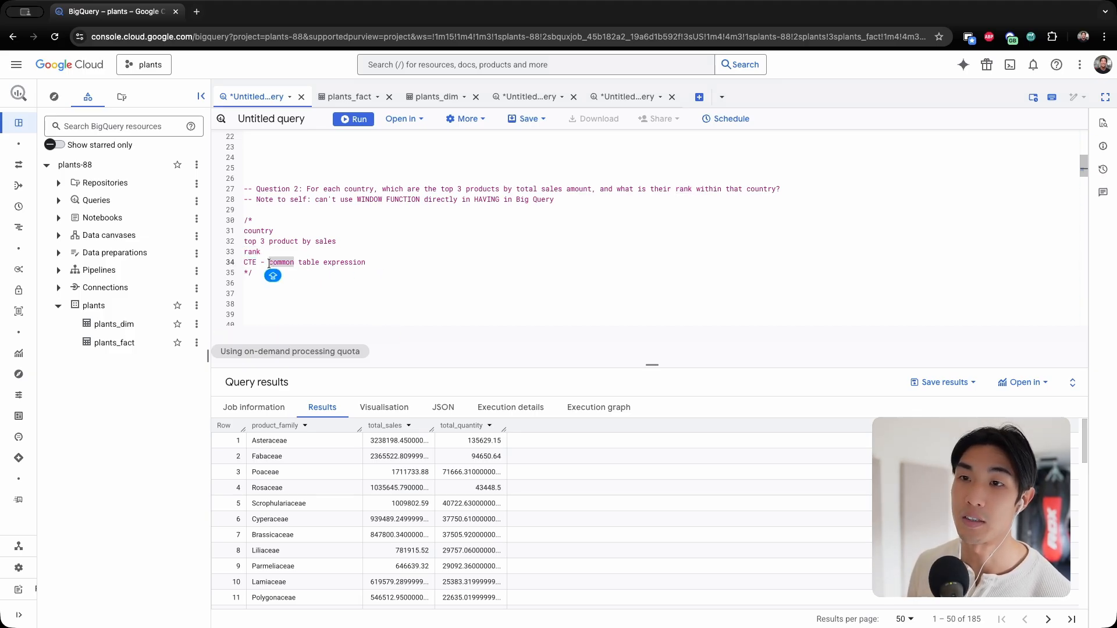
pyautogui.doubleClick(258, 230)
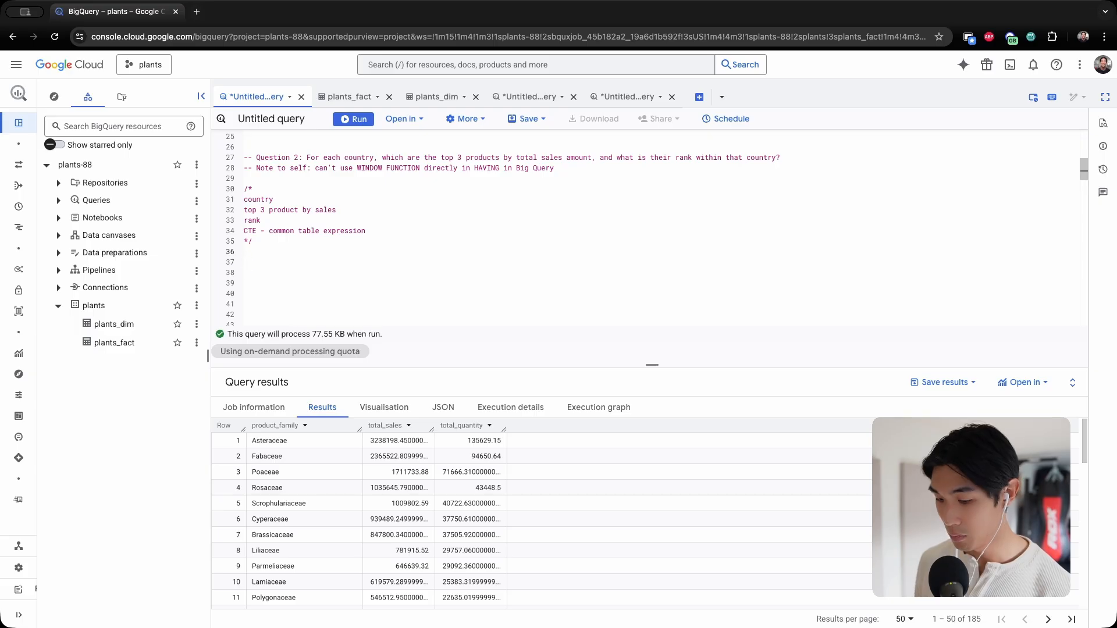
# - Begin WITH ranked_sales AS ( selecting country_code, product_id and SUM(sales_usd) AS total_sales
pyautogui.write('WITH')
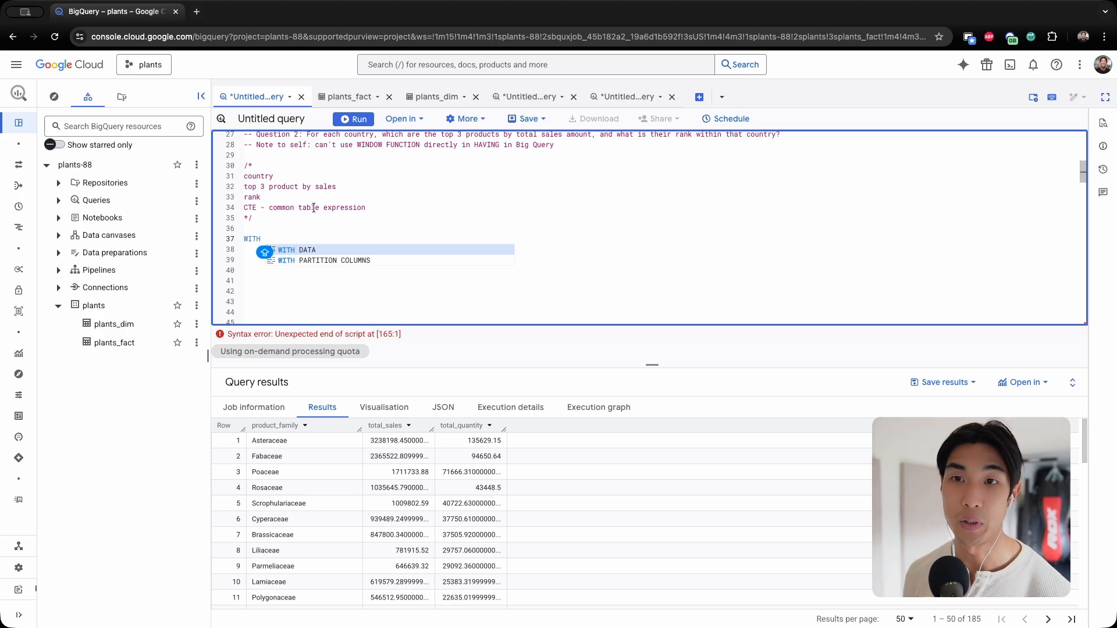
pyautogui.write('RA')
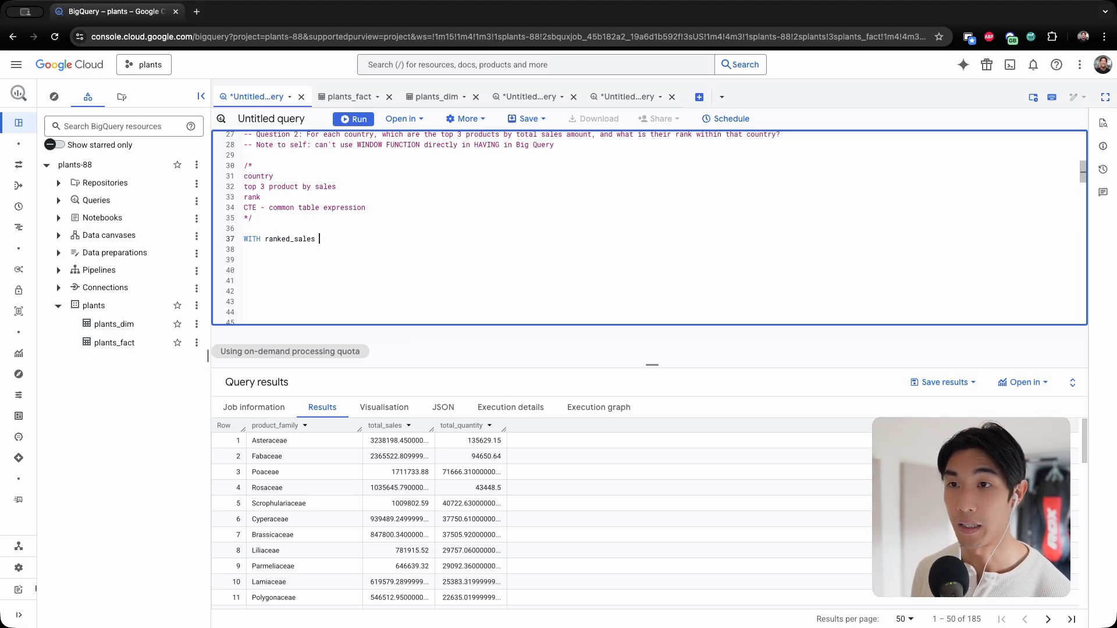
pyautogui.write('AS')
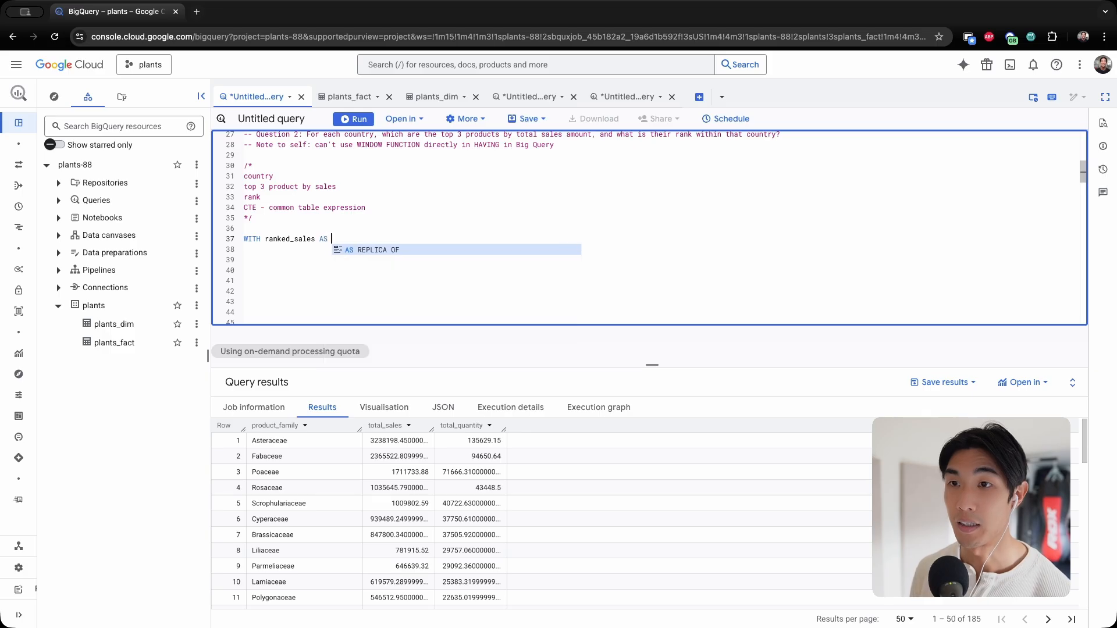
pyautogui.write('(')
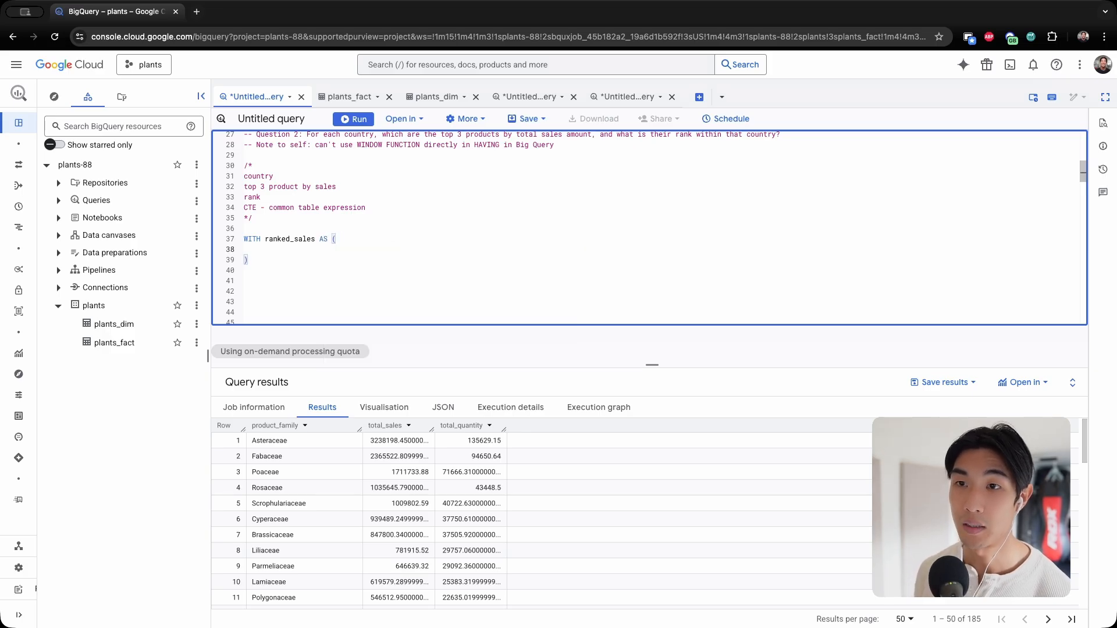
pyautogui.write('SLEC')
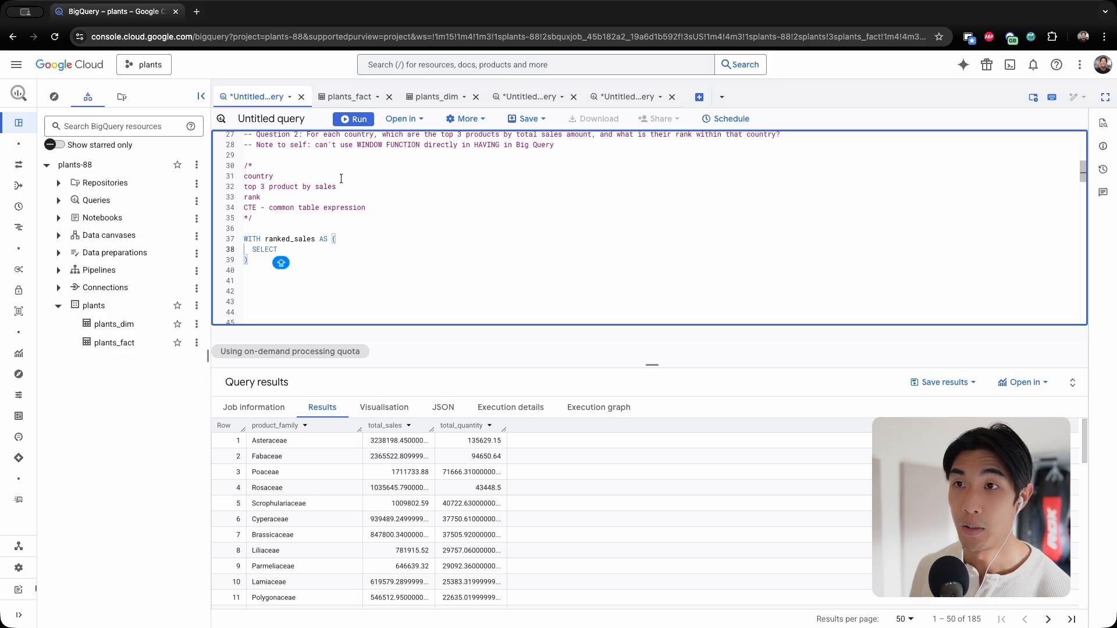
pyautogui.click(354, 119)
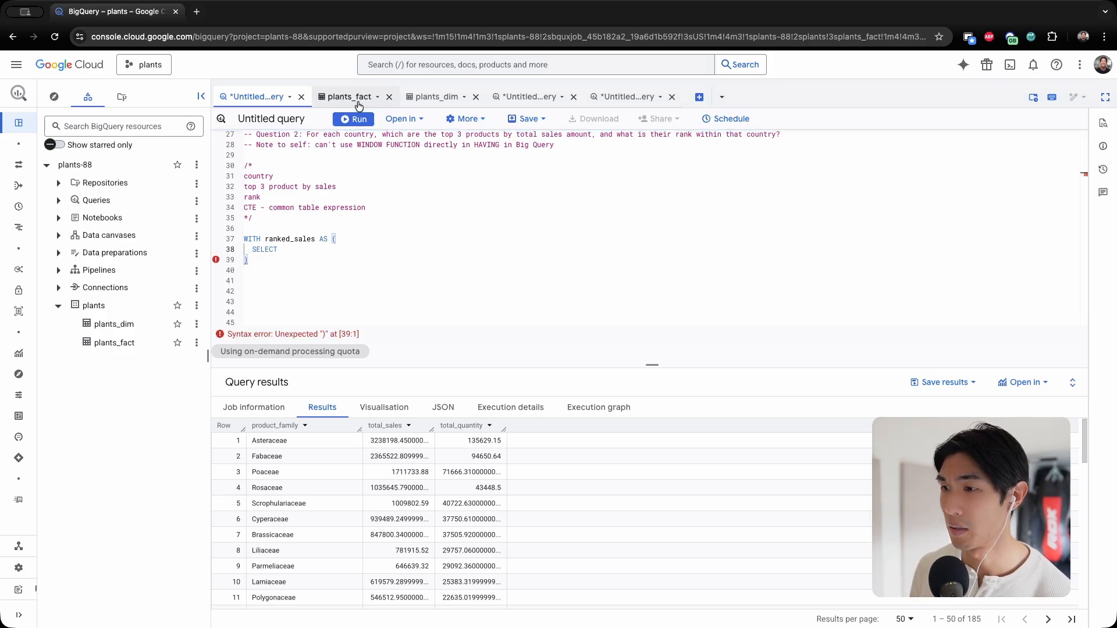
pyautogui.click(349, 96)
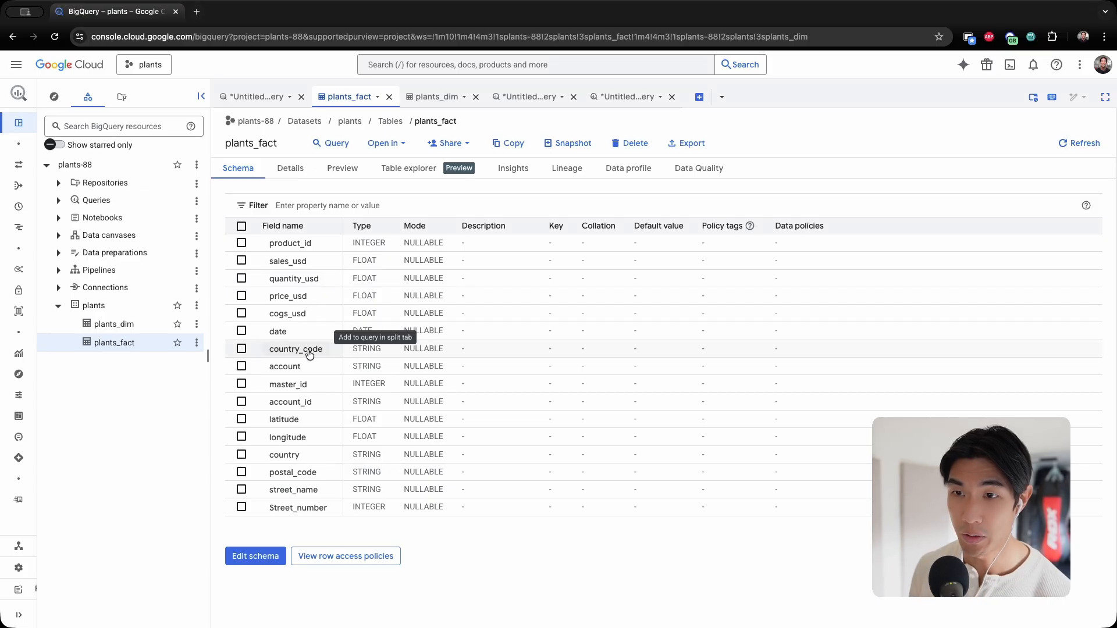
pyautogui.moveTo(265, 109)
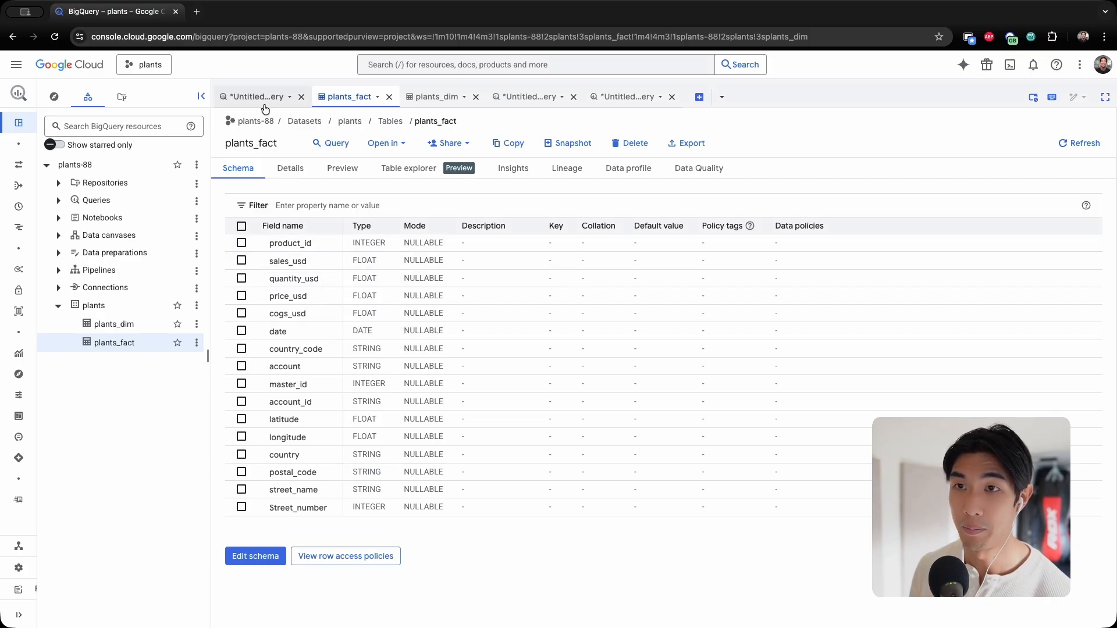
pyautogui.click(254, 97)
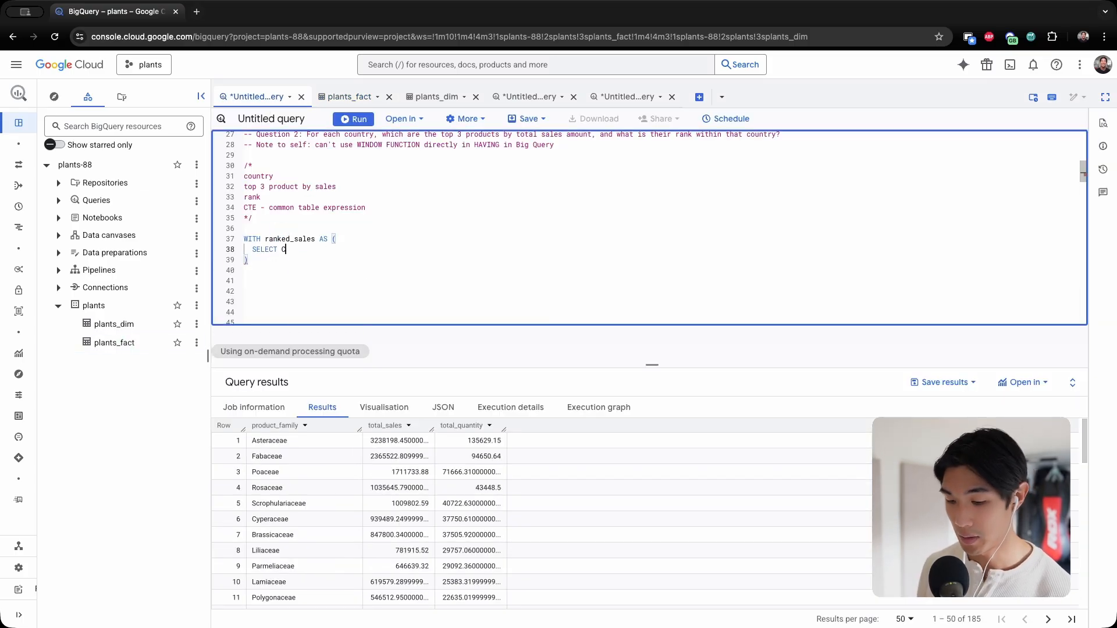
pyautogui.write('ount')
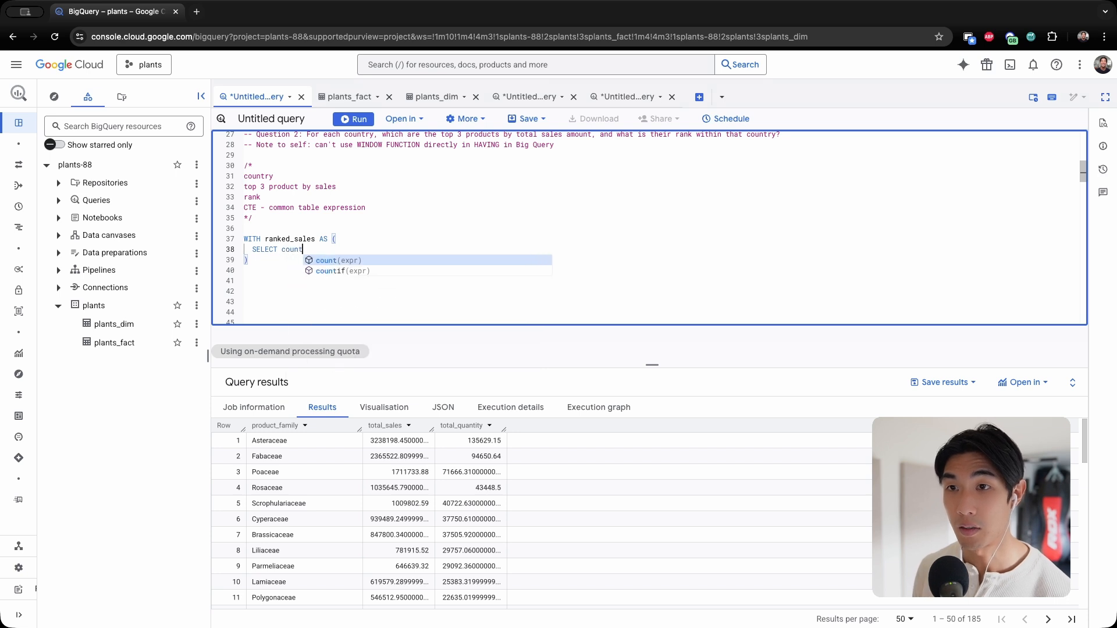
pyautogui.write('country_code,')
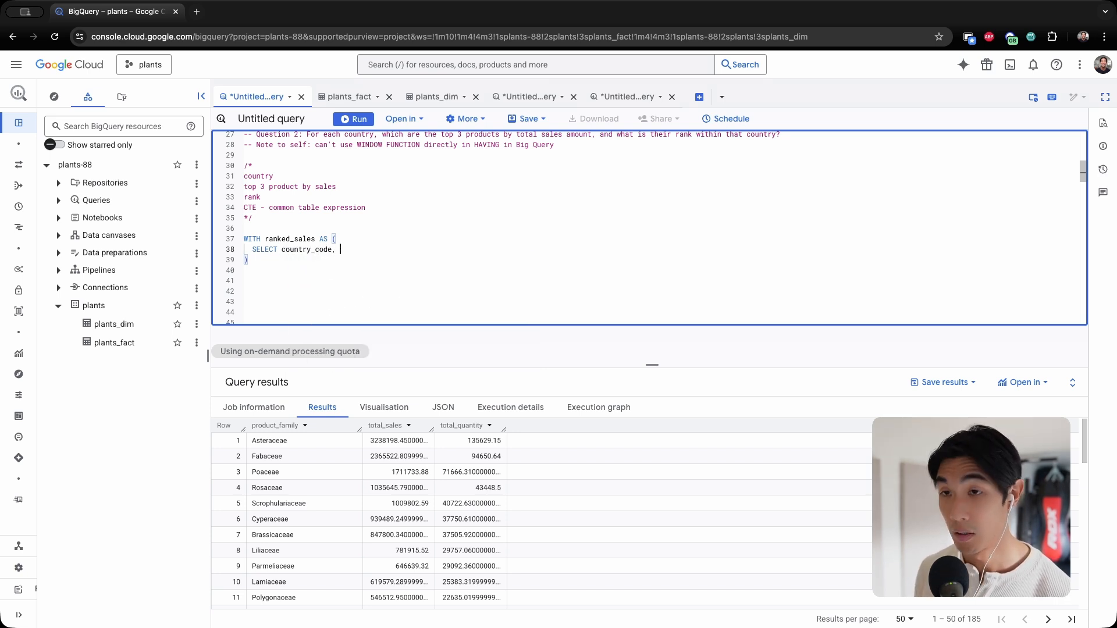
pyautogui.write('product_id')
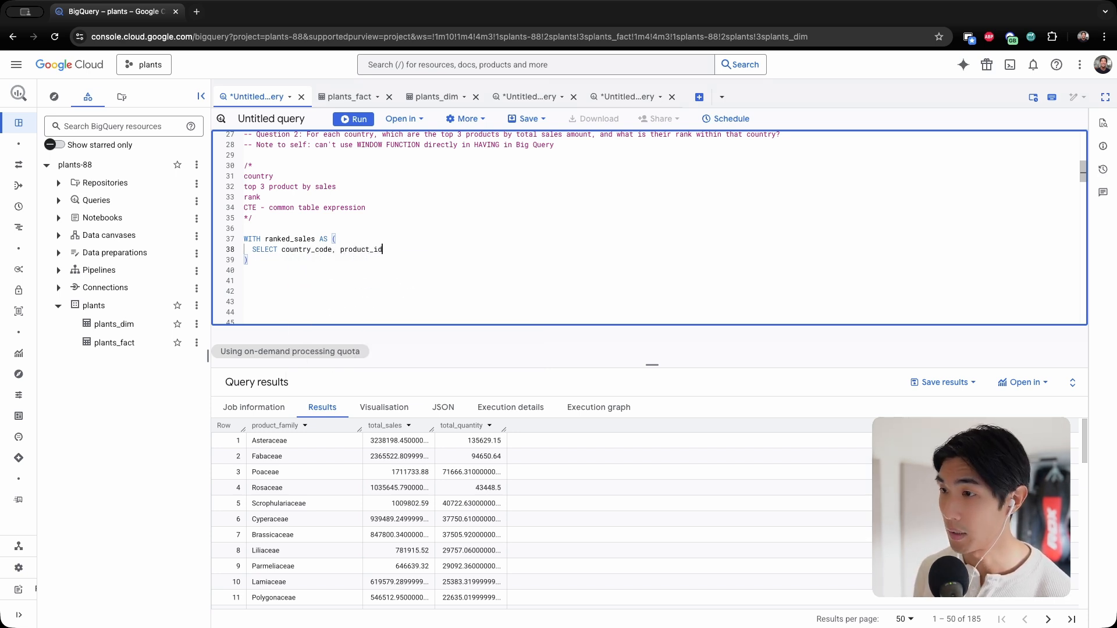
pyautogui.write(', SUM(')
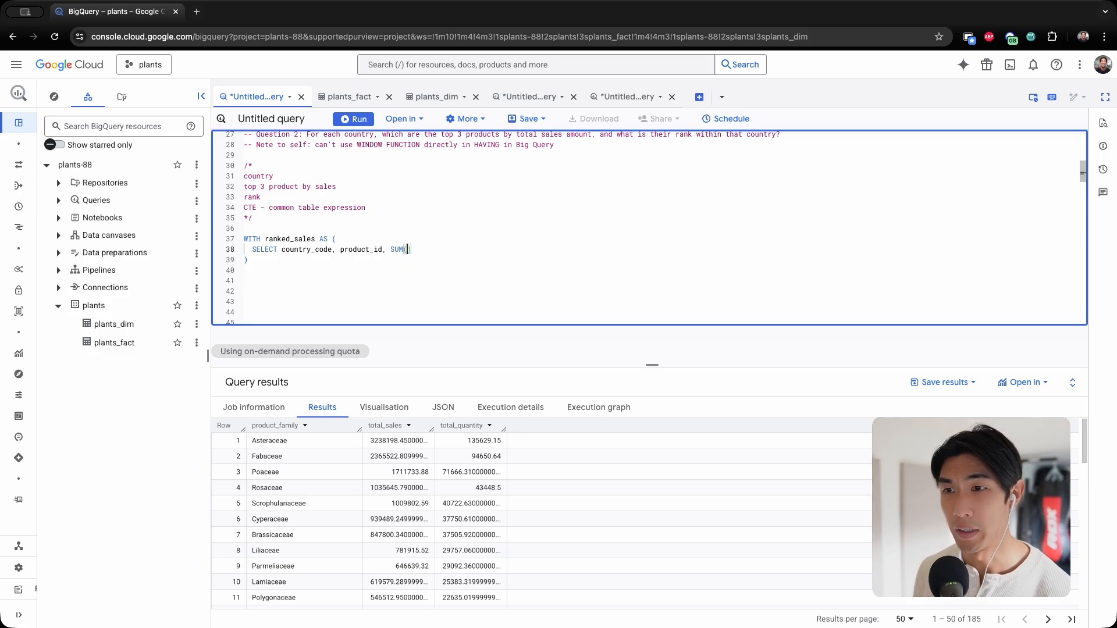
pyautogui.write('sales_usd')
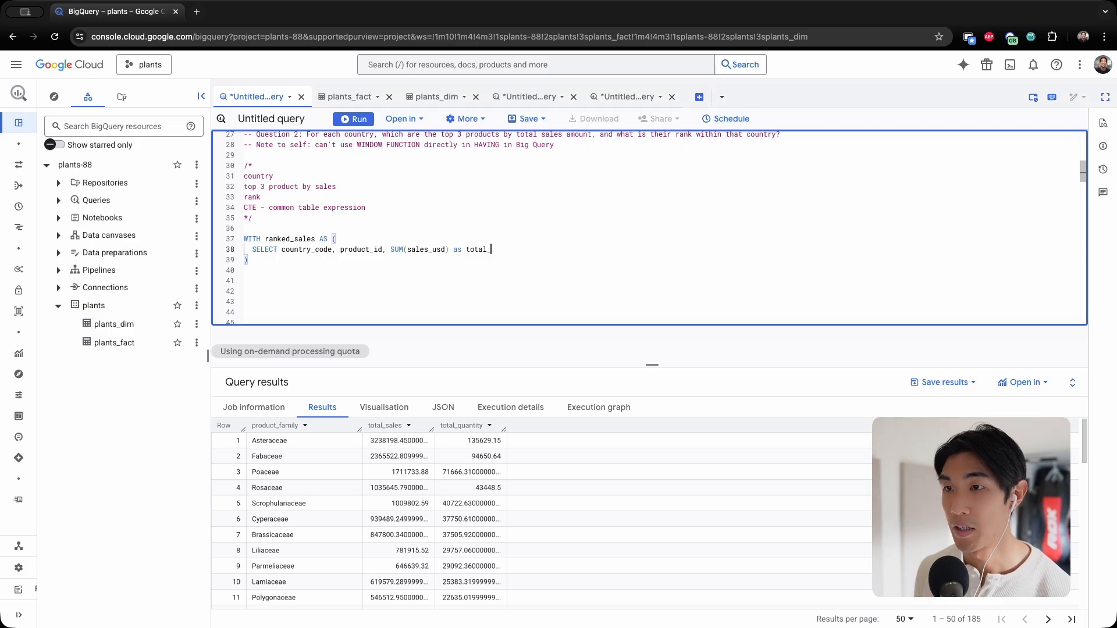
pyautogui.write('sales,')
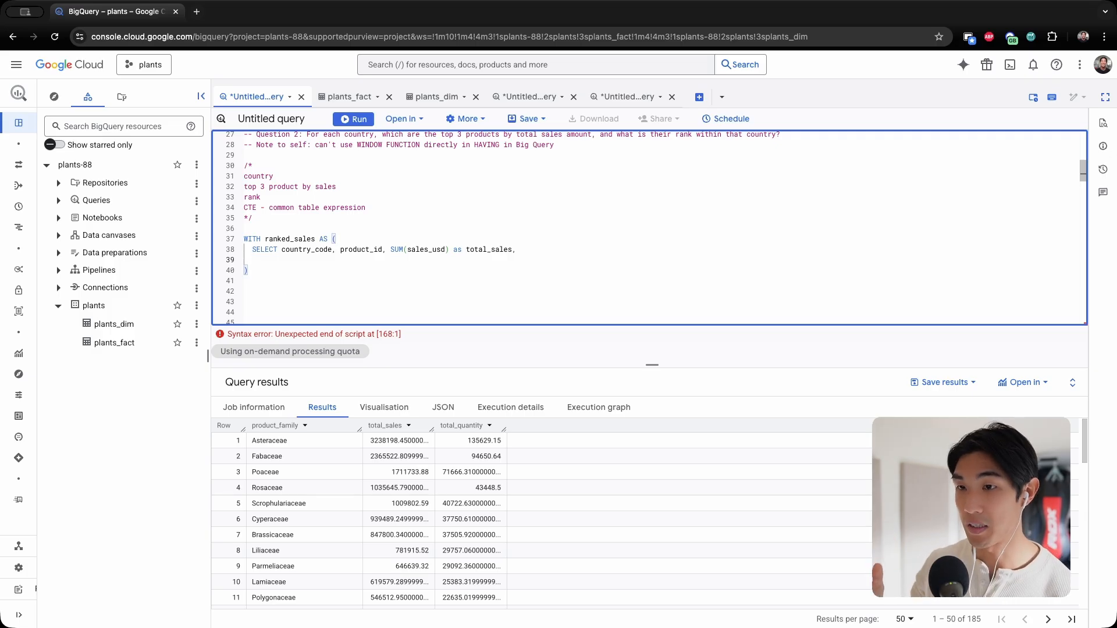
# - Add RANK() OVER(PARTITION BY country_code ORDER BY SUM(sales_usd) DESC) AS sales_rank
pyautogui.write('RANK')
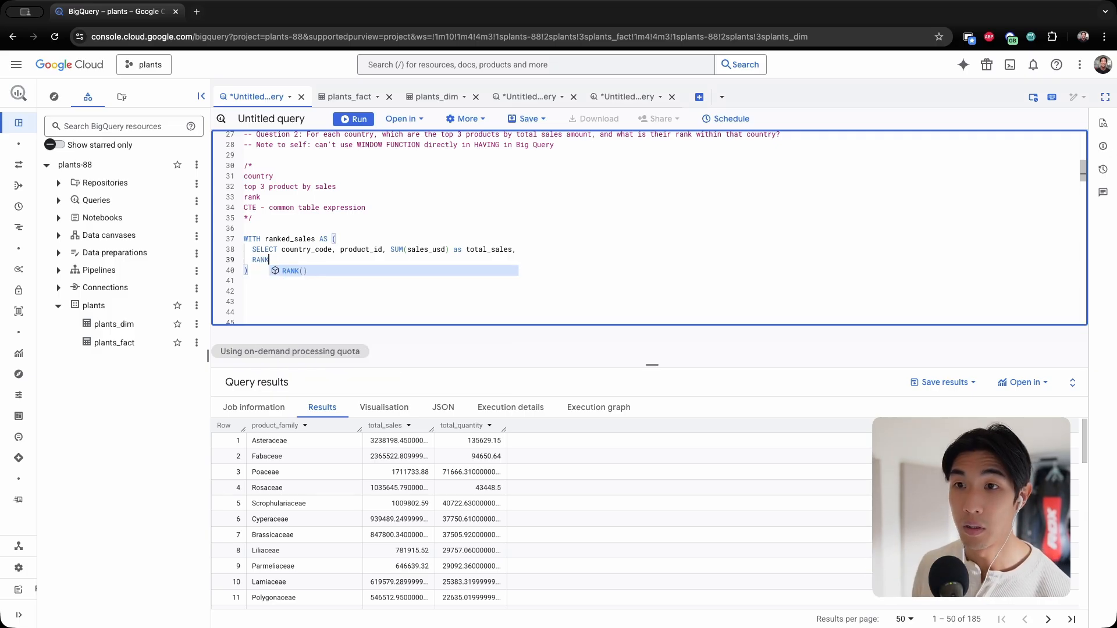
pyautogui.write('() OVER(')
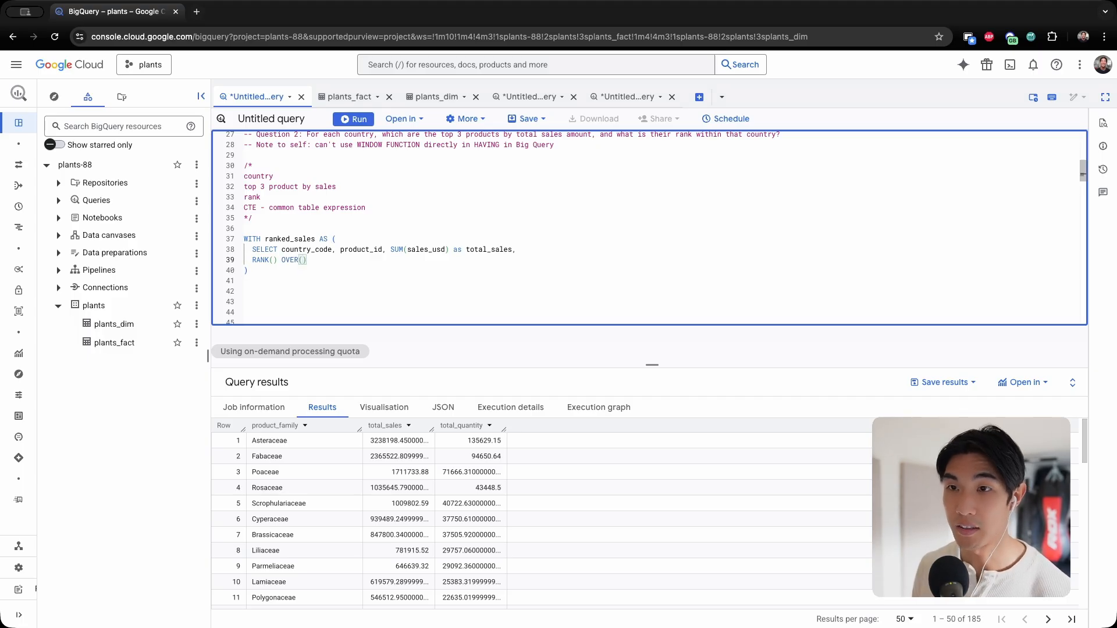
pyautogui.write('PARTITION BY countr')
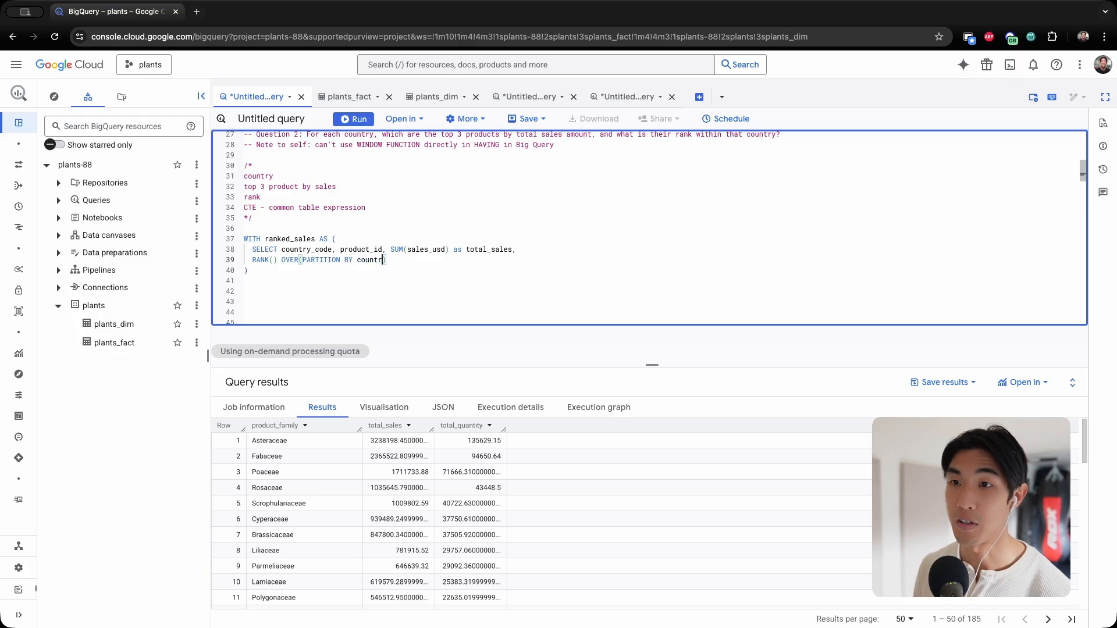
pyautogui.write('_code)')
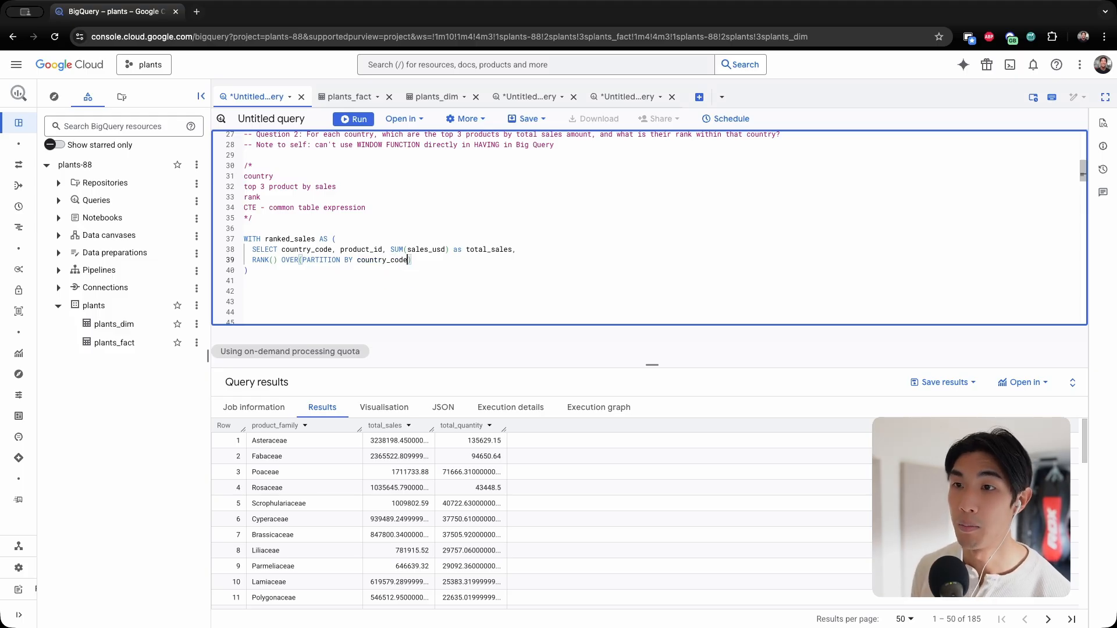
pyautogui.click(353, 119)
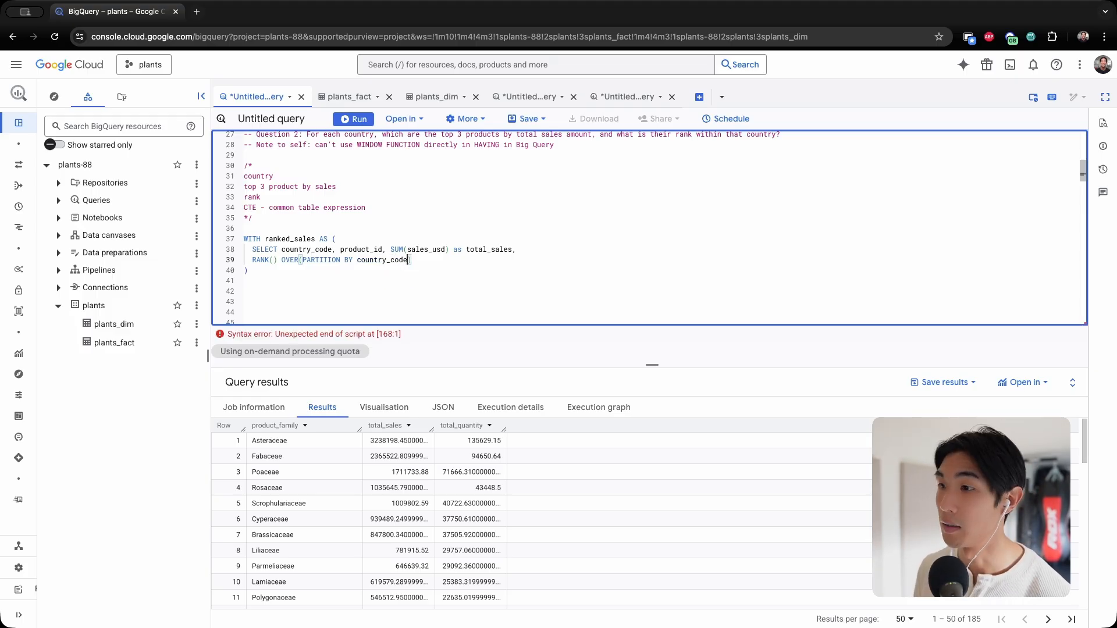
pyautogui.write('op')
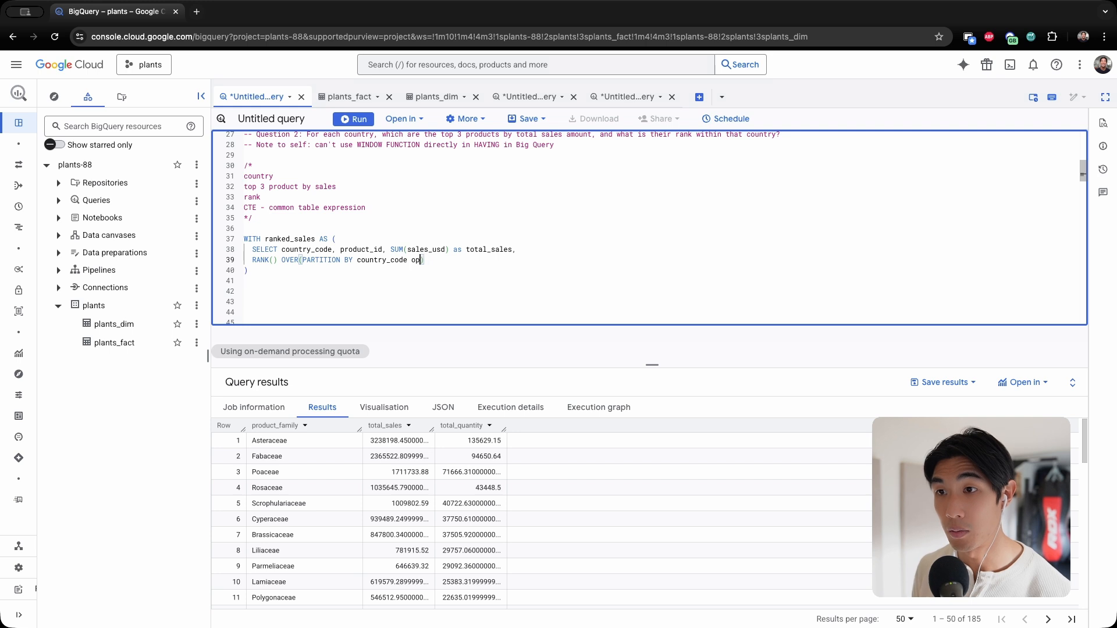
pyautogui.write('ORDER BY')
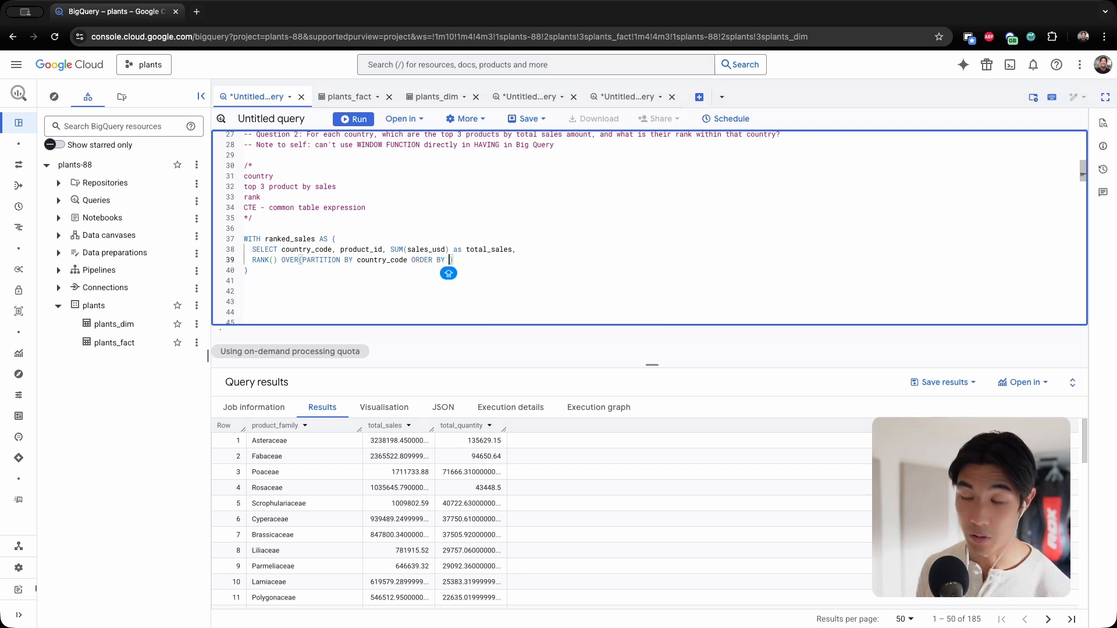
pyautogui.write('SUM(s')
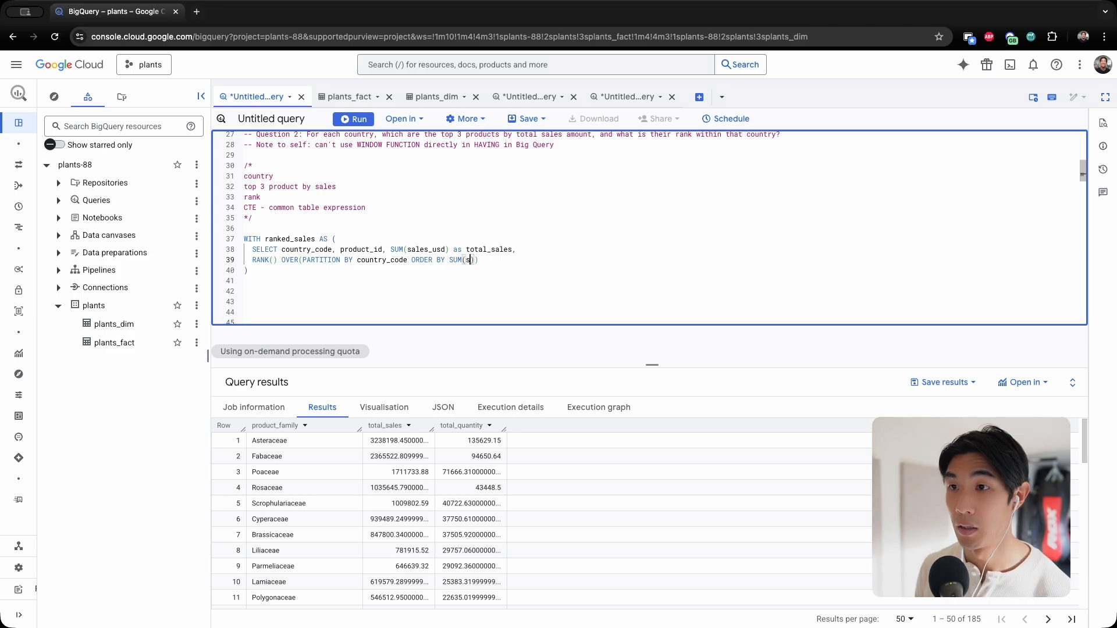
pyautogui.write('ales_usd')
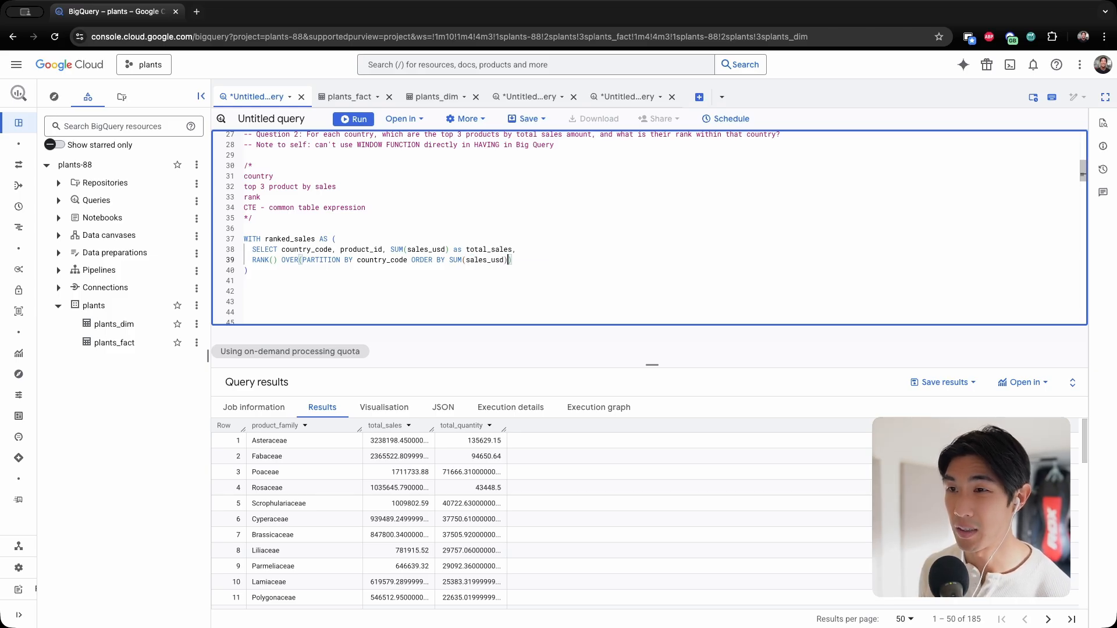
pyautogui.write('DESC')
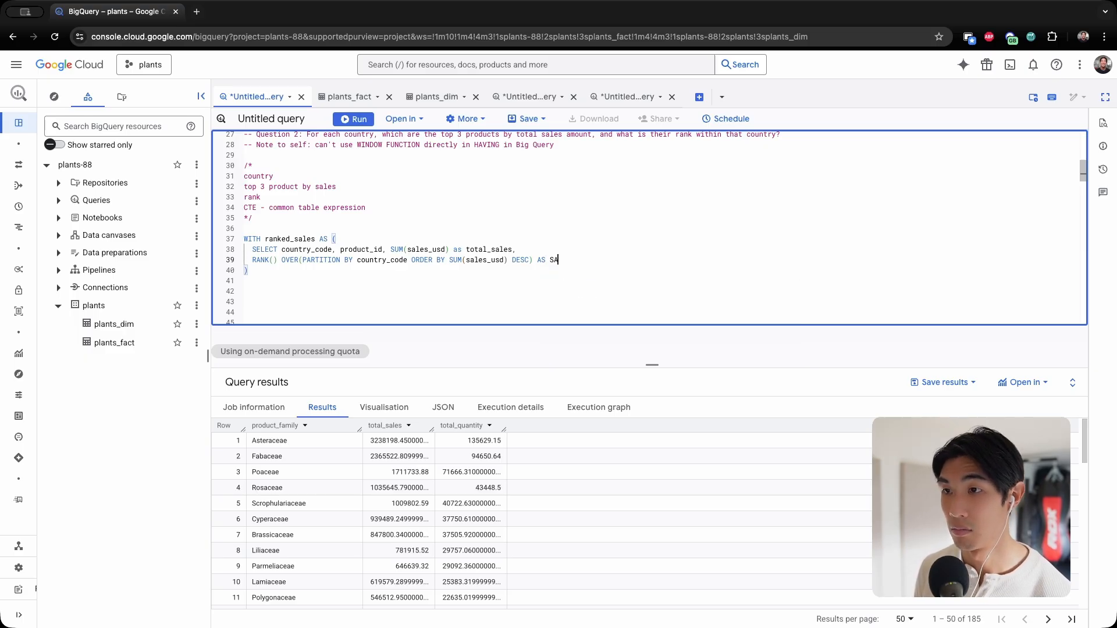
pyautogui.write('sales_')
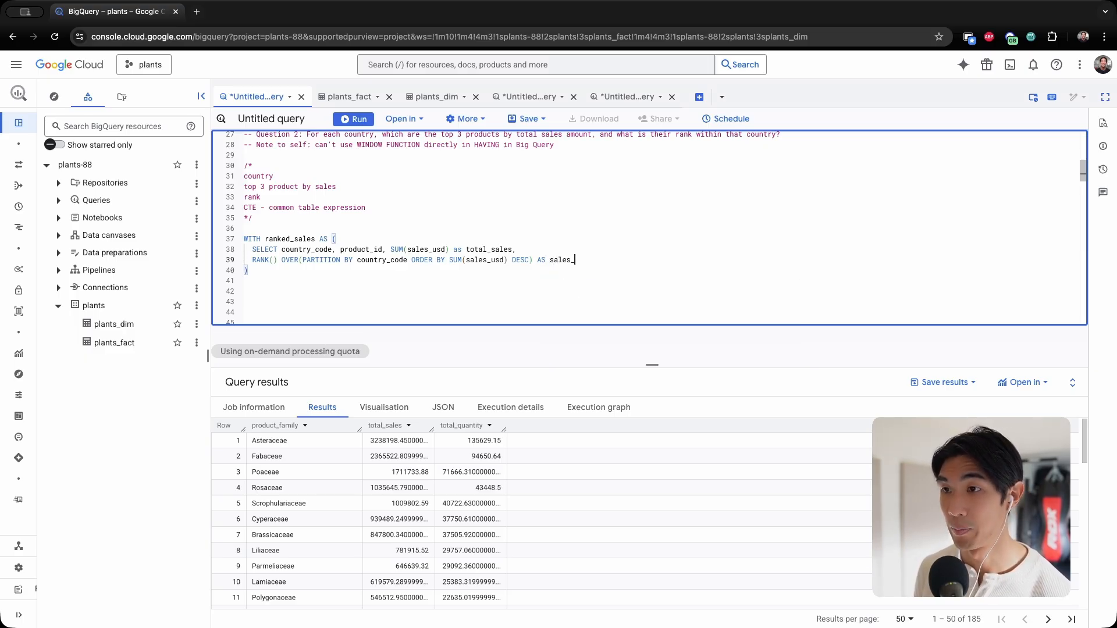
pyautogui.write('rank')
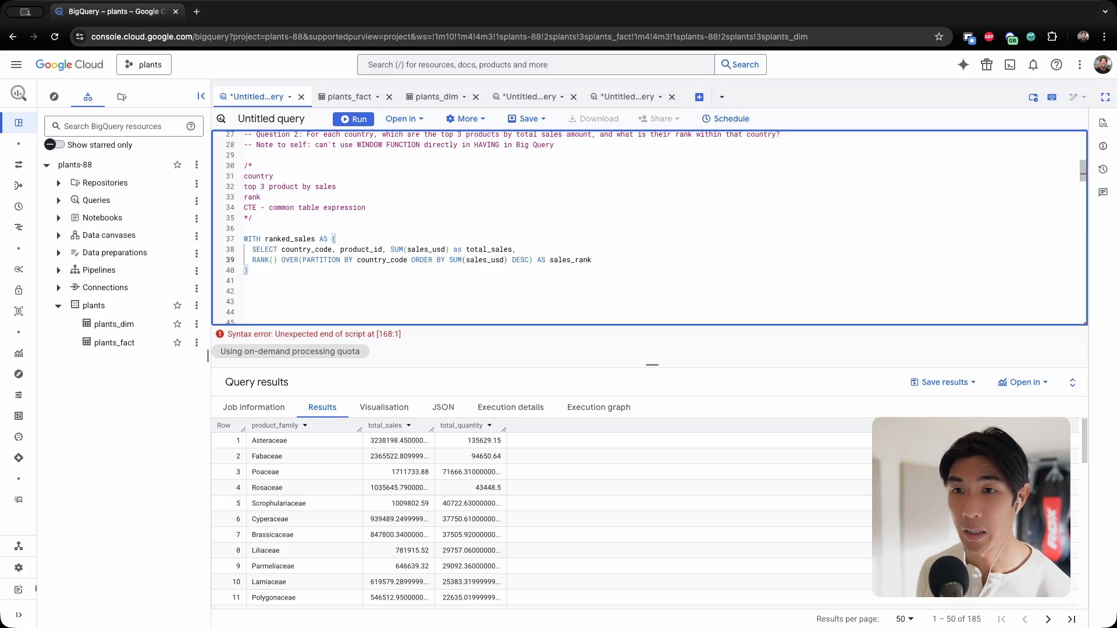
pyautogui.write('FROM')
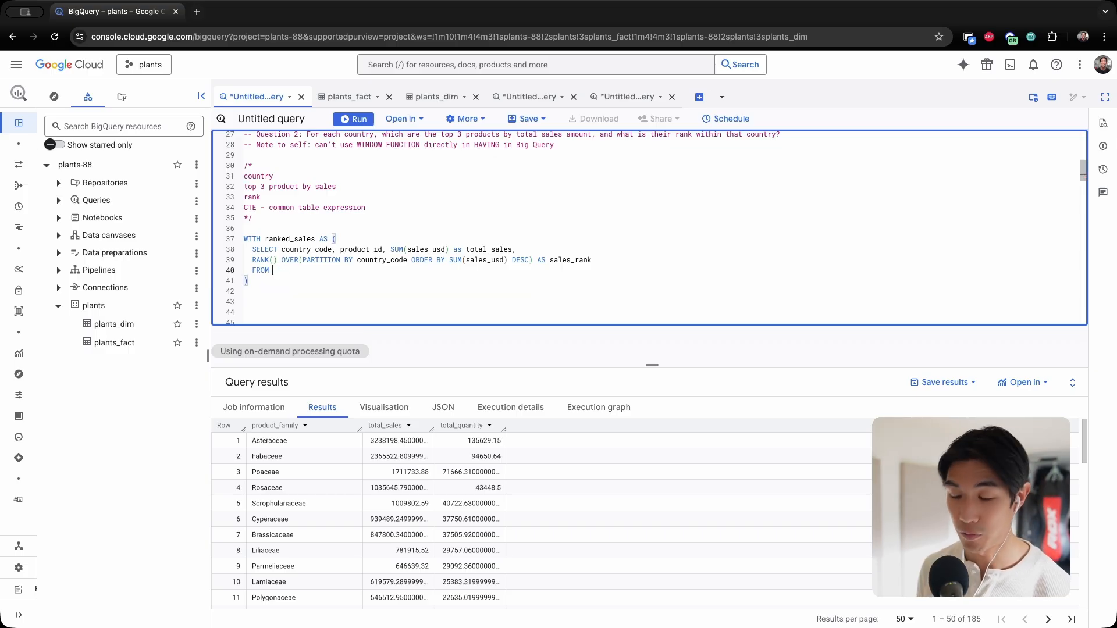
# - Read FROM plants.plants_fact and GROUP BY country_code, product_id, closing the CTE
pyautogui.write('plants.pla')
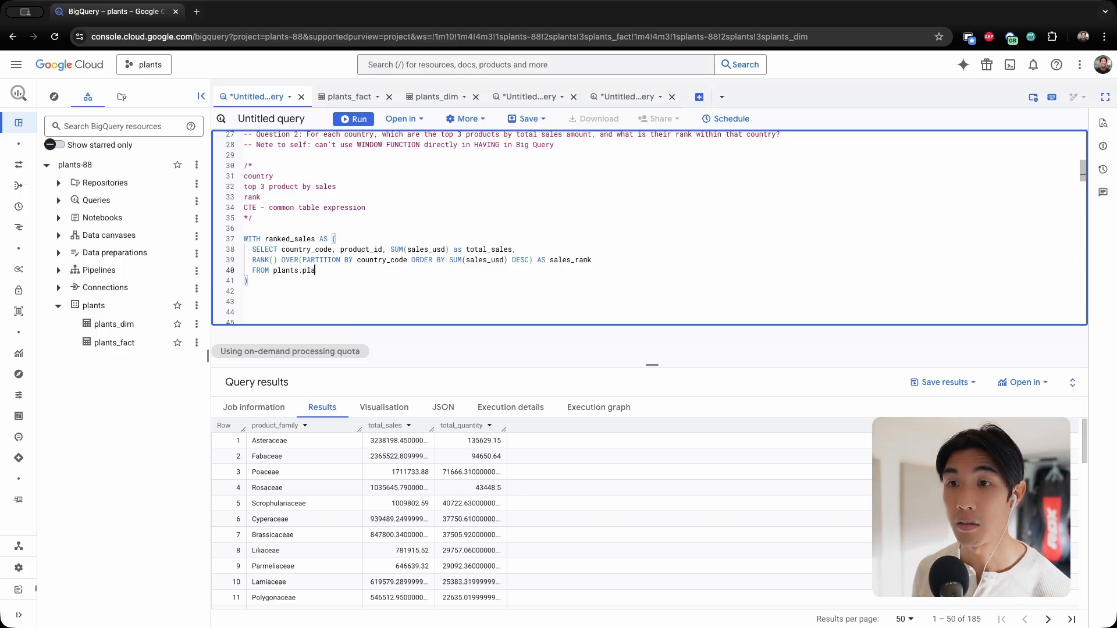
pyautogui.write('nts_fact')
pyautogui.write('GROUP BY')
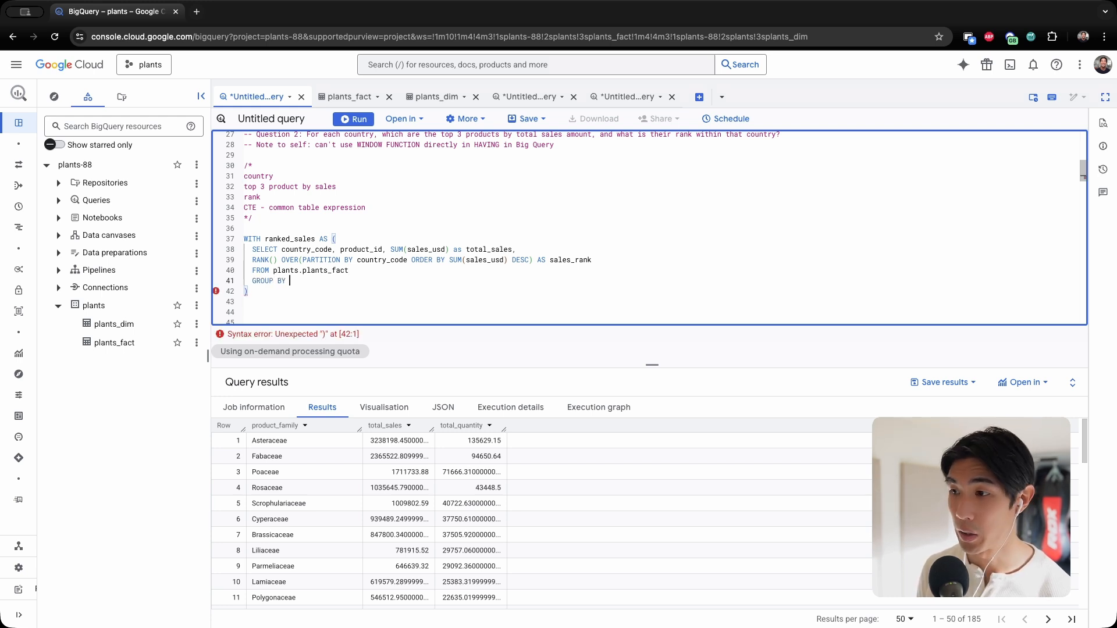
pyautogui.doubleClick(302, 249)
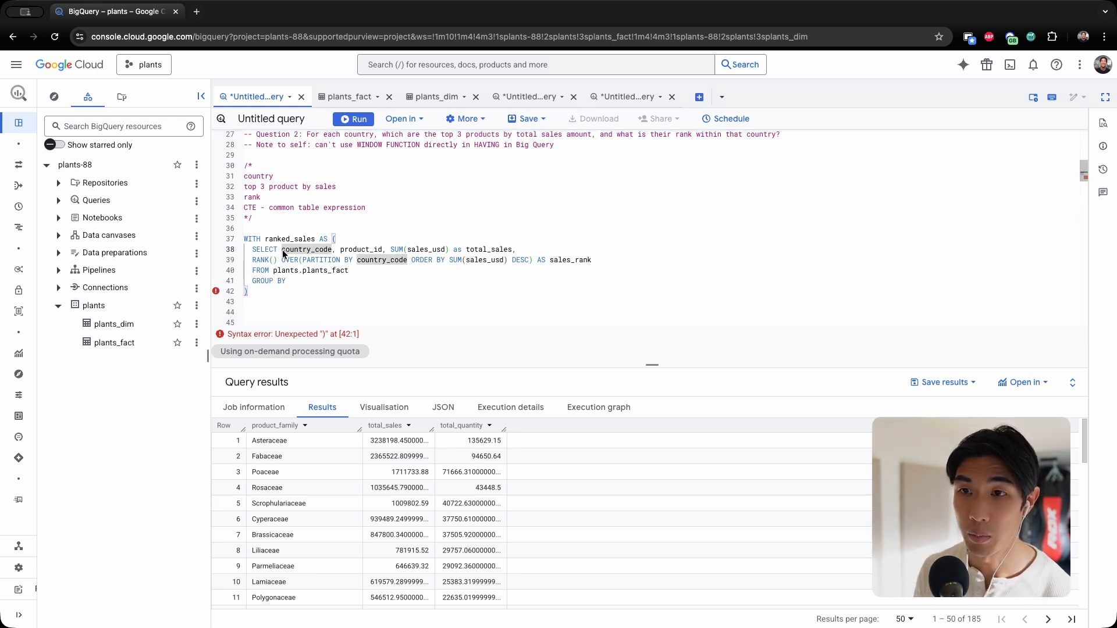
pyautogui.moveTo(282, 249); pyautogui.dragTo(371, 249)
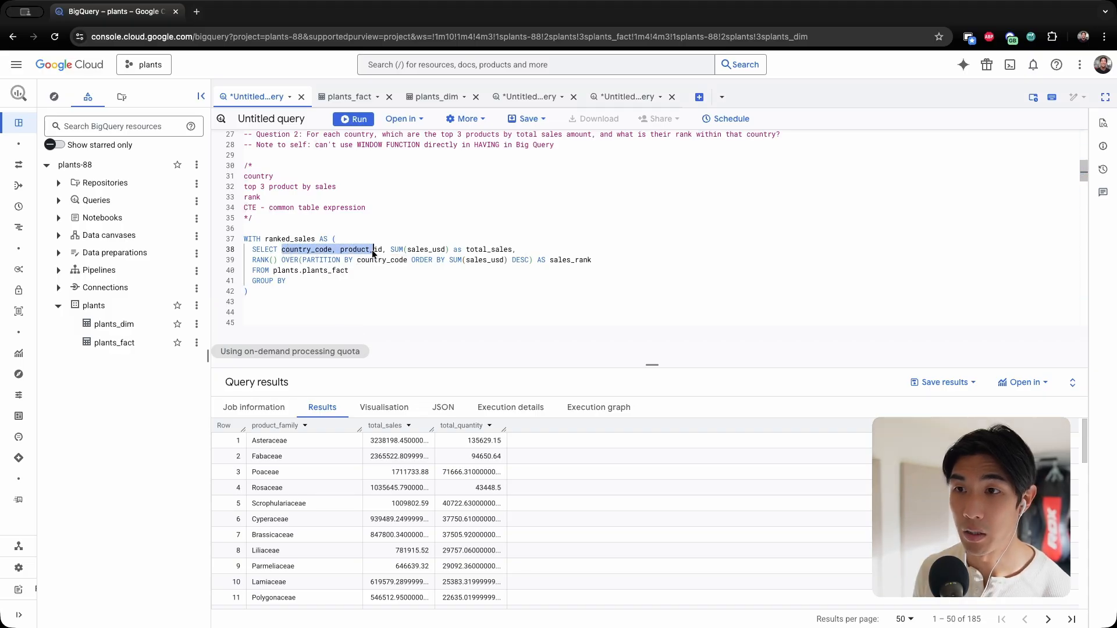
pyautogui.write('country_code, product_id')
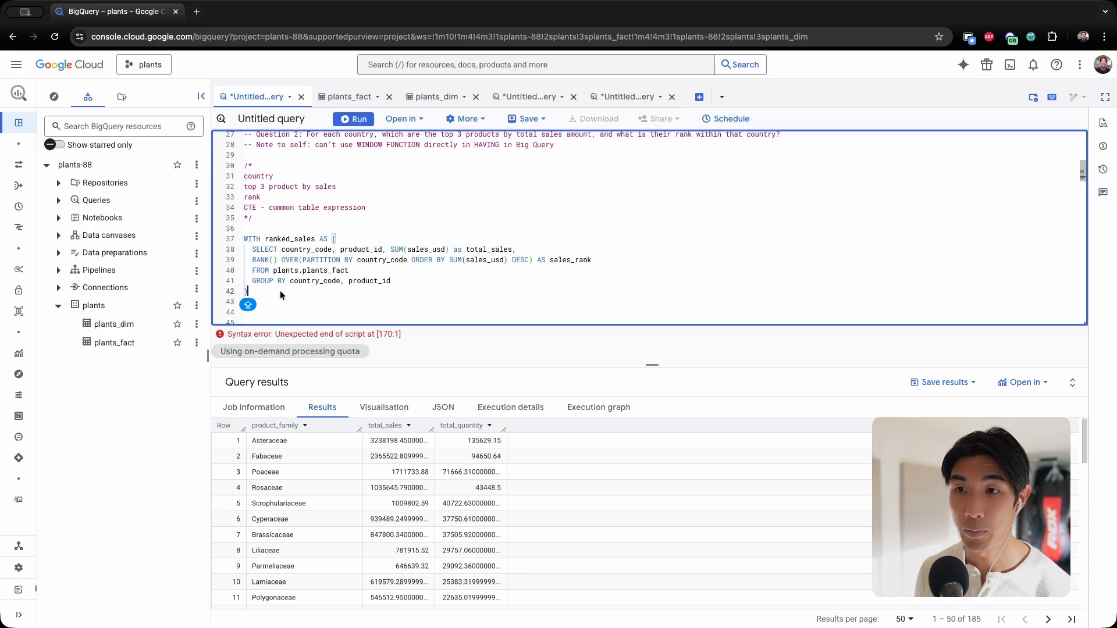
pyautogui.doubleClick(252, 239)
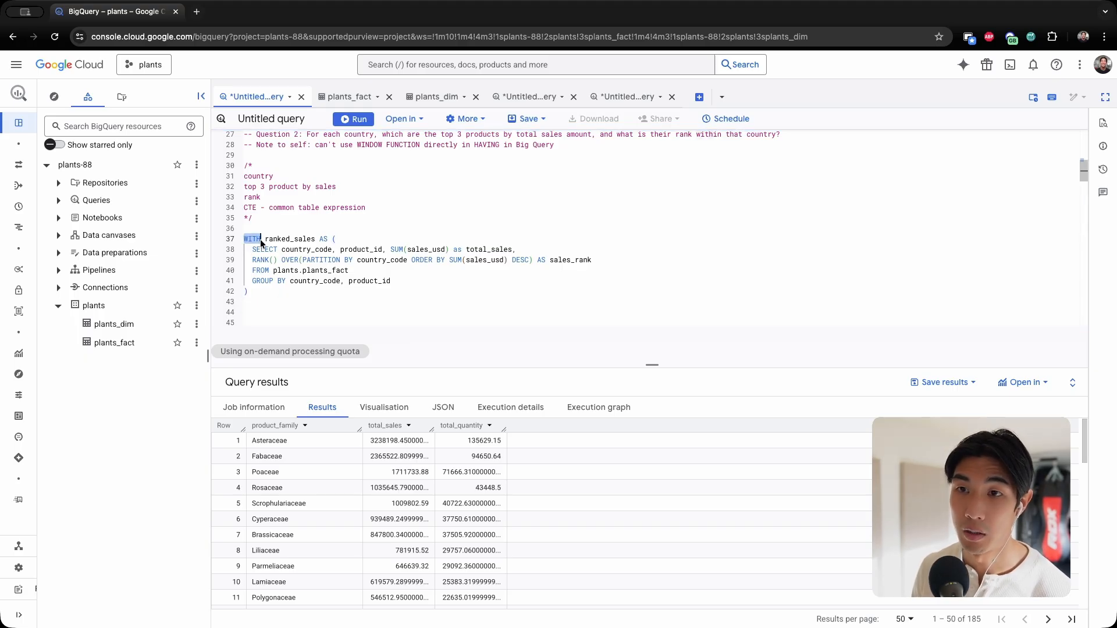
pyautogui.click(244, 301)
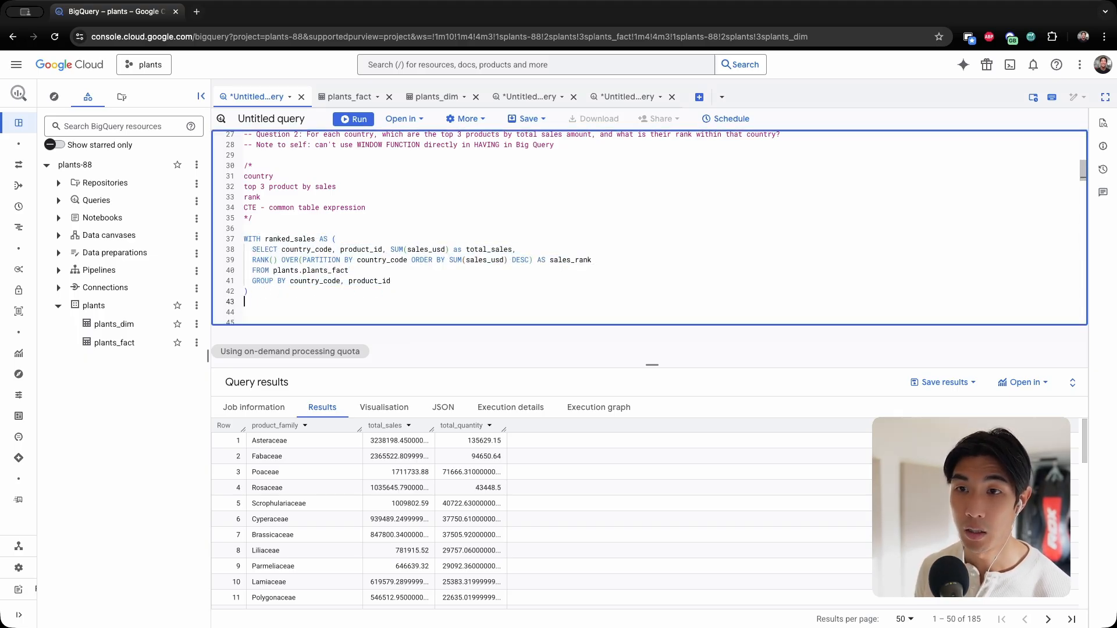
# - Select country_code, product_id, total_sales, sales_rank from ranked_sales WHERE sales_rank <= 3
pyautogui.write('select')
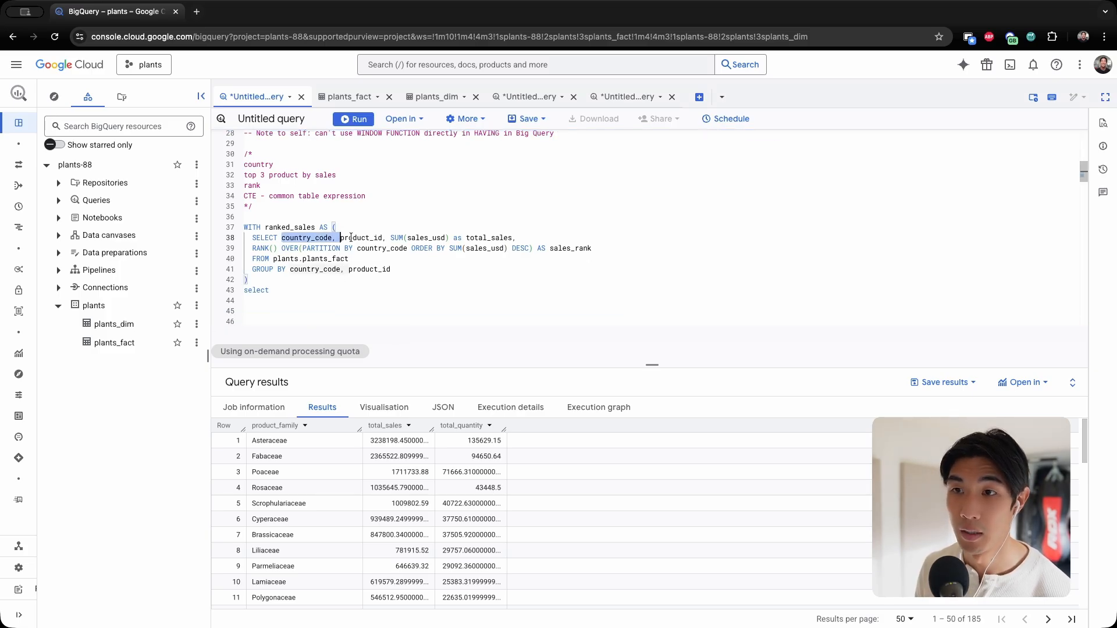
pyautogui.write('country_code, product_id,')
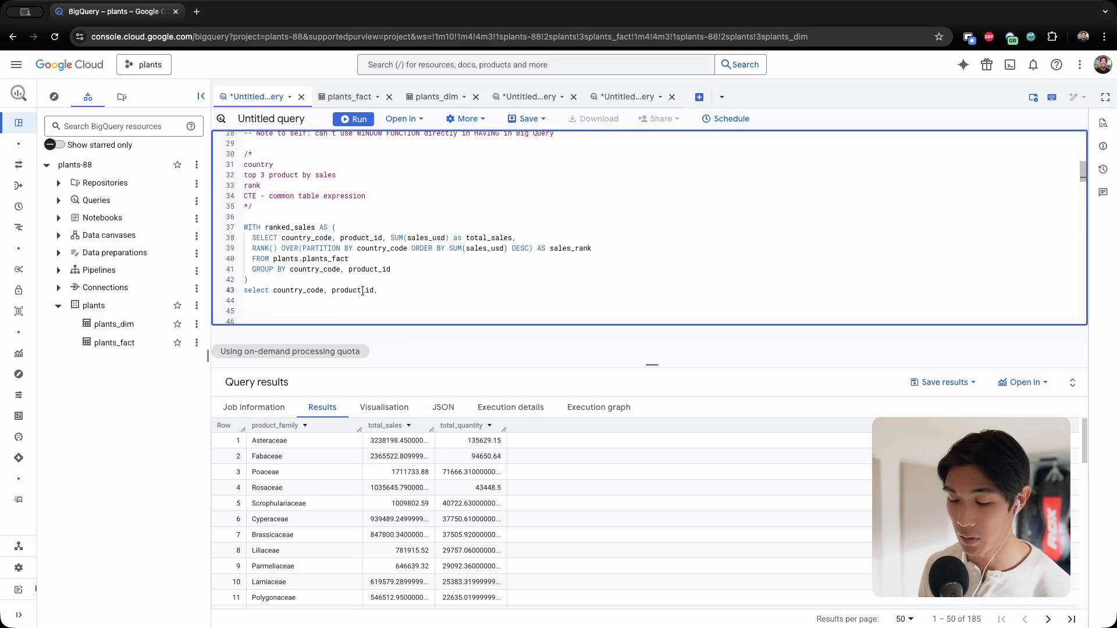
pyautogui.write('total_sales, sal')
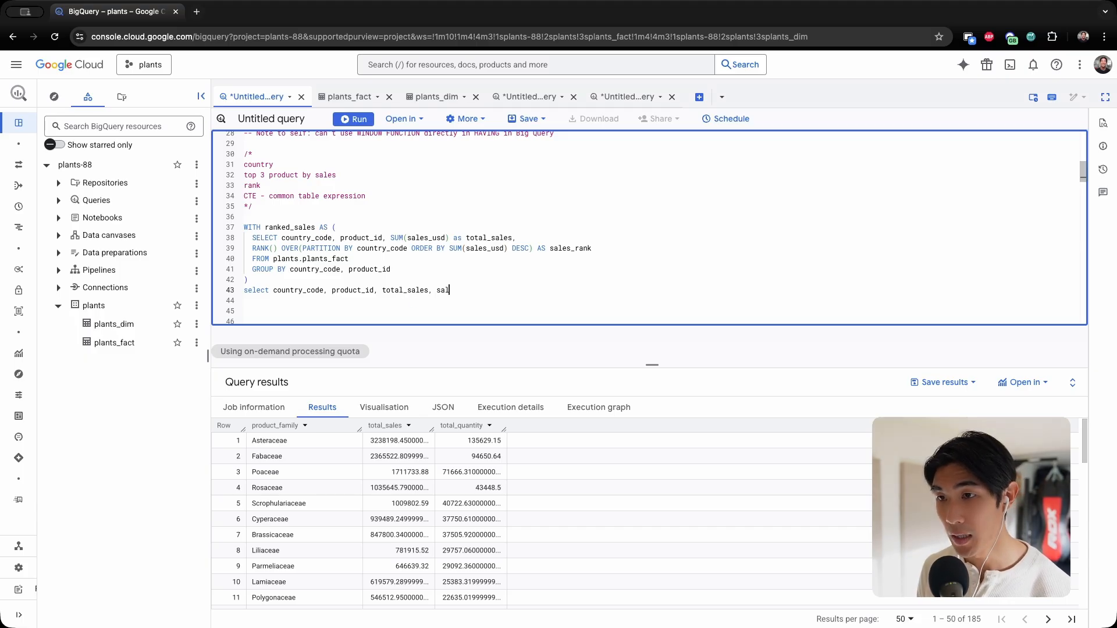
pyautogui.write('es_rank')
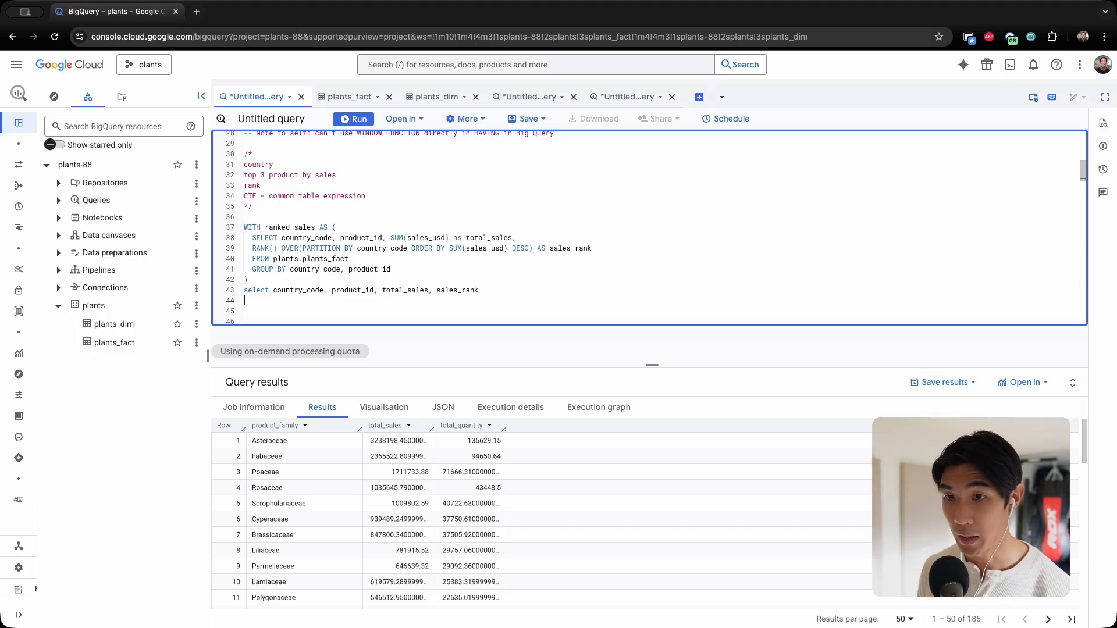
pyautogui.write('WHERE')
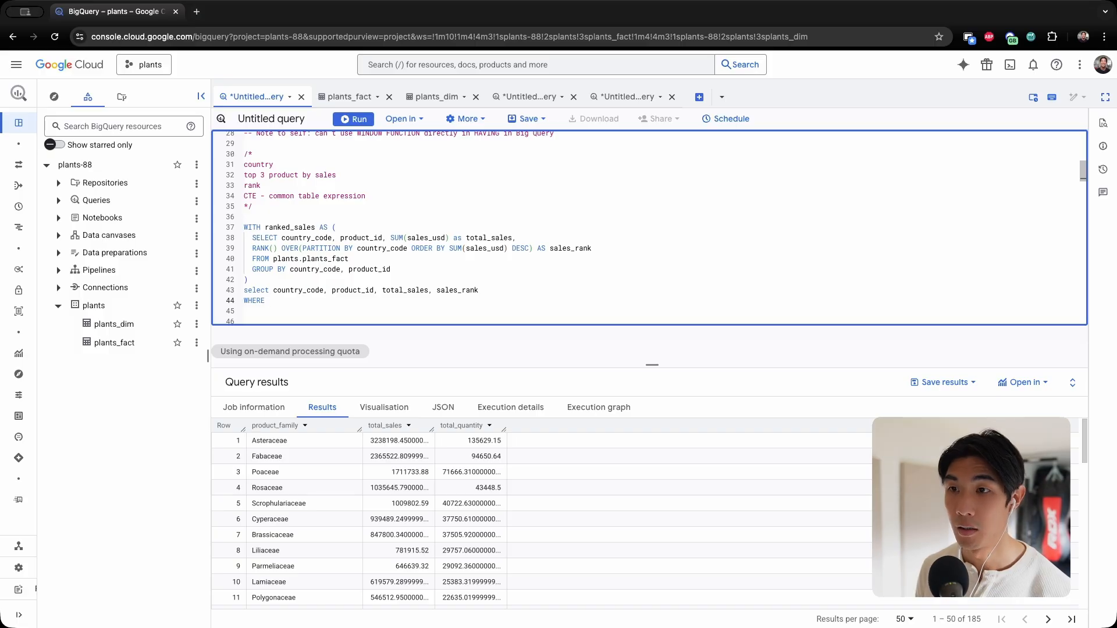
pyautogui.write('sales')
pyautogui.write('from')
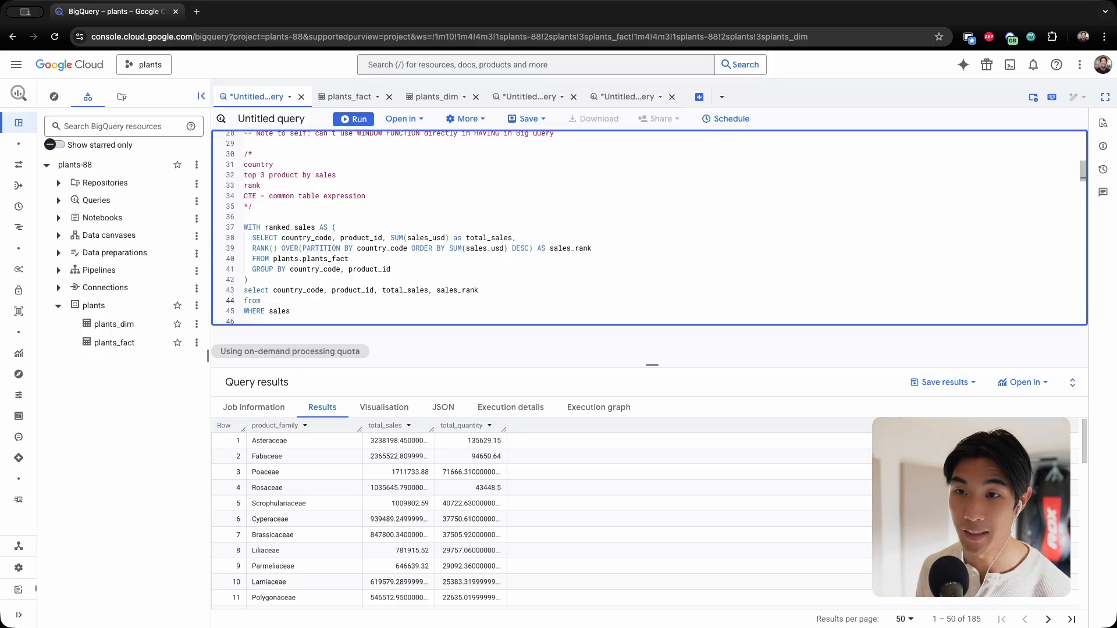
pyautogui.write('rank')
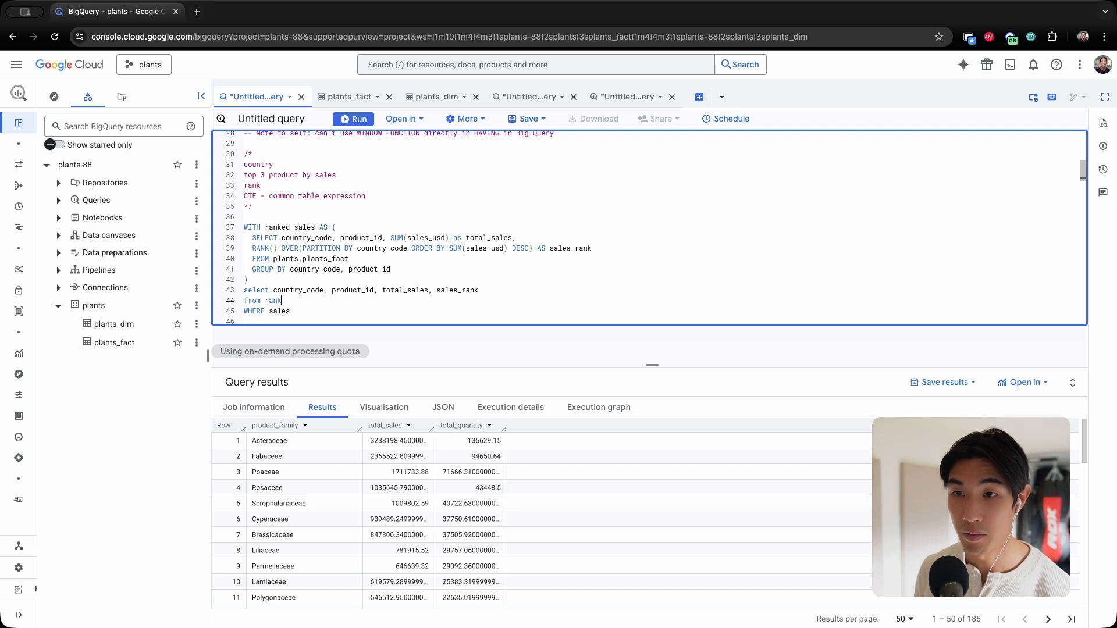
pyautogui.write('ed_sales')
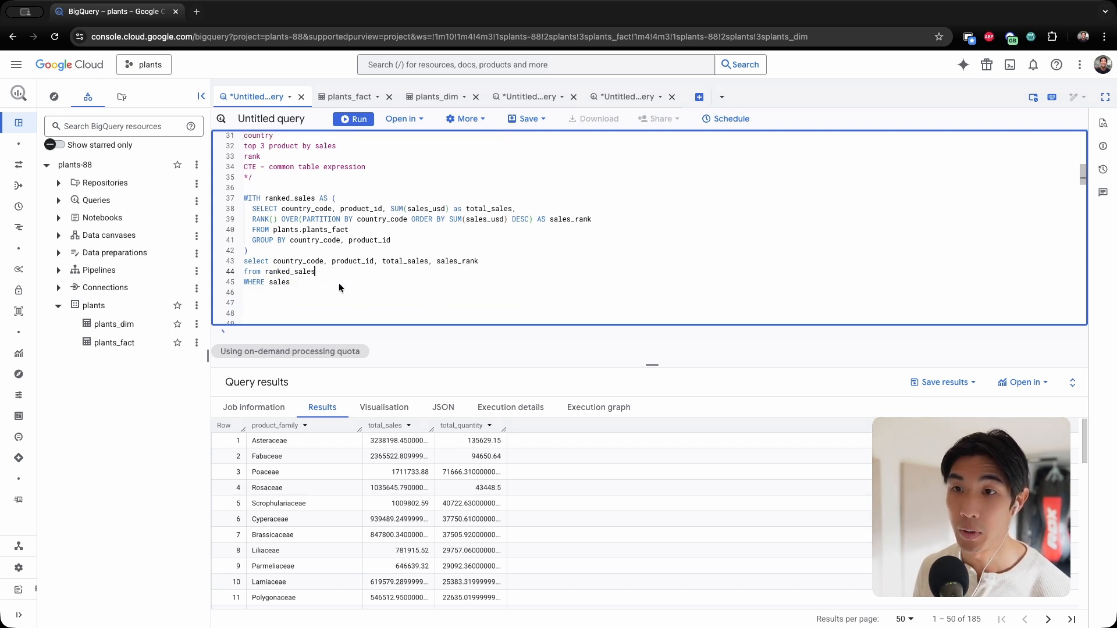
pyautogui.write('_rank <')
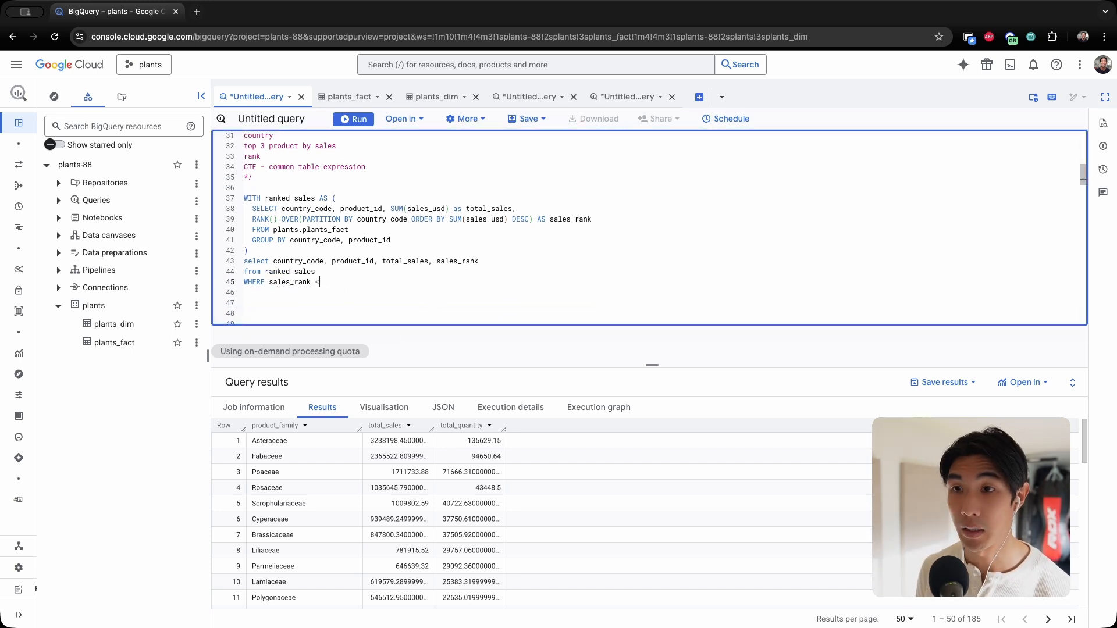
pyautogui.write('= 3;')
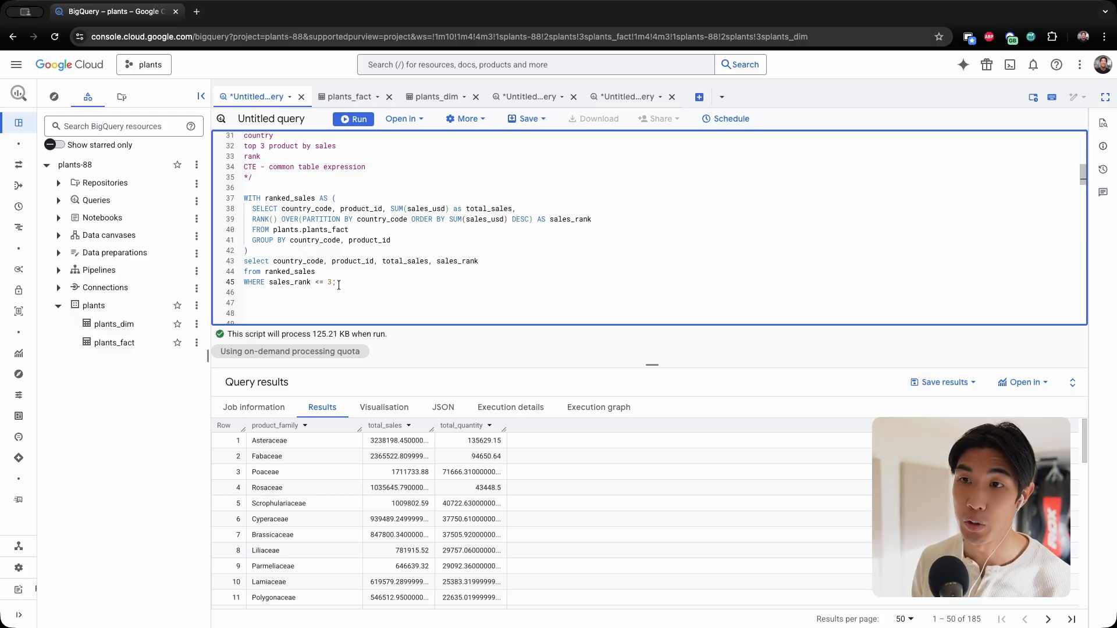
pyautogui.moveTo(248, 198); pyautogui.dragTo(335, 282)
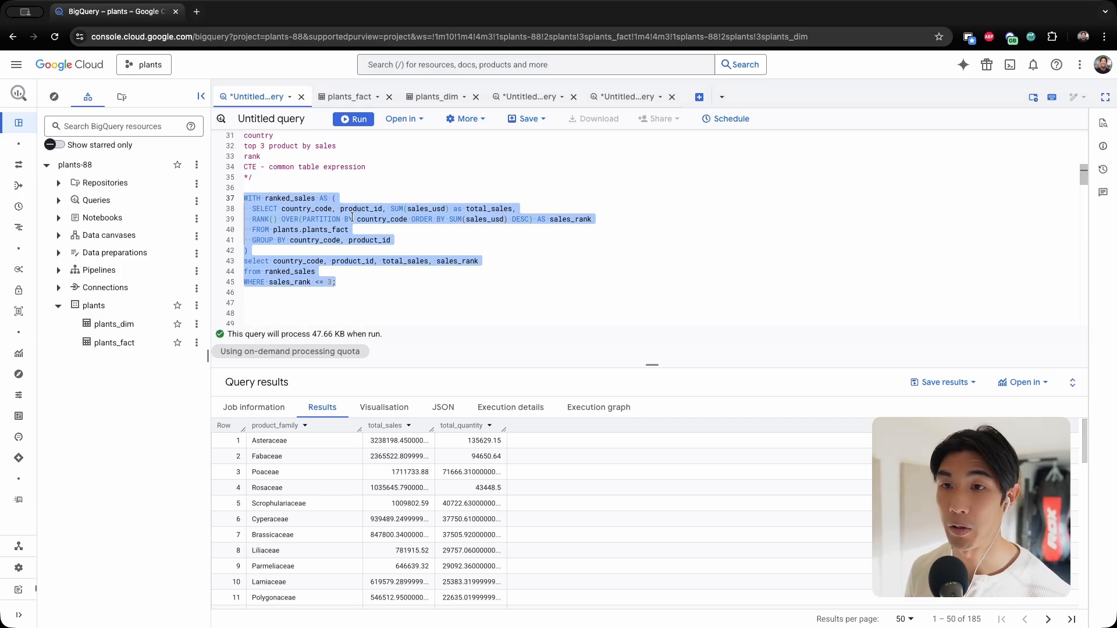
# - Run the top-3 ranking query (156 rows) and scroll down to the Question 3 comment
pyautogui.click(352, 119)
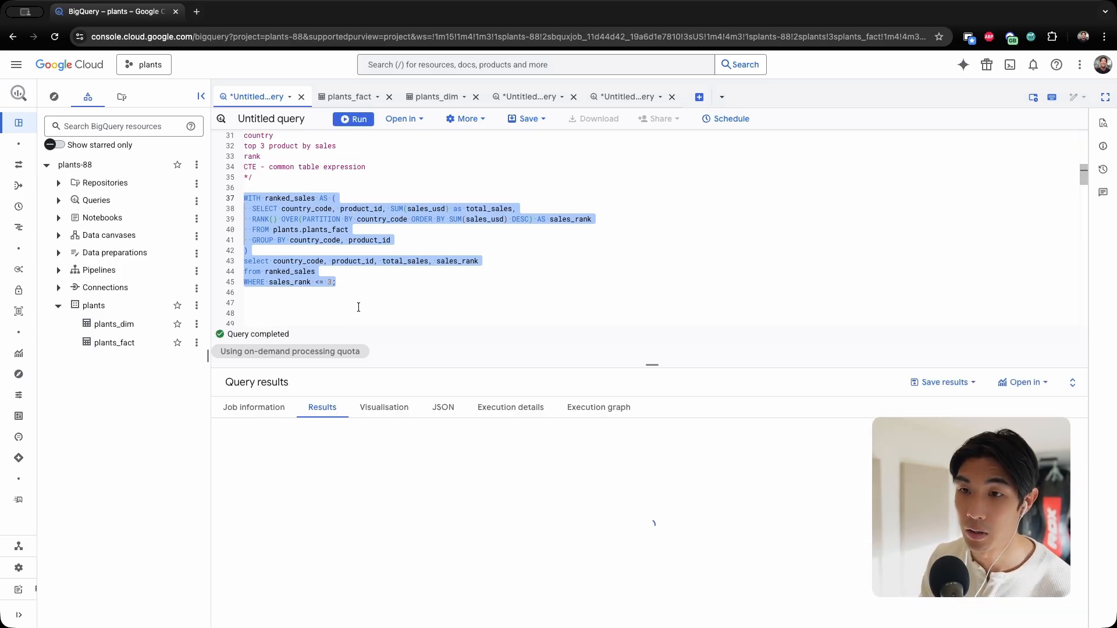
pyautogui.click(353, 119)
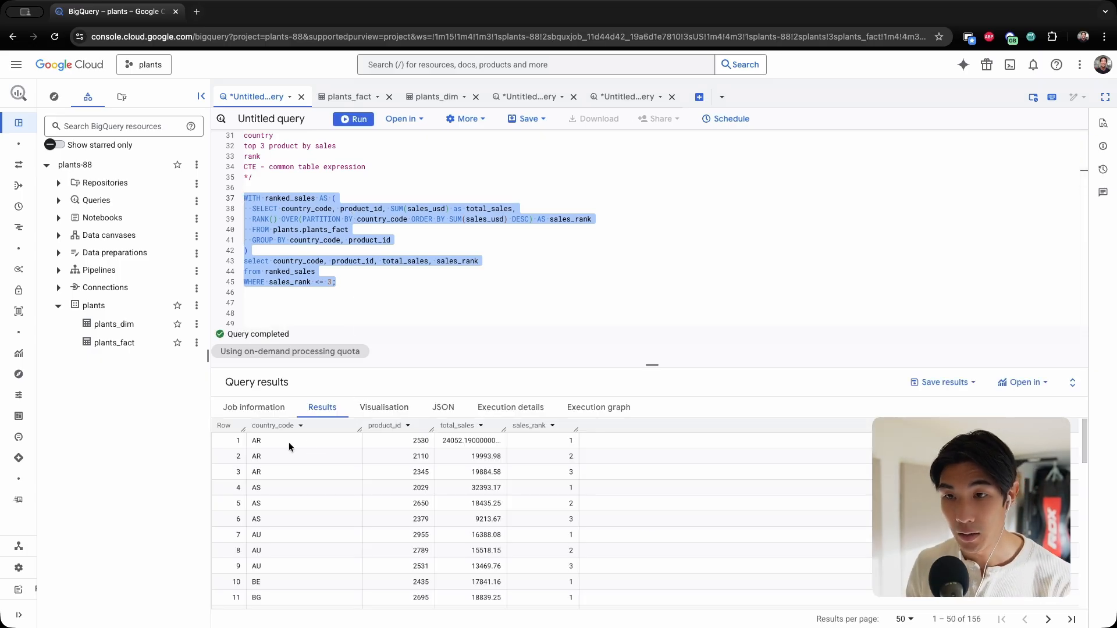
pyautogui.moveTo(283, 442)
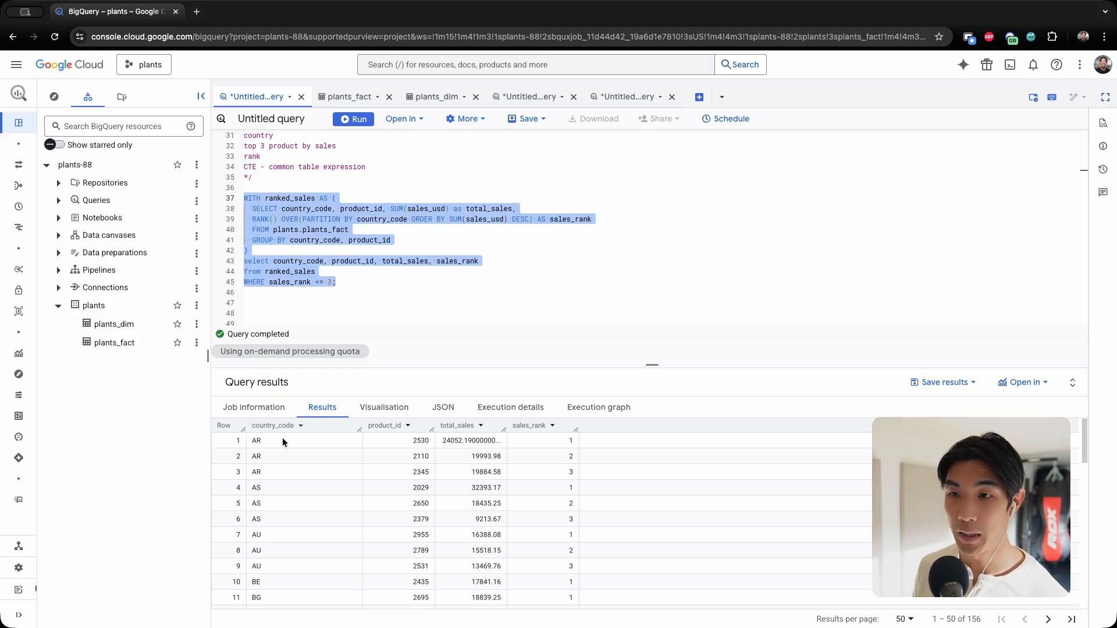
pyautogui.moveTo(400, 478)
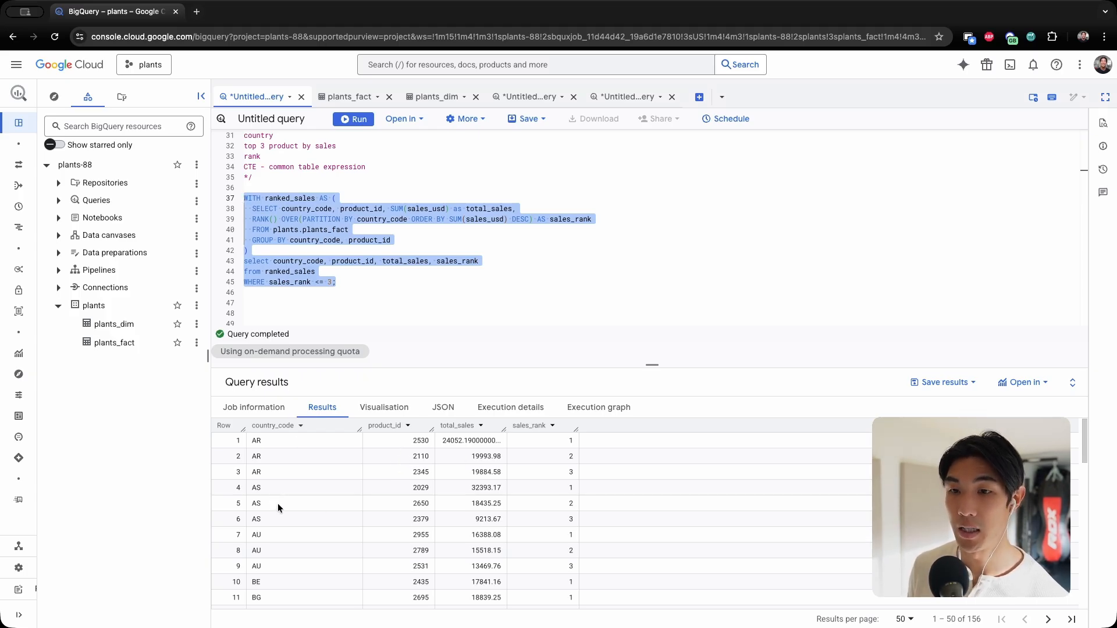
pyautogui.moveTo(554, 498)
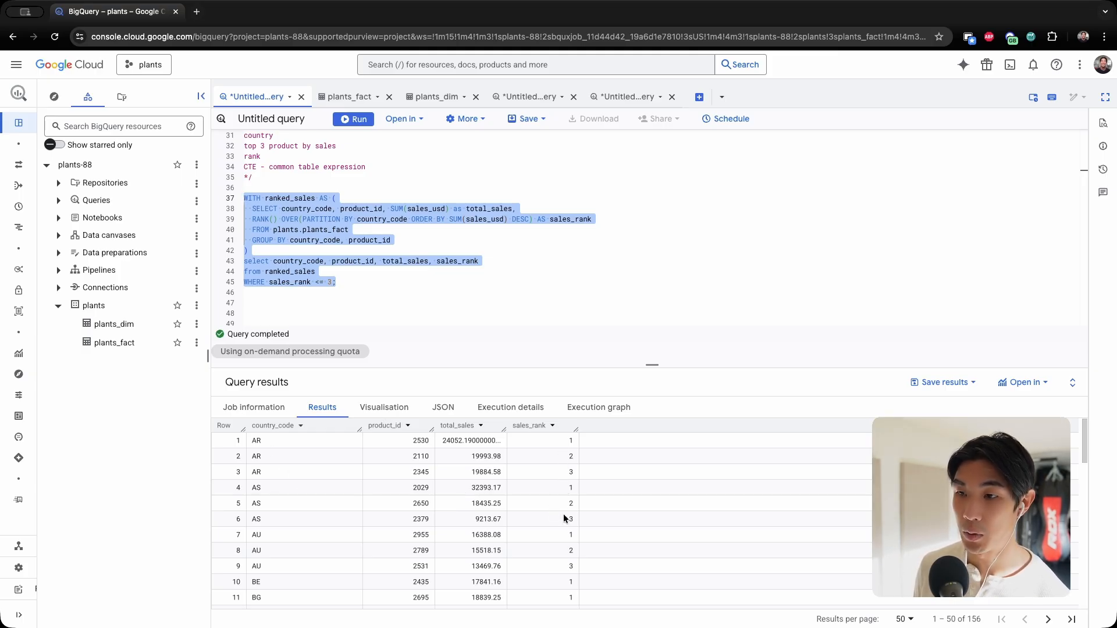
pyautogui.scroll(-3)
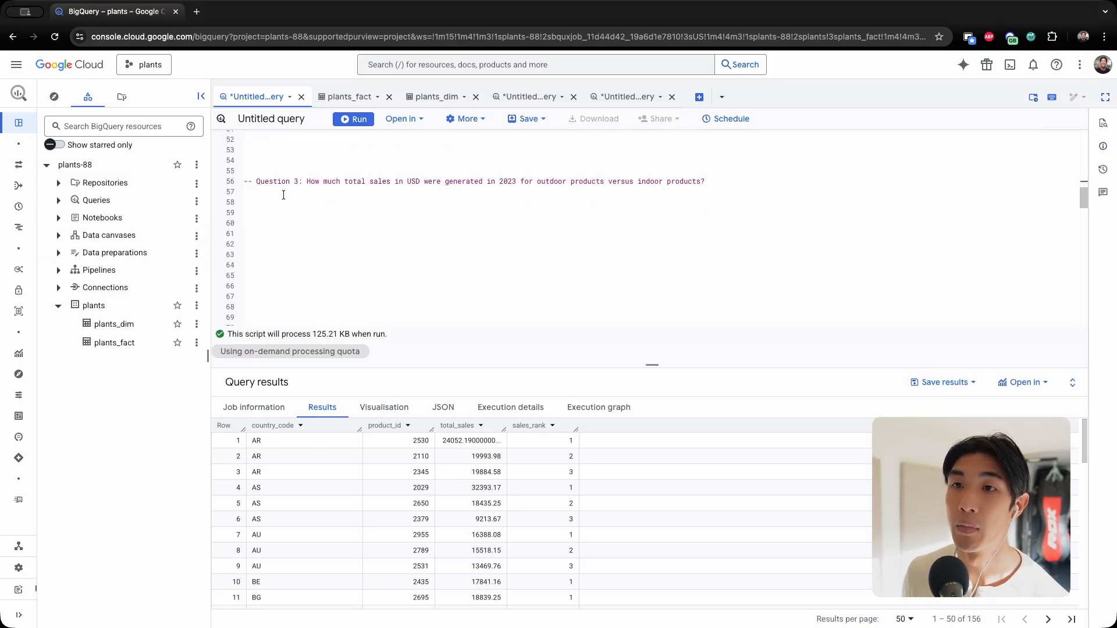
# - Write a /* */ notes block under Question 3 listing sales usd, 2023 and outdoor vs indoor
pyautogui.moveTo(306, 182); pyautogui.dragTo(383, 182)
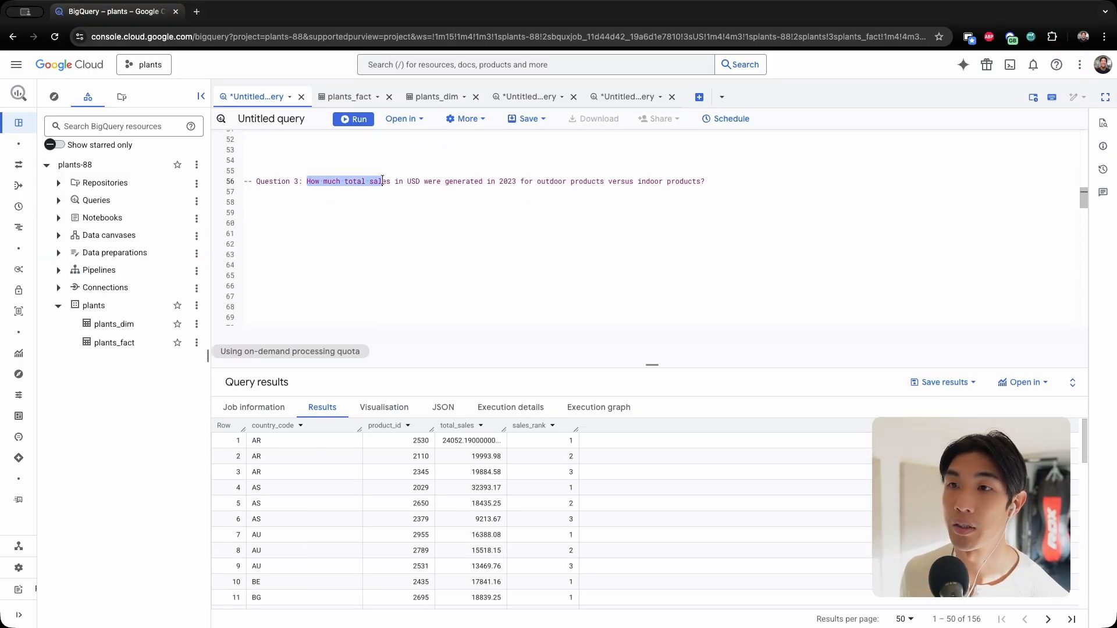
pyautogui.moveTo(382, 181); pyautogui.dragTo(473, 181)
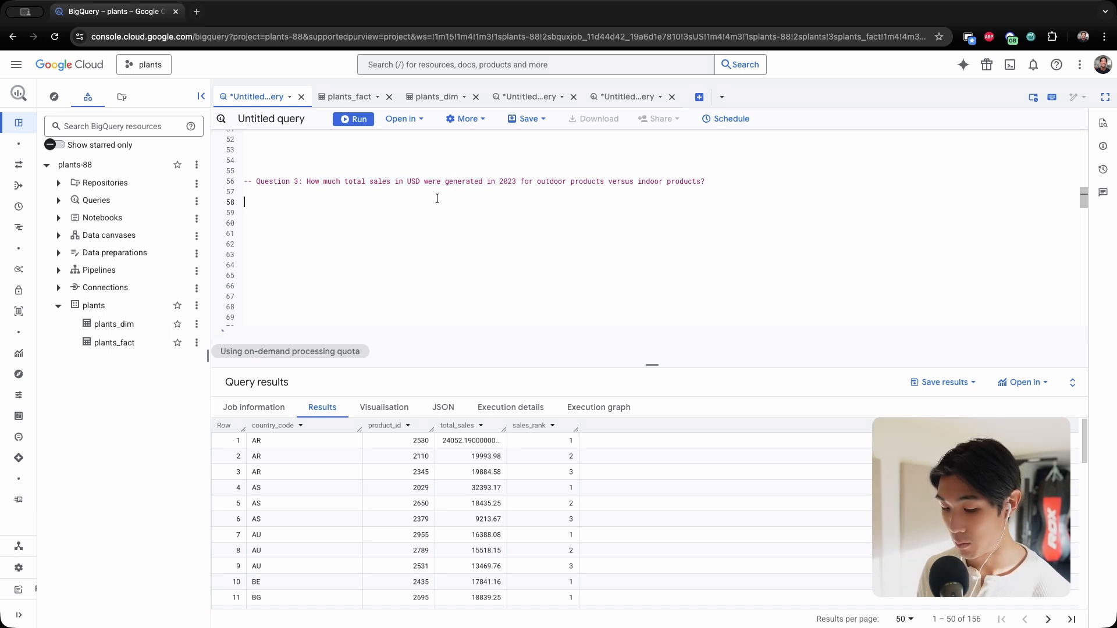
pyautogui.write('/*')
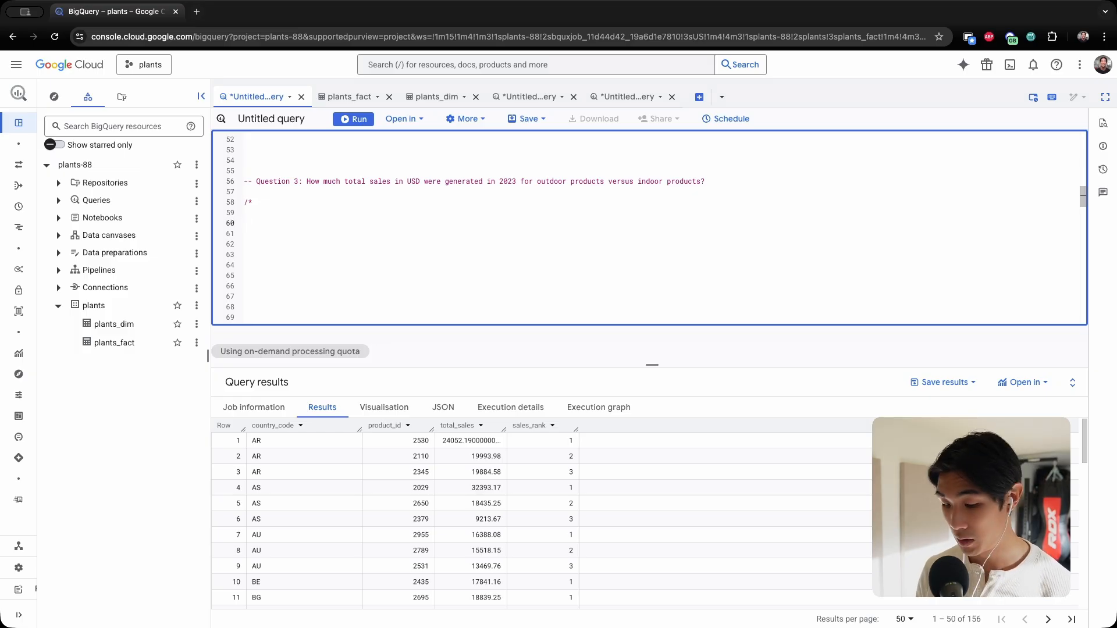
pyautogui.write('*/')
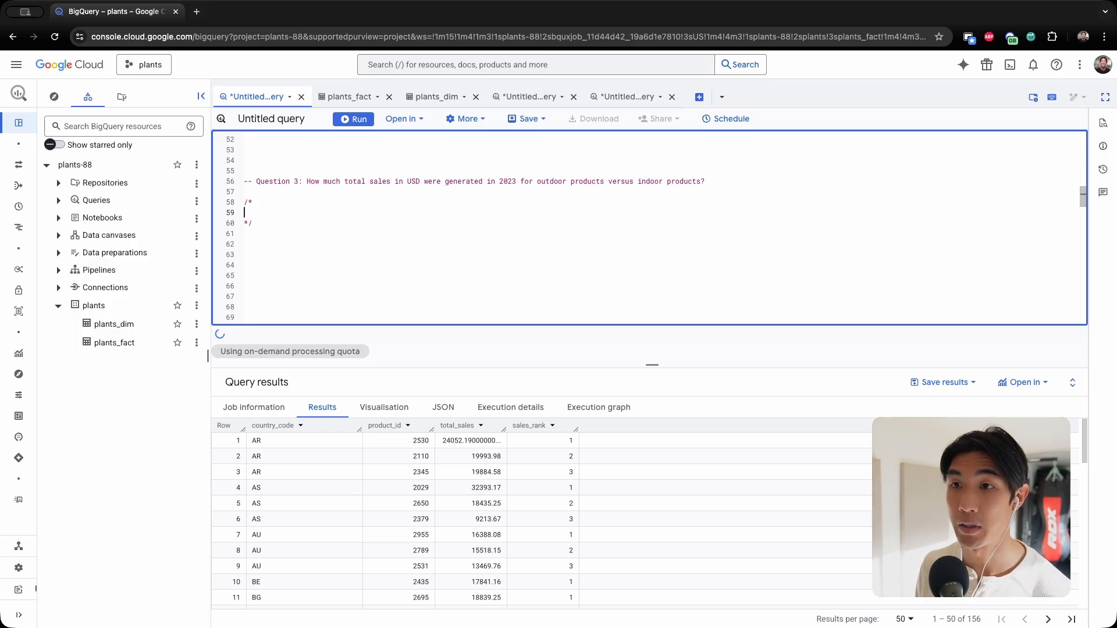
pyautogui.write('sales usd')
pyautogui.write('2023')
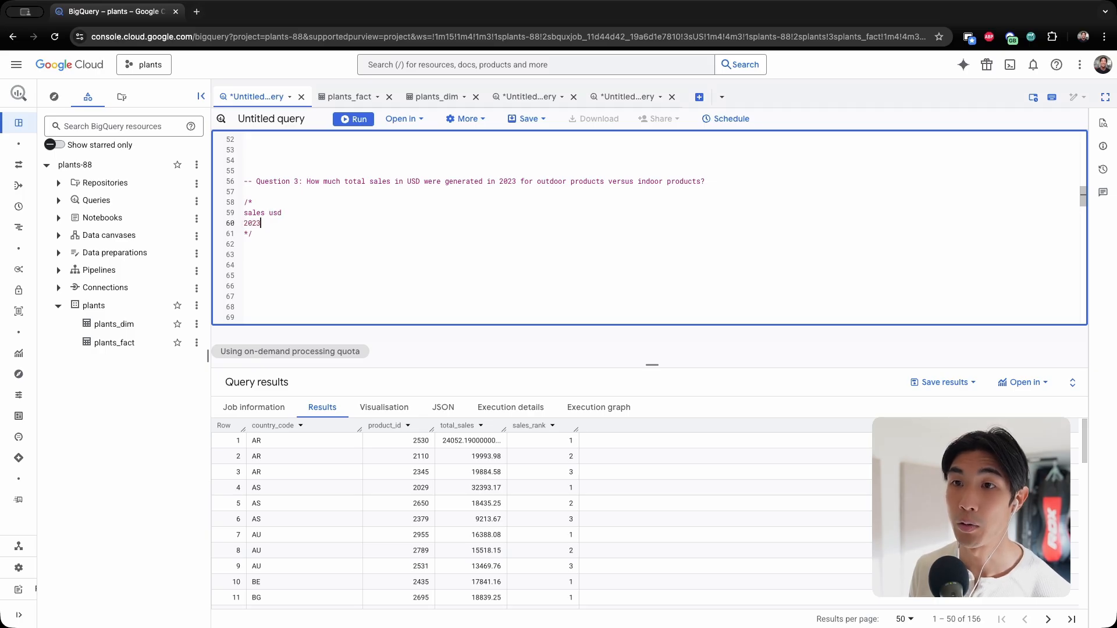
pyautogui.write('outdoor vs indoor')
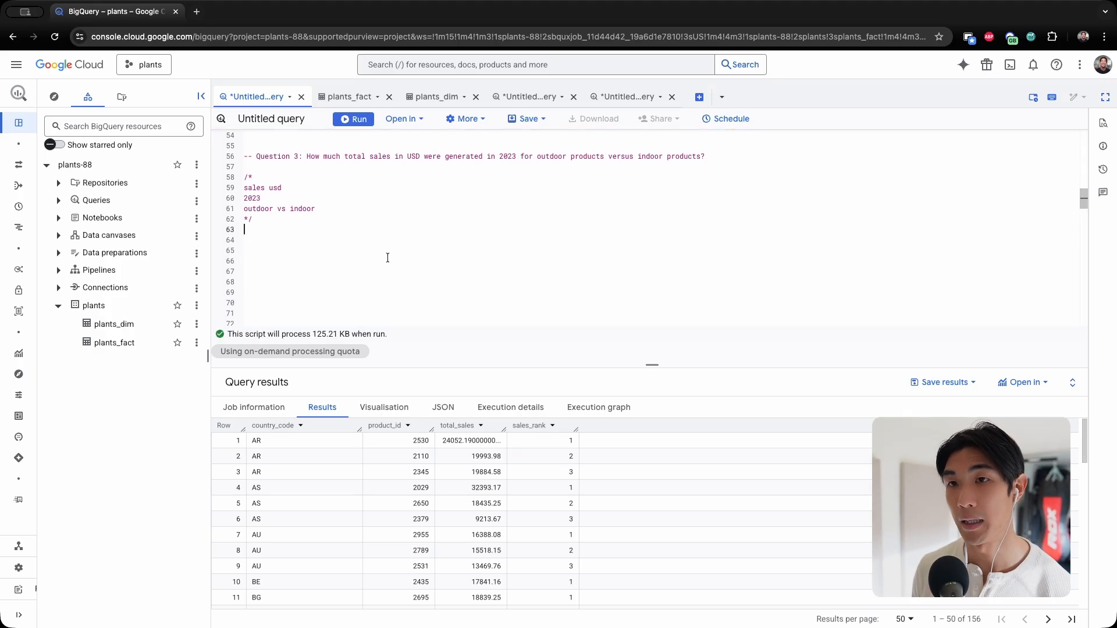
# - Start the Question 3 query with SELECT and FROM lines
pyautogui.write('SELEC')
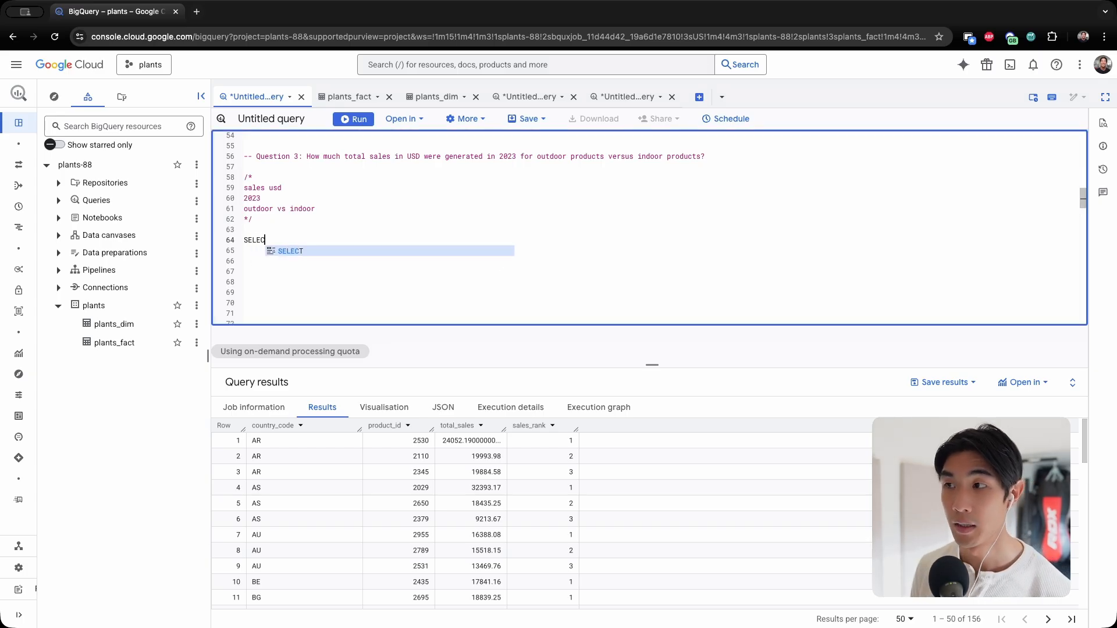
pyautogui.press('Enter')
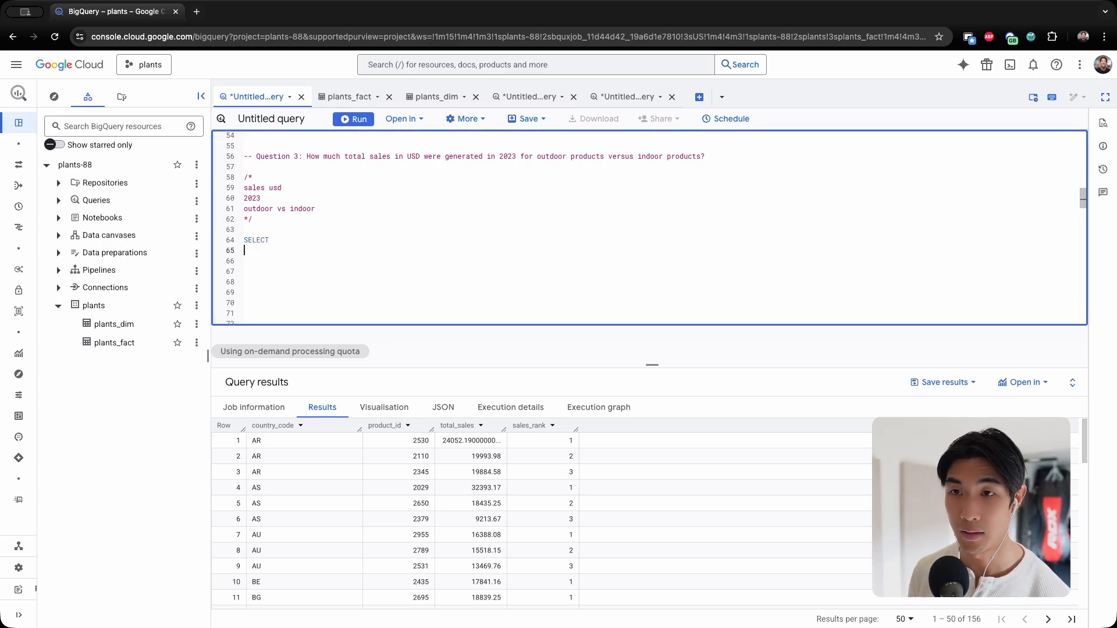
pyautogui.write('FROM')
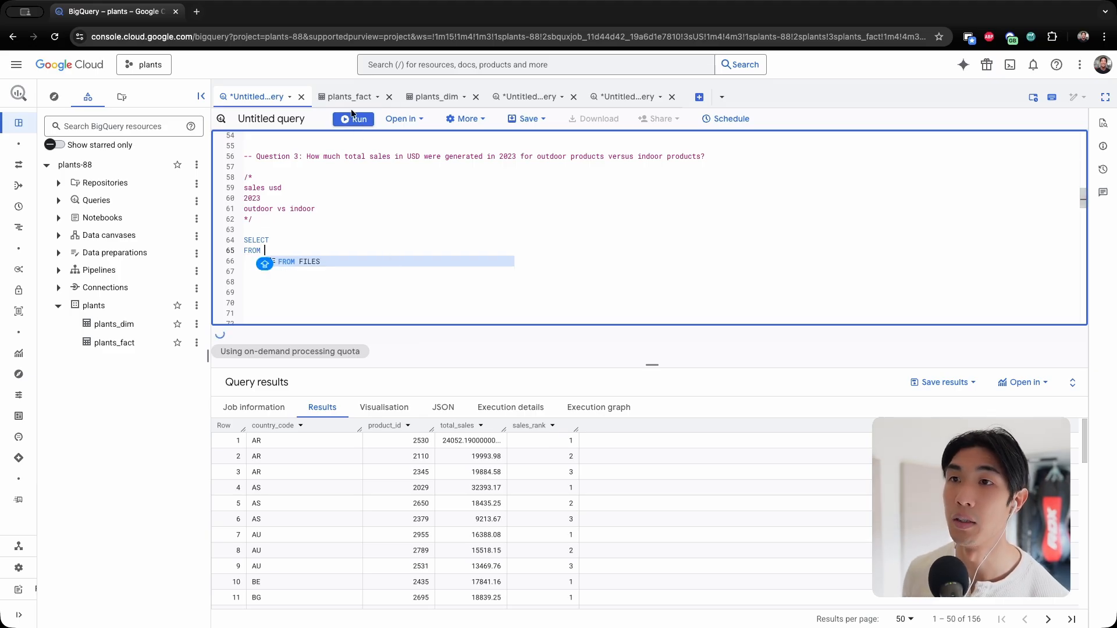
# - Review the plants_dim schema and its preview query results
pyautogui.click(434, 97)
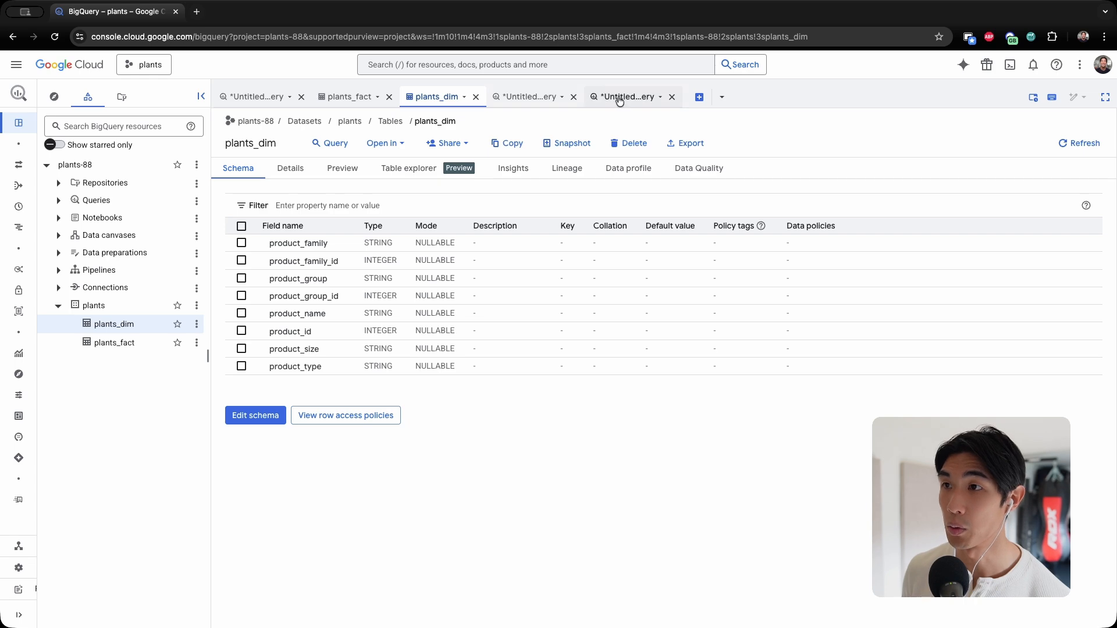
pyautogui.click(625, 97)
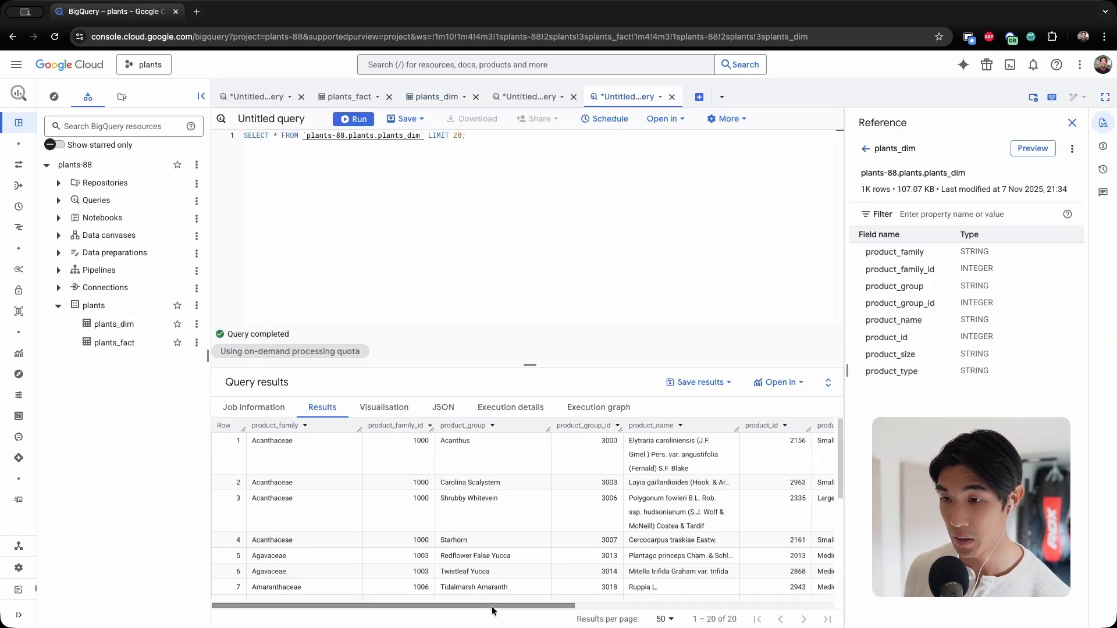
pyautogui.hscroll(3)
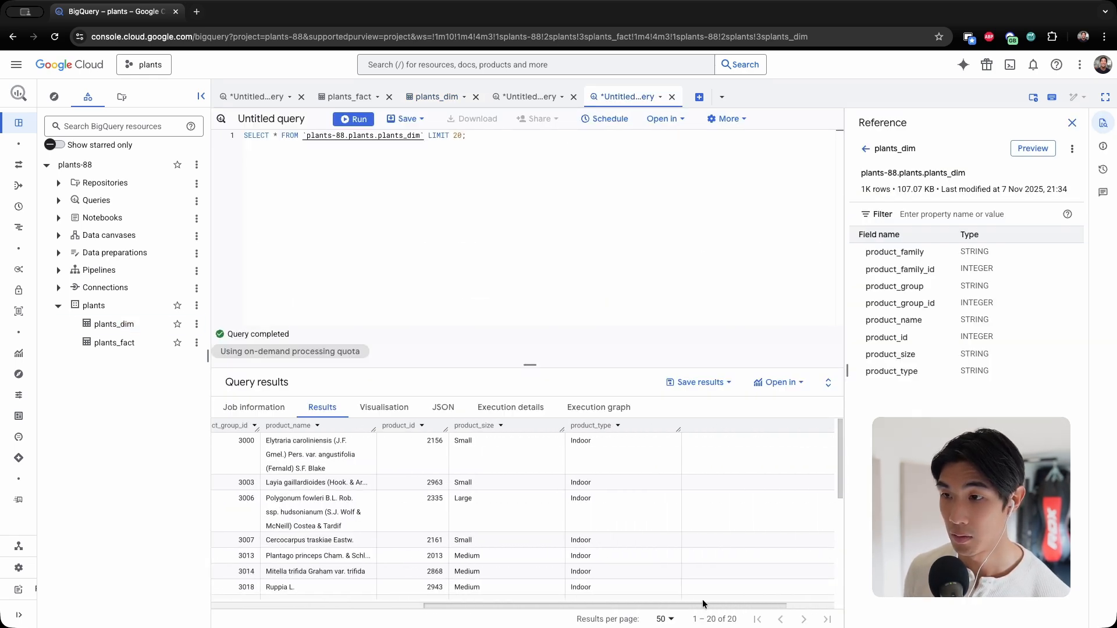
pyautogui.scroll(-3)
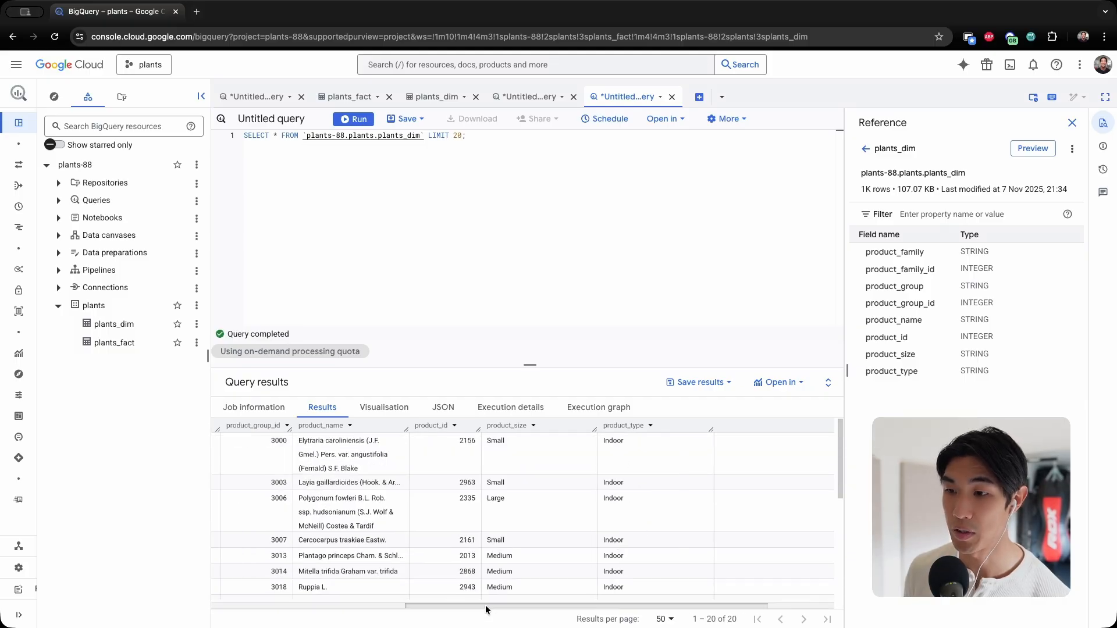
pyautogui.hscroll(-3)
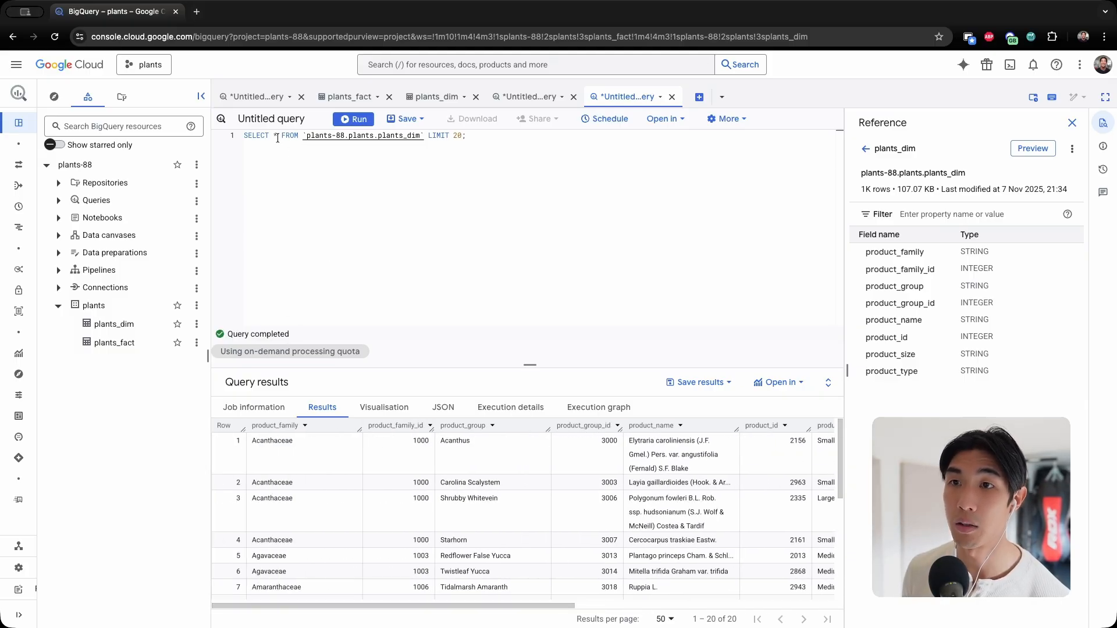
# - Run SELECT DISTINCT product_type on plants_dim, returning Indoor, Landscape and Outdoor
pyautogui.write('DISTINC')
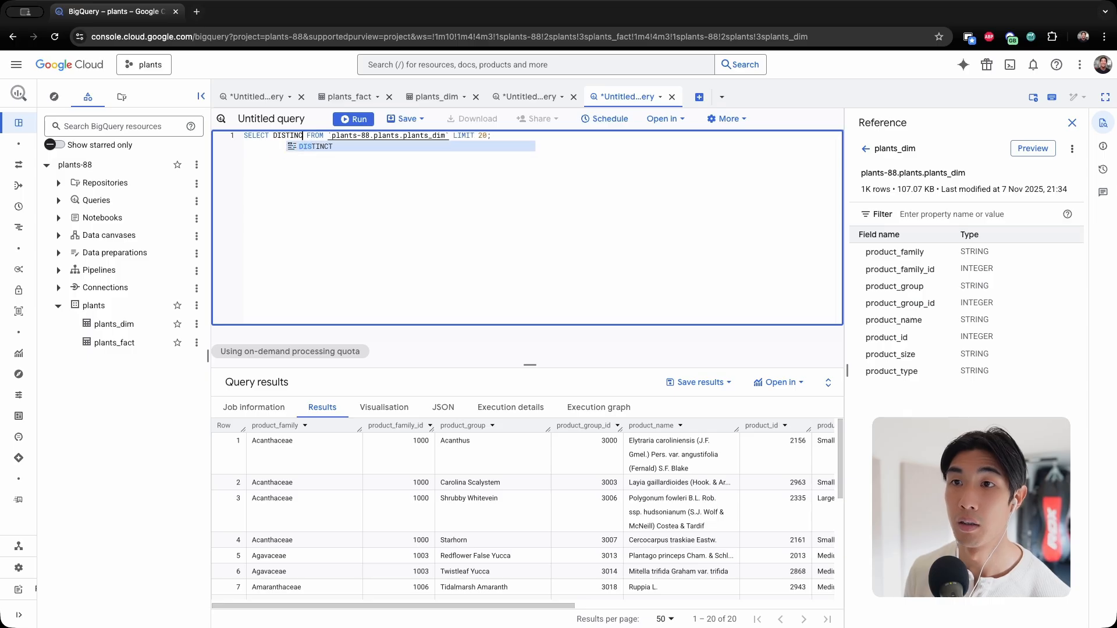
pyautogui.write('produc')
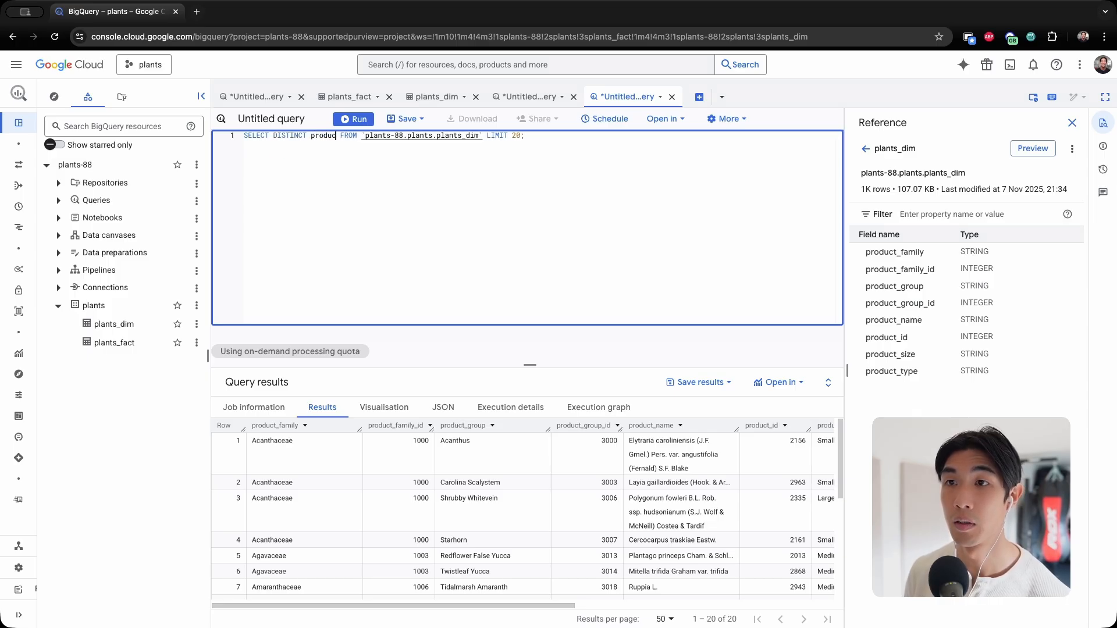
pyautogui.write('t_type')
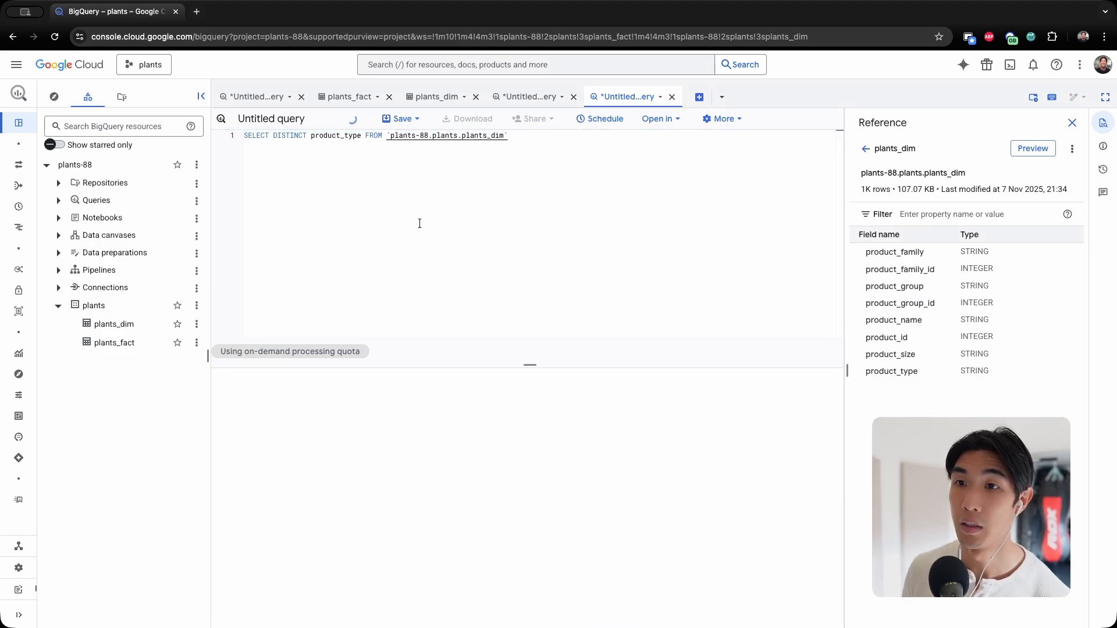
pyautogui.click(353, 118)
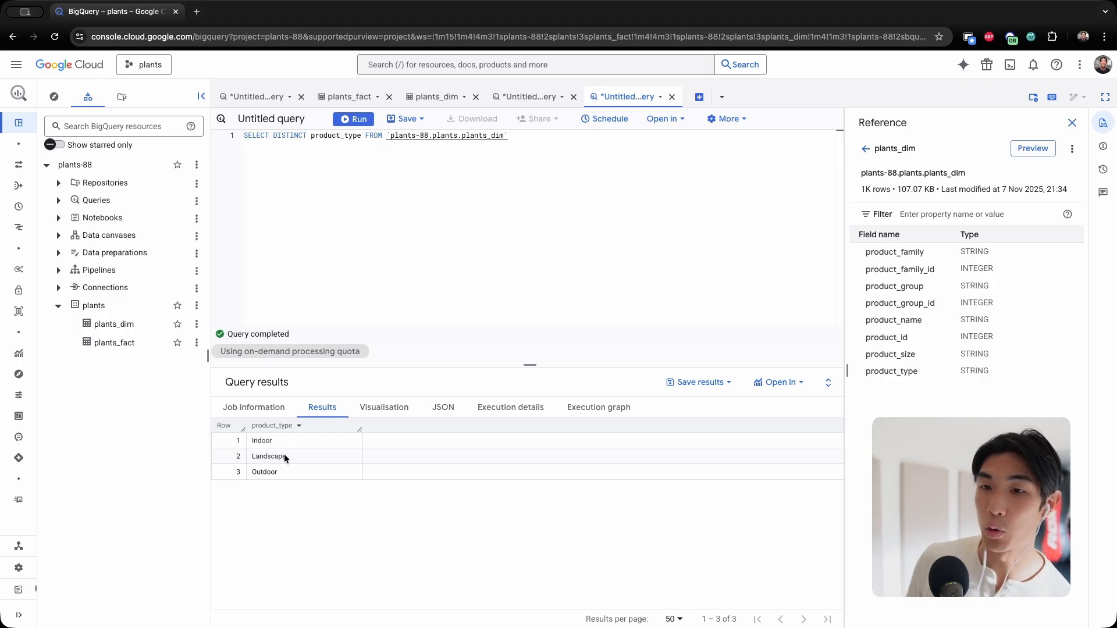
pyautogui.moveTo(261, 100)
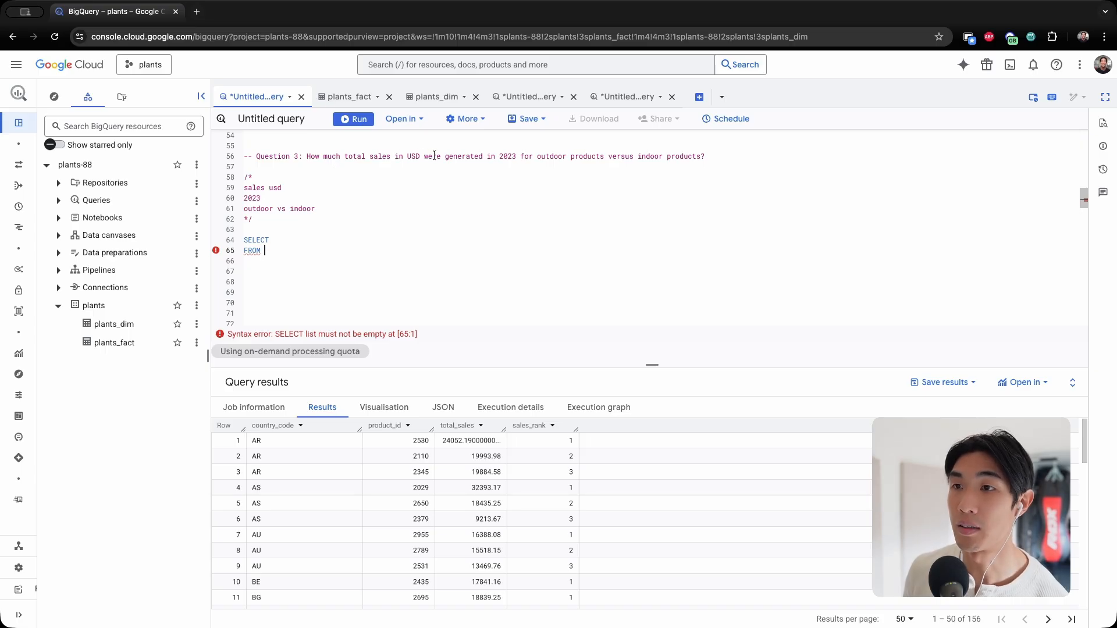
pyautogui.moveTo(614, 160)
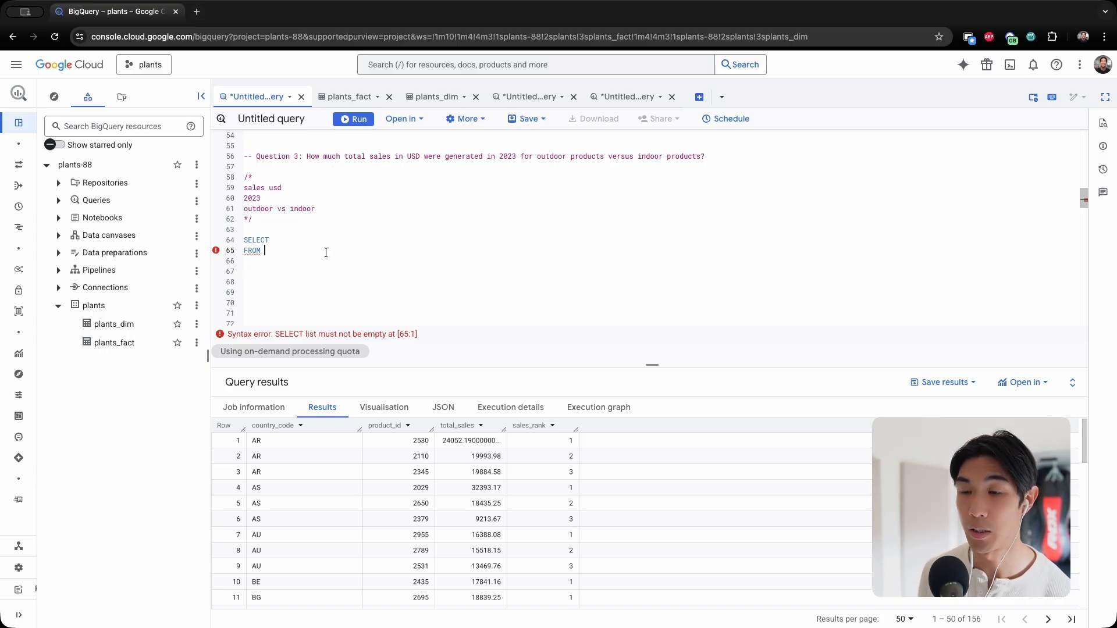
# - Write FROM plants.plants_fact f JOIN plants.plants_dim d ON f.product_id = d.product_id
pyautogui.write('plants.plants_fact as f')
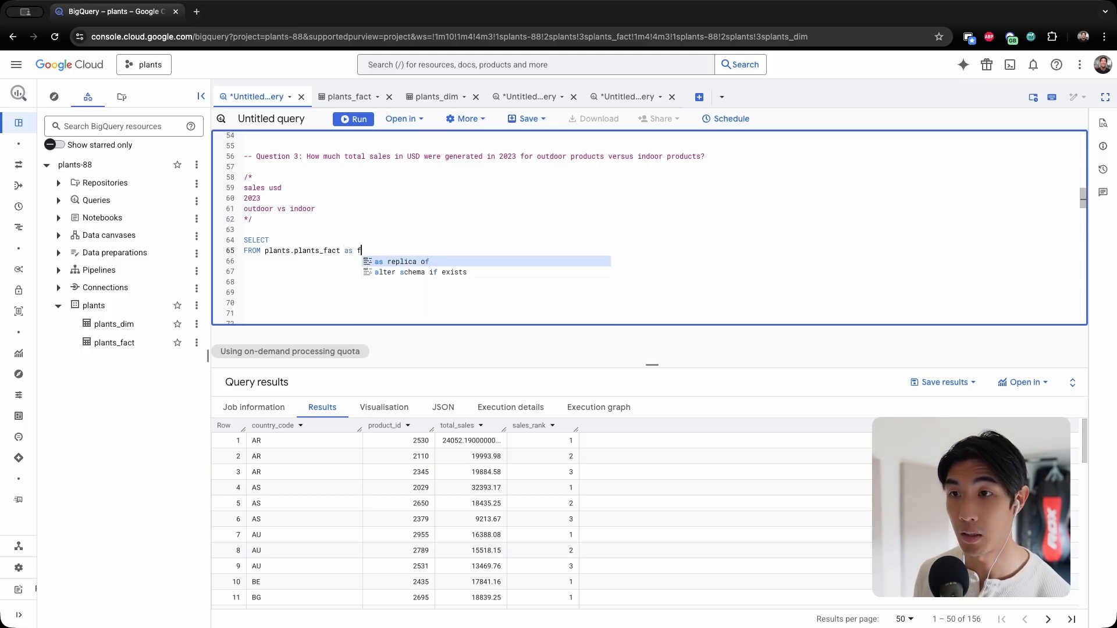
pyautogui.write('" "')
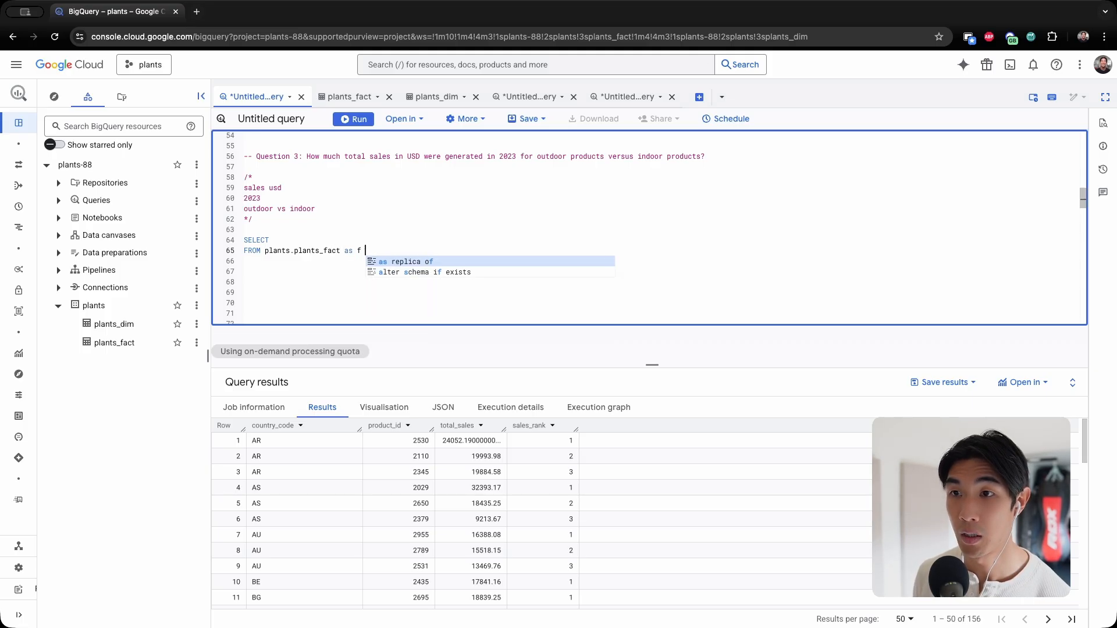
pyautogui.write('ep')
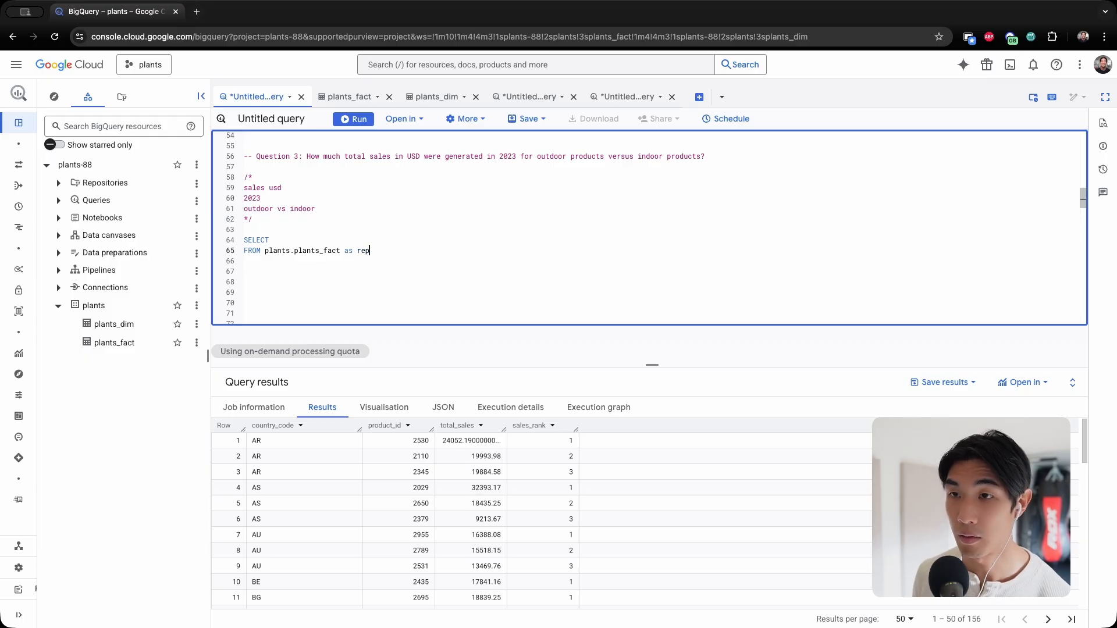
pyautogui.write('f')
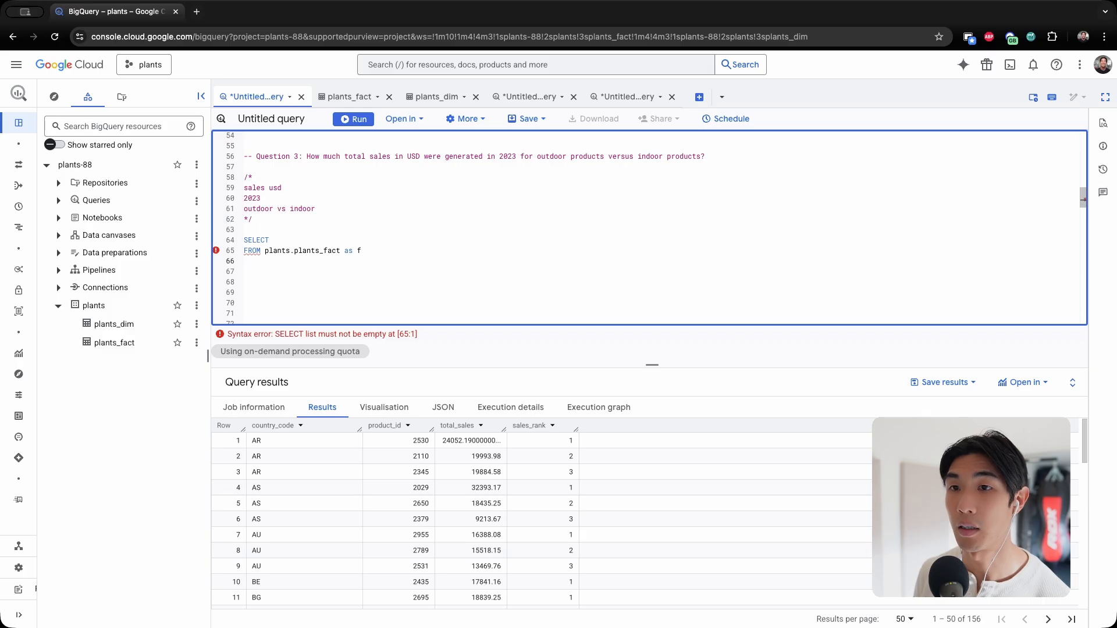
pyautogui.write('JOIN plants')
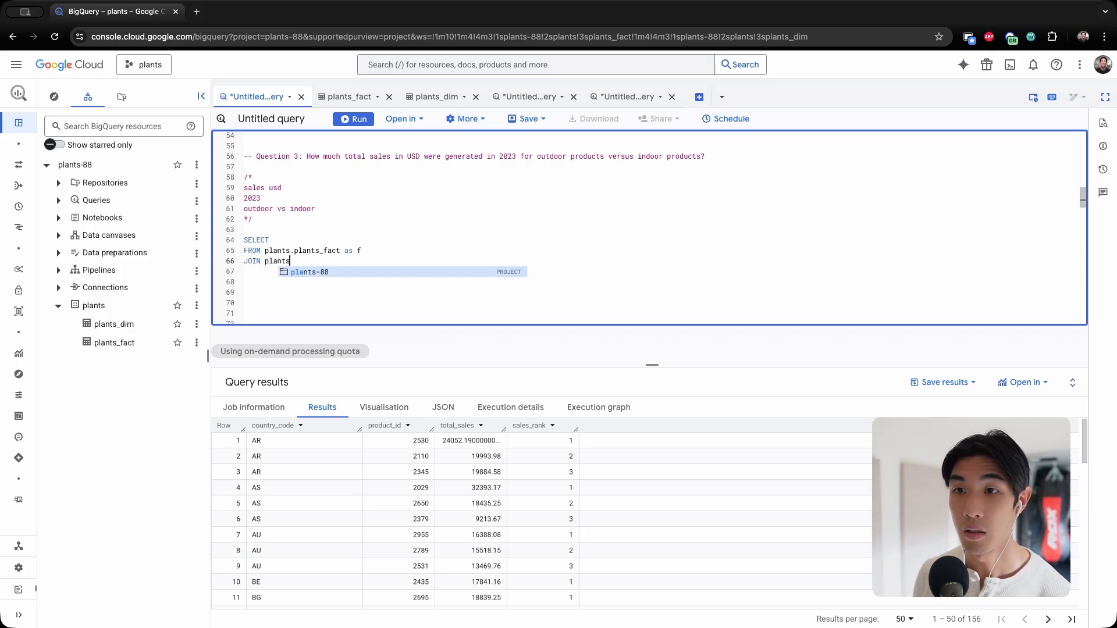
pyautogui.write('.plants_dim as d')
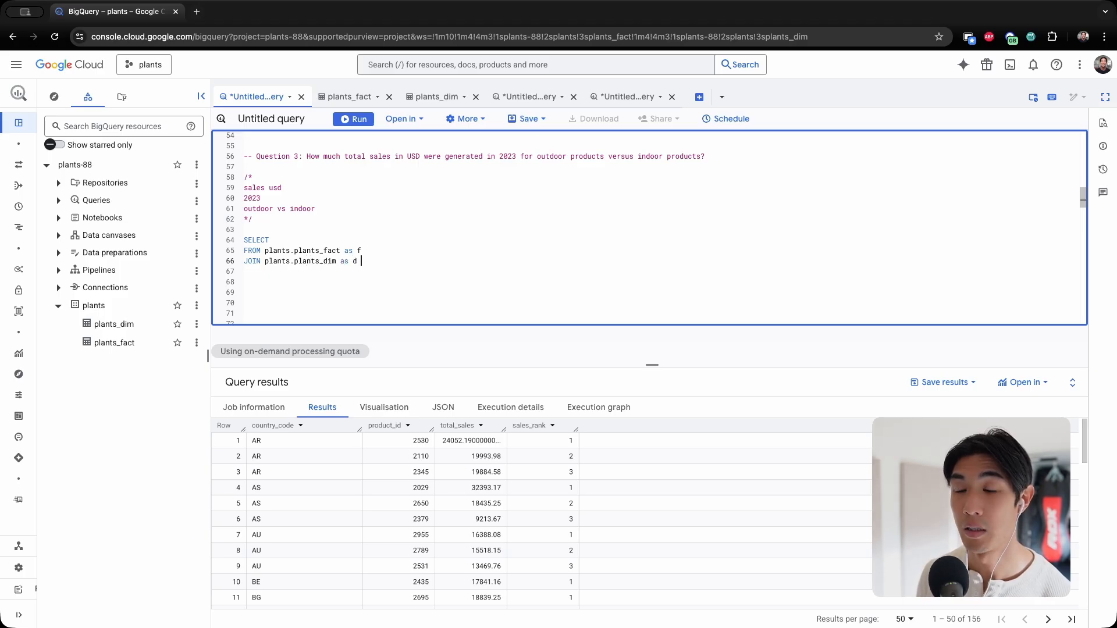
pyautogui.write('ON f.product_id')
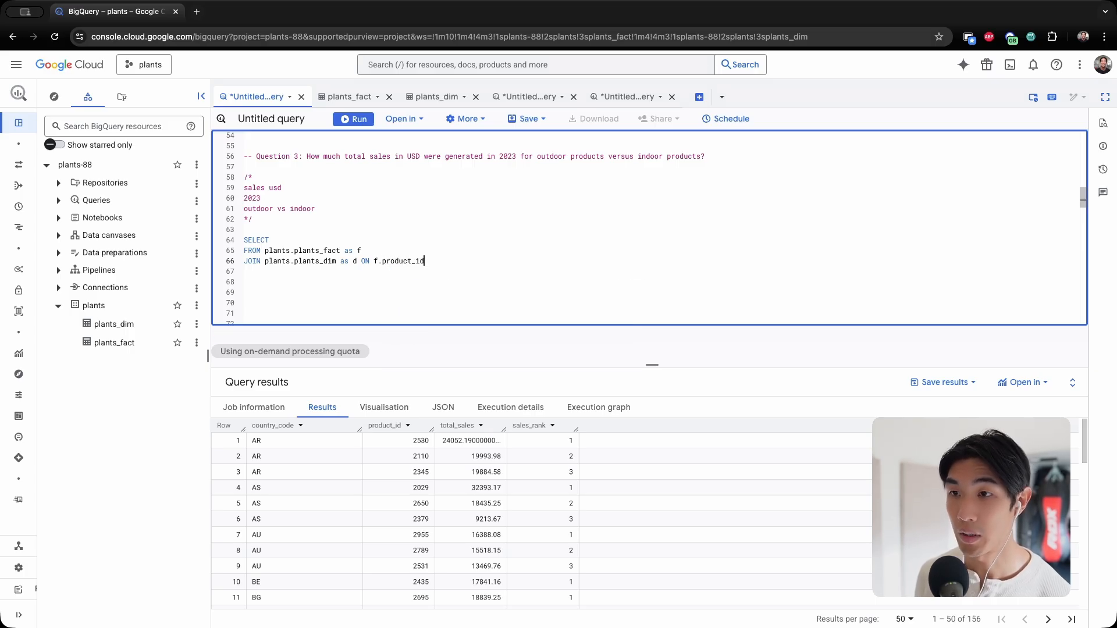
pyautogui.write('= d.product_id')
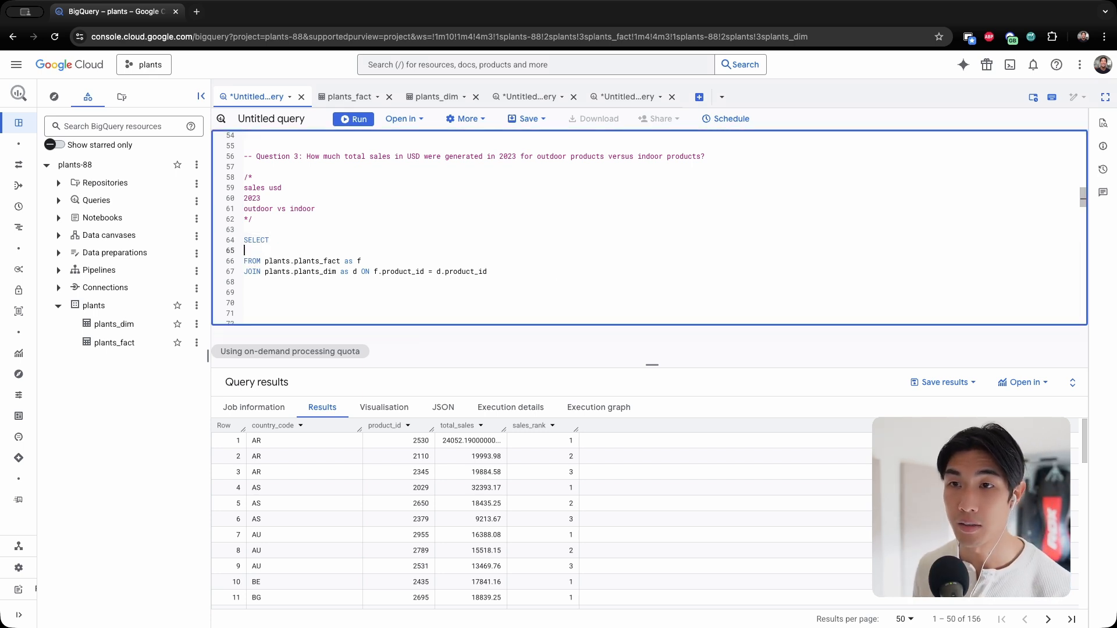
# - Write SUM(CASE WHEN d.product_type = "Outdoor" as the first conditional sales column
pyautogui.write('SUM')
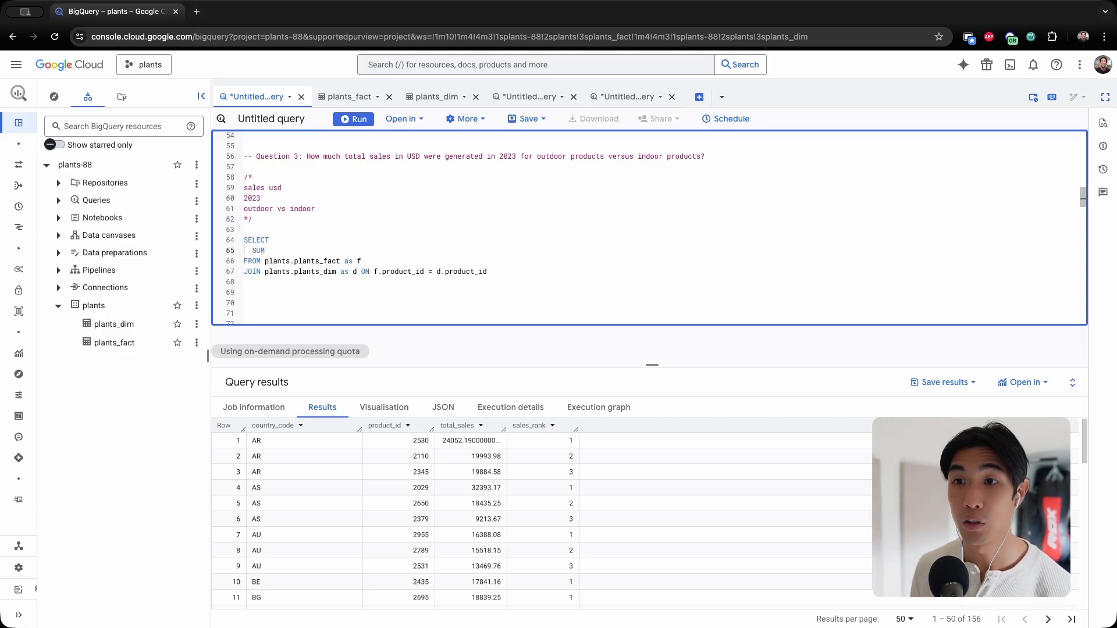
pyautogui.write('(CASE WHEN d')
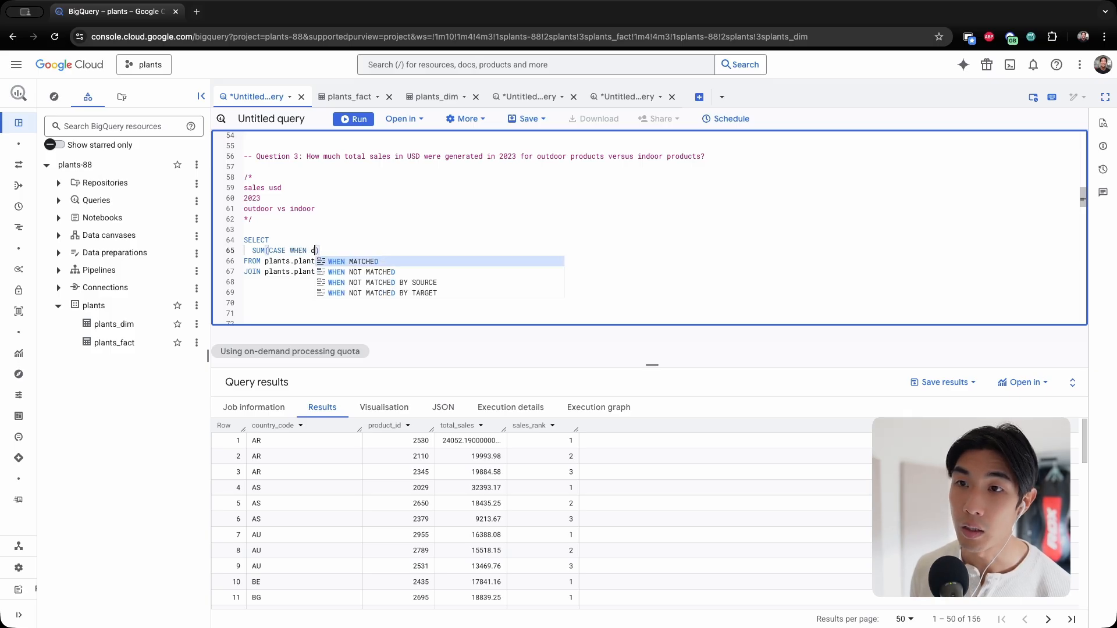
pyautogui.write('d.p')
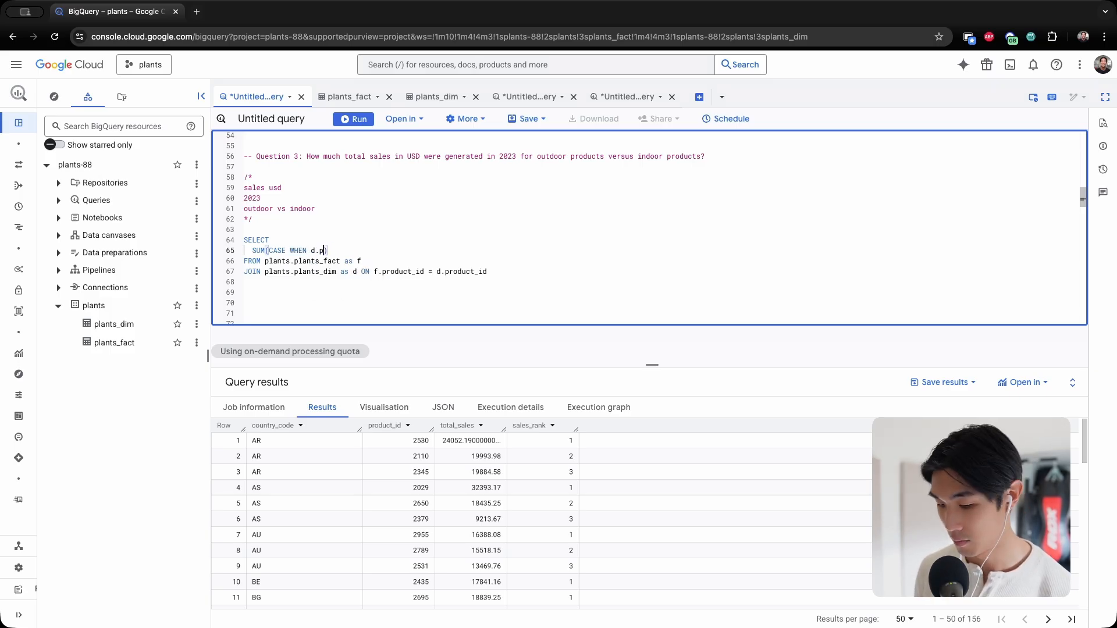
pyautogui.write('roduct')
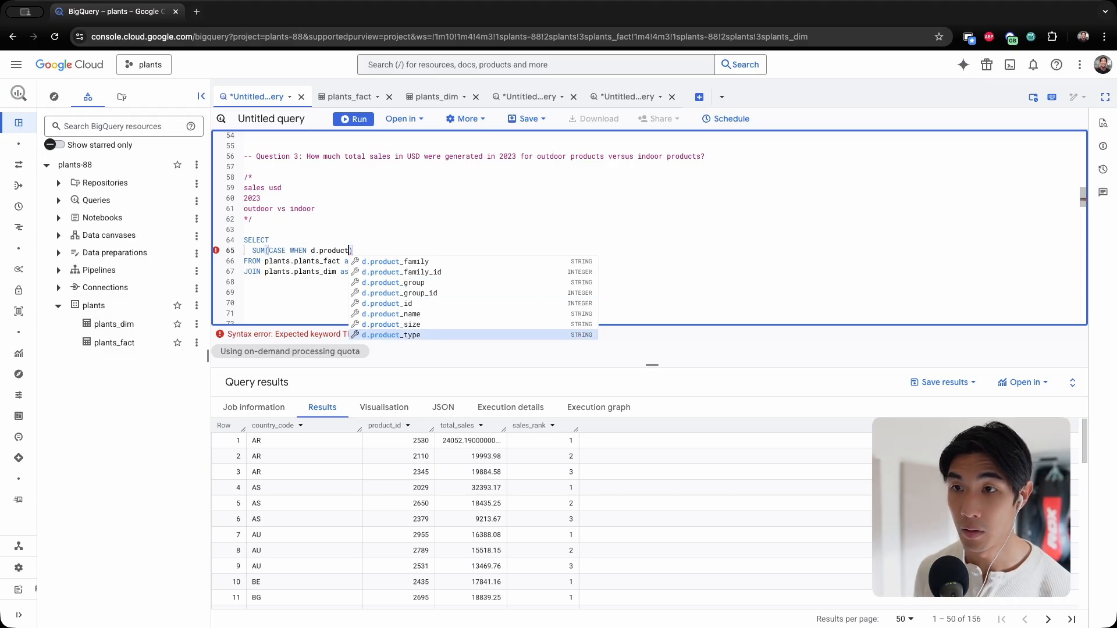
pyautogui.write('_type =')
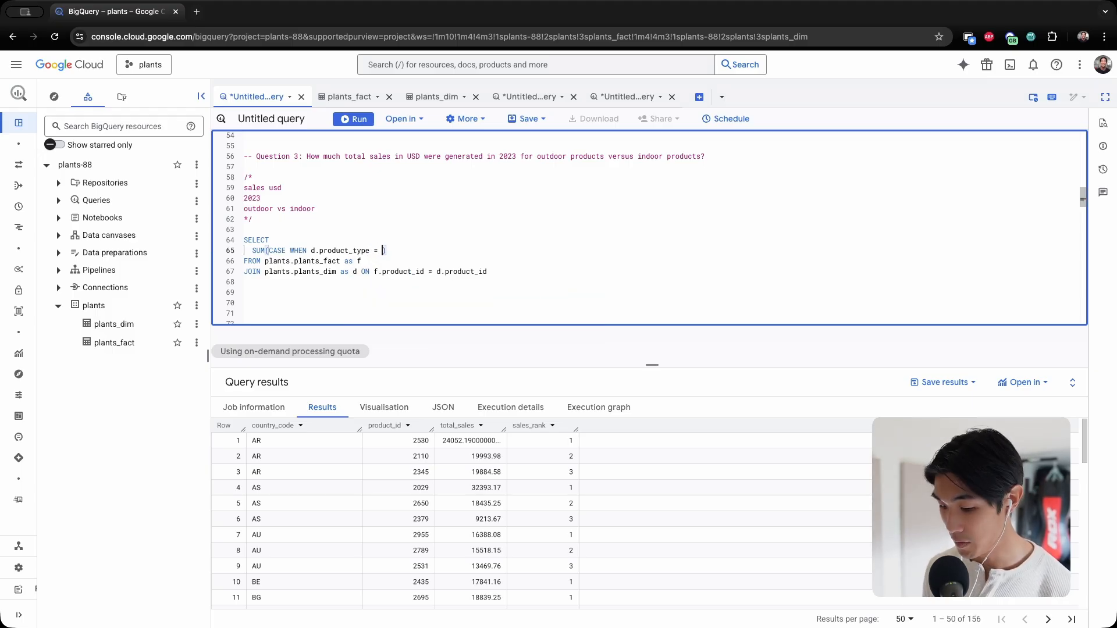
pyautogui.write('""')
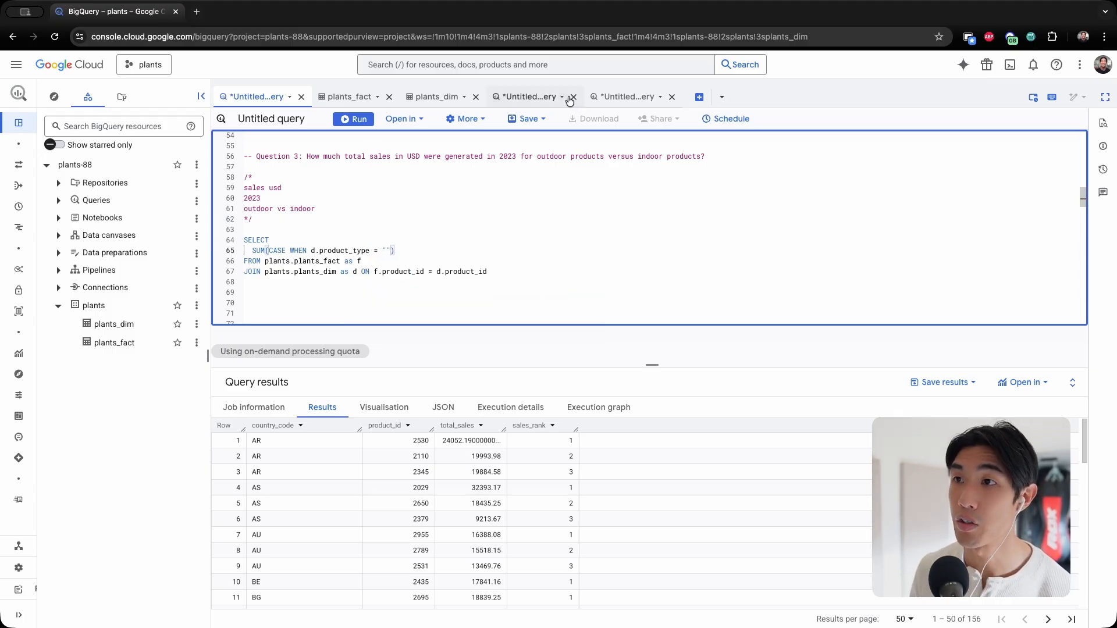
pyautogui.click(626, 97)
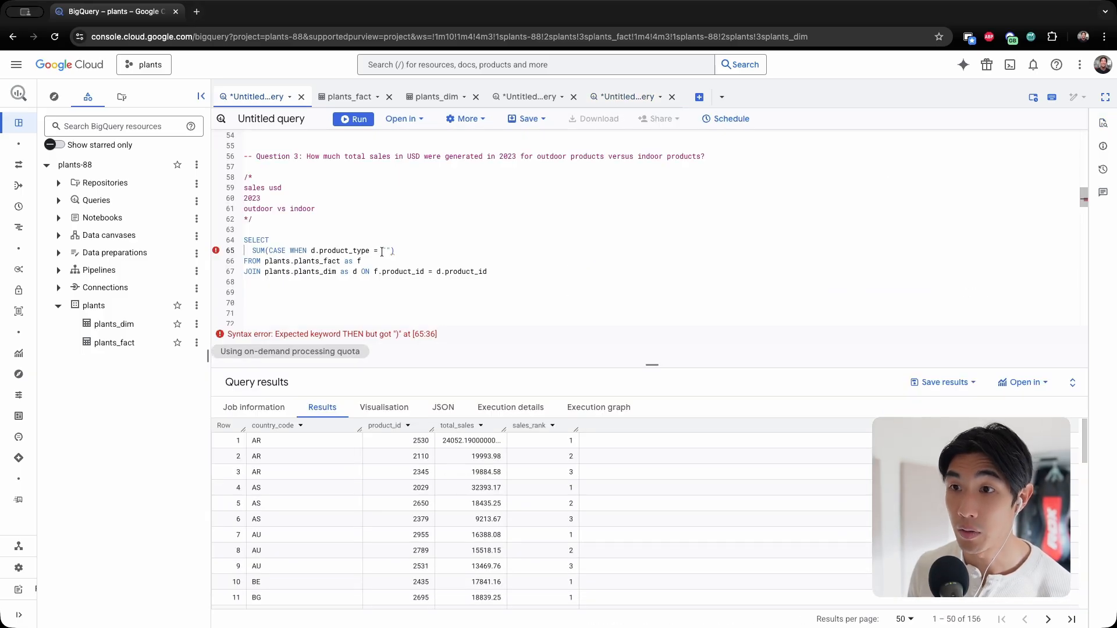
pyautogui.write('Outdoor')
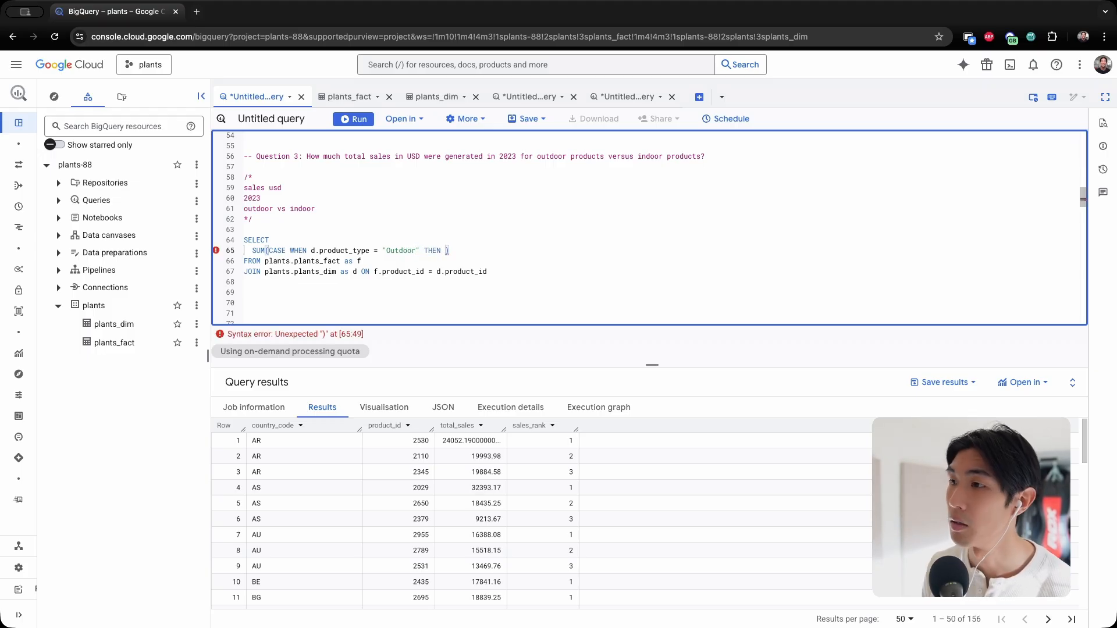
# - Finish THEN f.sales_usd ELSE 0 END as outdoor_sales_2023 and rename the copied alias to indoor_sales_2023
pyautogui.write('F')
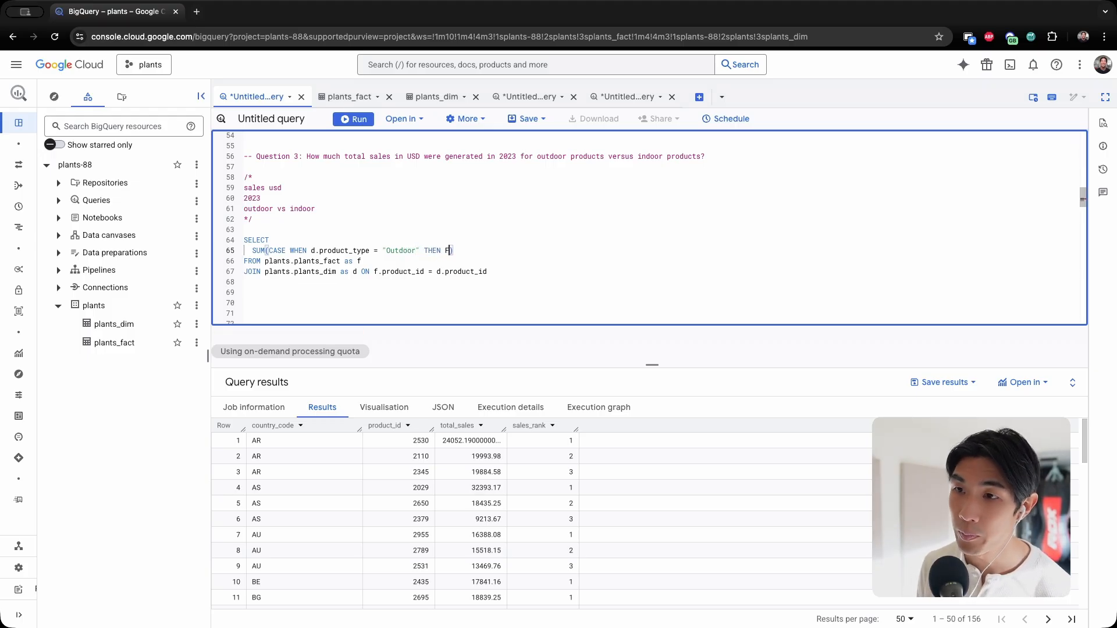
pyautogui.write('.sales_usd')
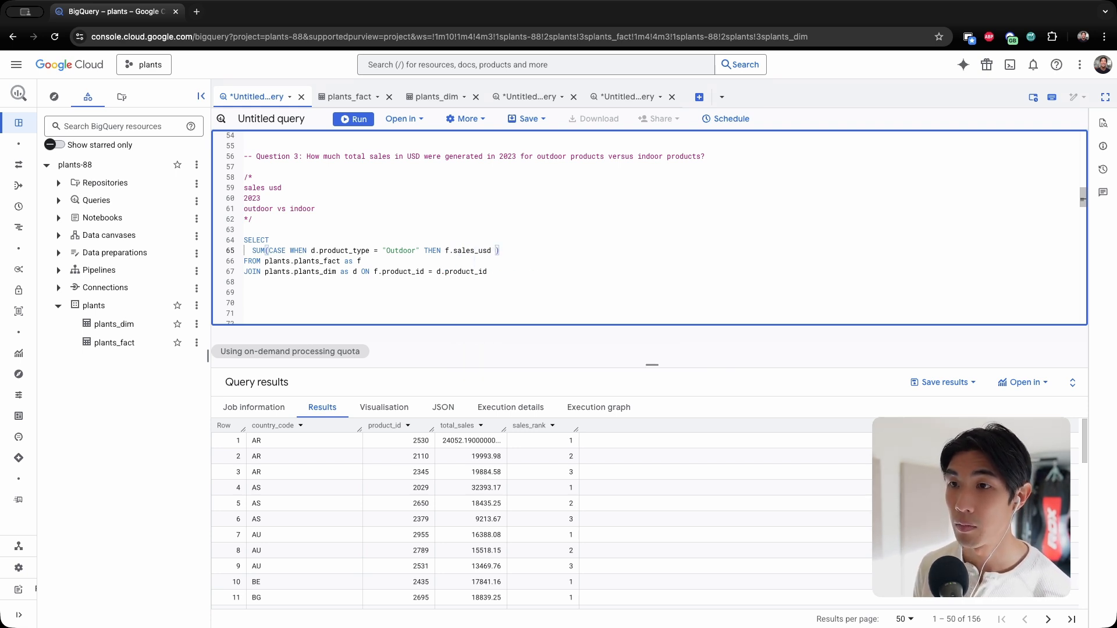
pyautogui.write('ELSE 0 END')
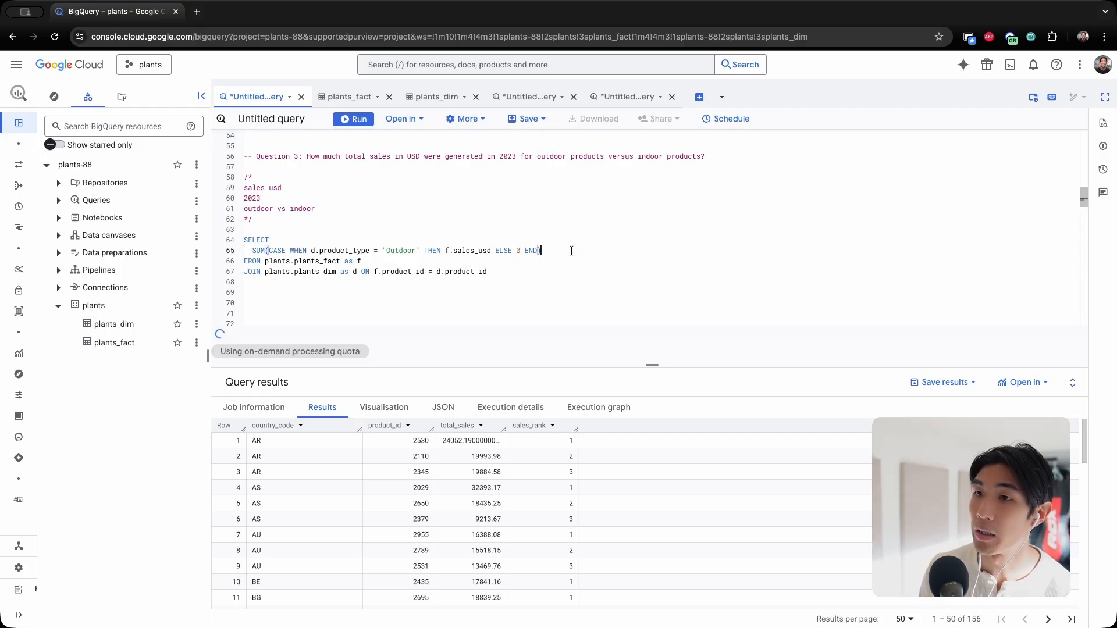
pyautogui.write('as')
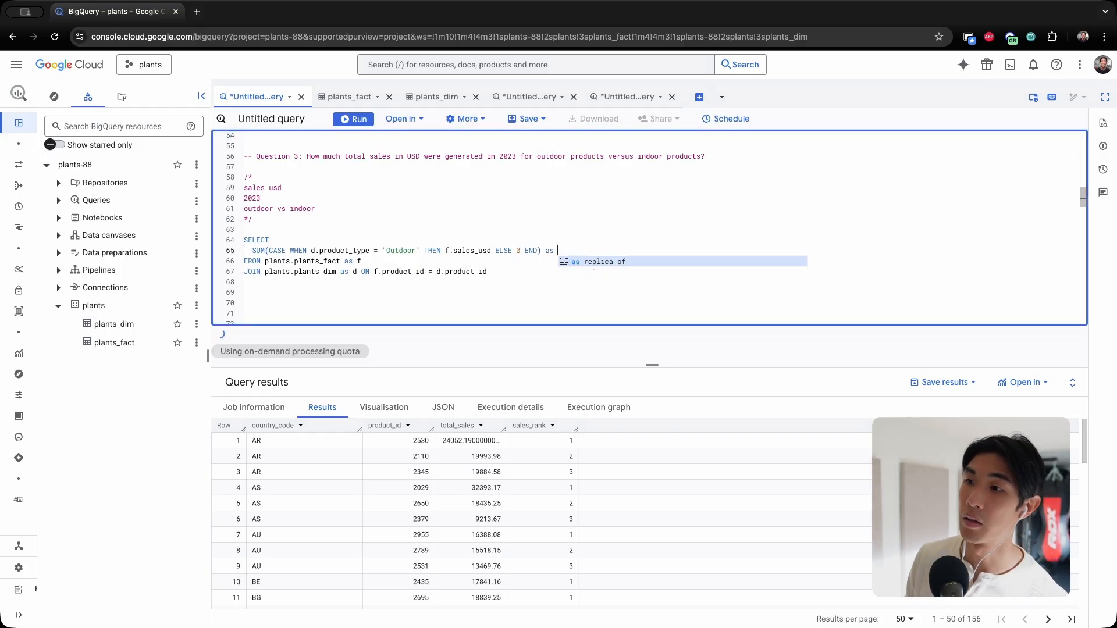
pyautogui.write('outdoor_sales_2023,')
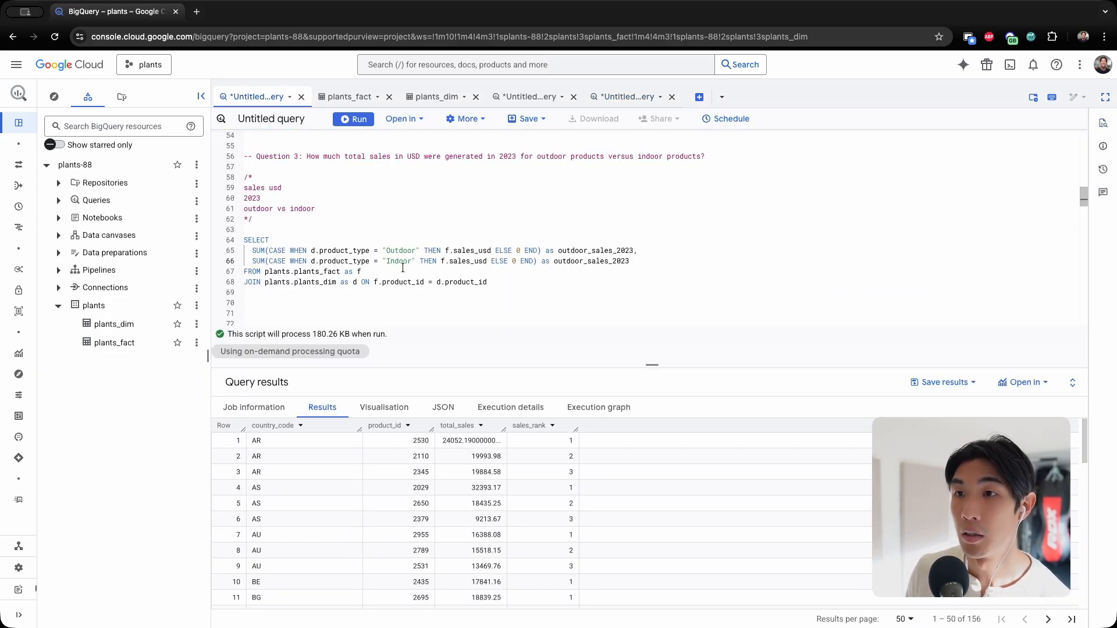
pyautogui.doubleClick(398, 261)
pyautogui.write('in')
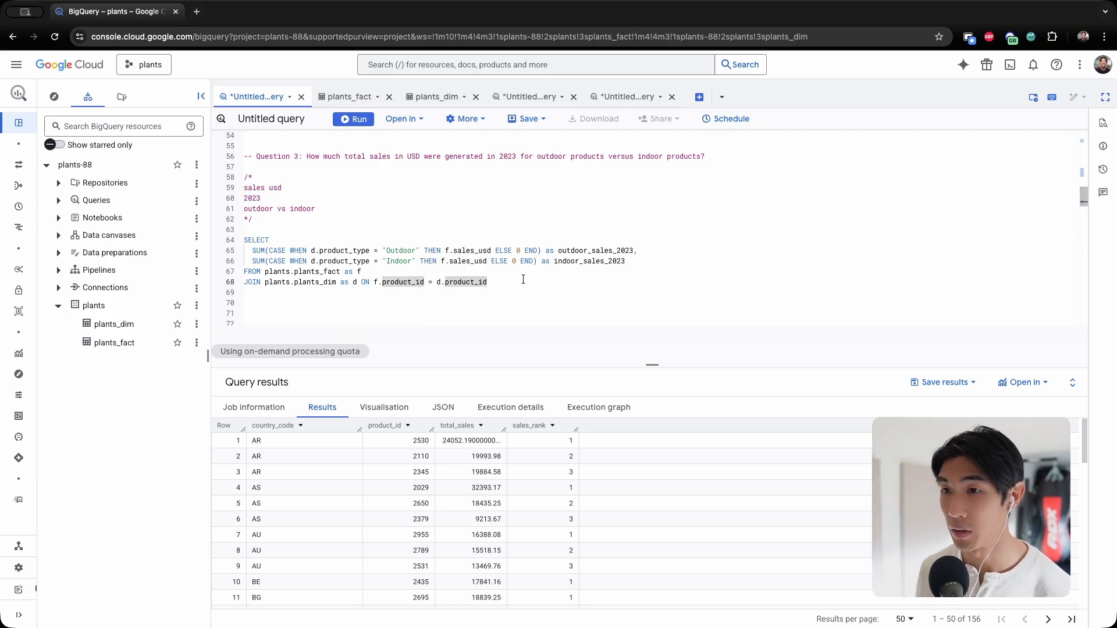
# - Filter WHERE EXTRACT(YEAR from date) = 2023, checking plants_fact's date column name, and run the query
pyautogui.write('WHERE')
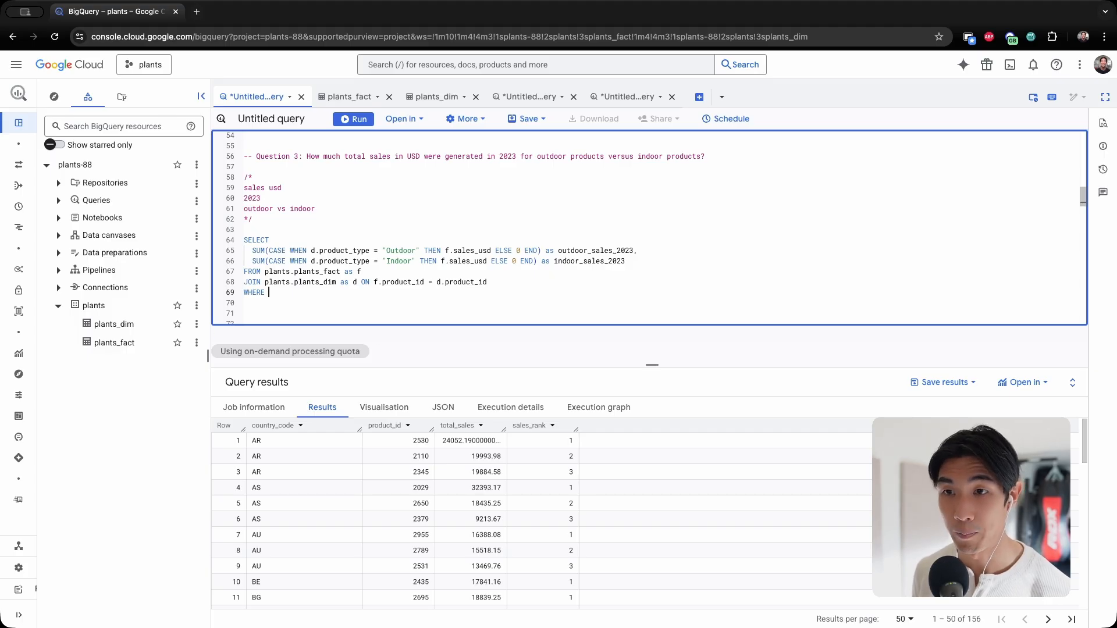
pyautogui.write('EXTRACT')
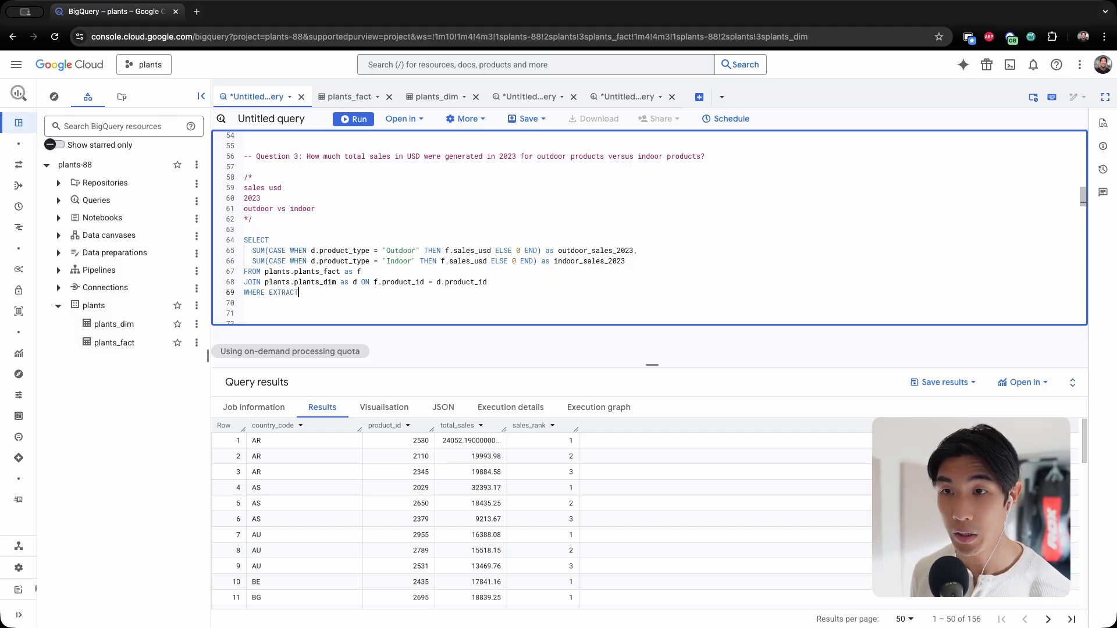
pyautogui.write('()')
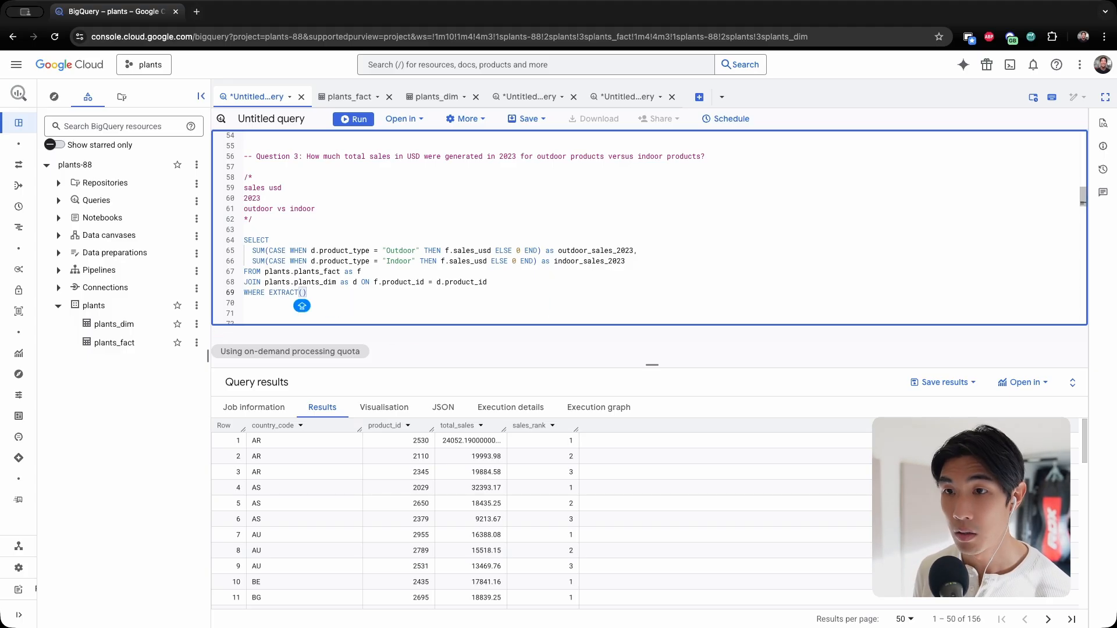
pyautogui.write('YEAR from')
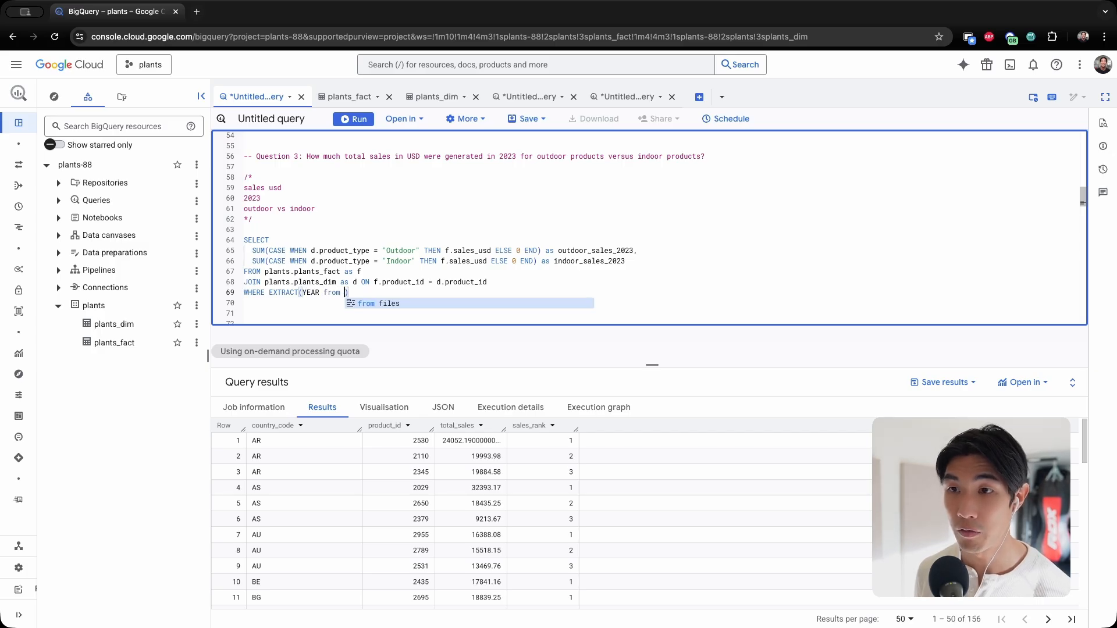
pyautogui.click(349, 97)
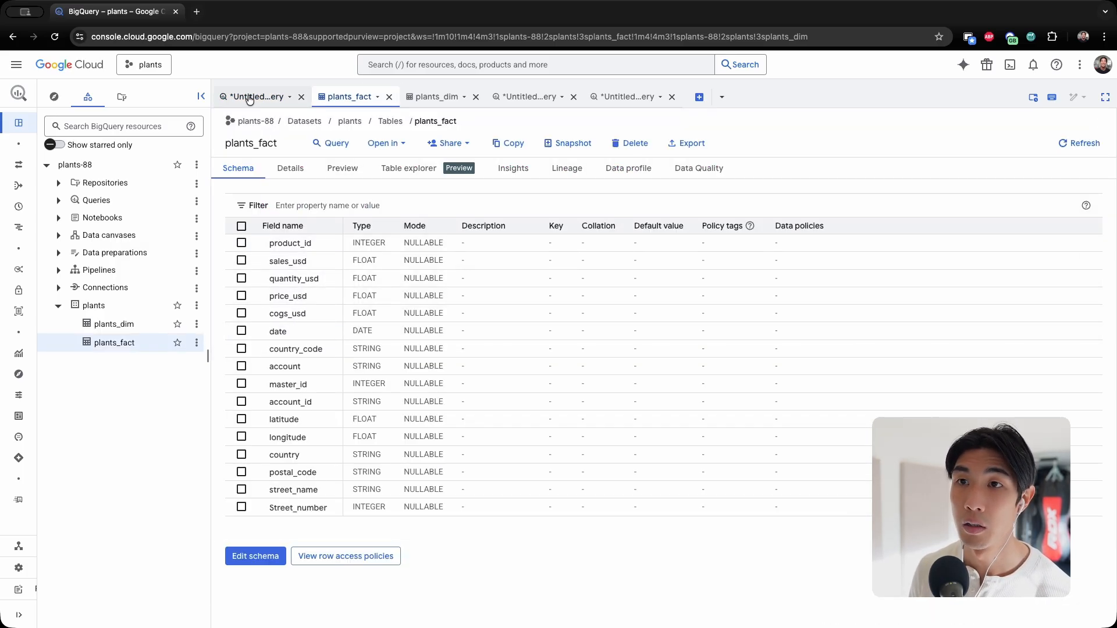
pyautogui.click(256, 96)
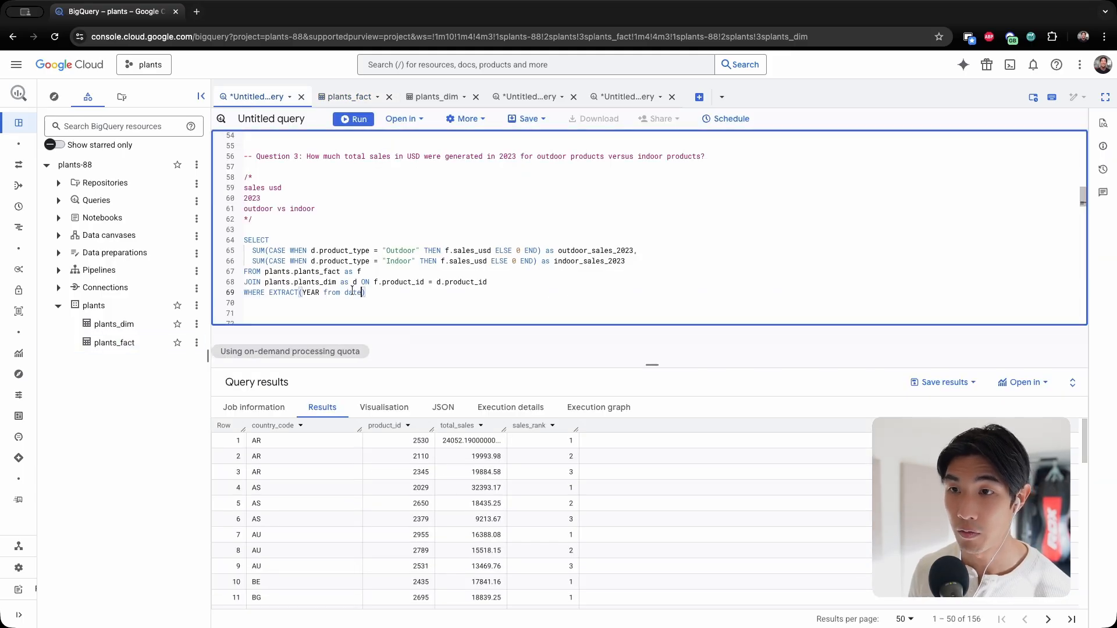
pyautogui.write('= 2023;')
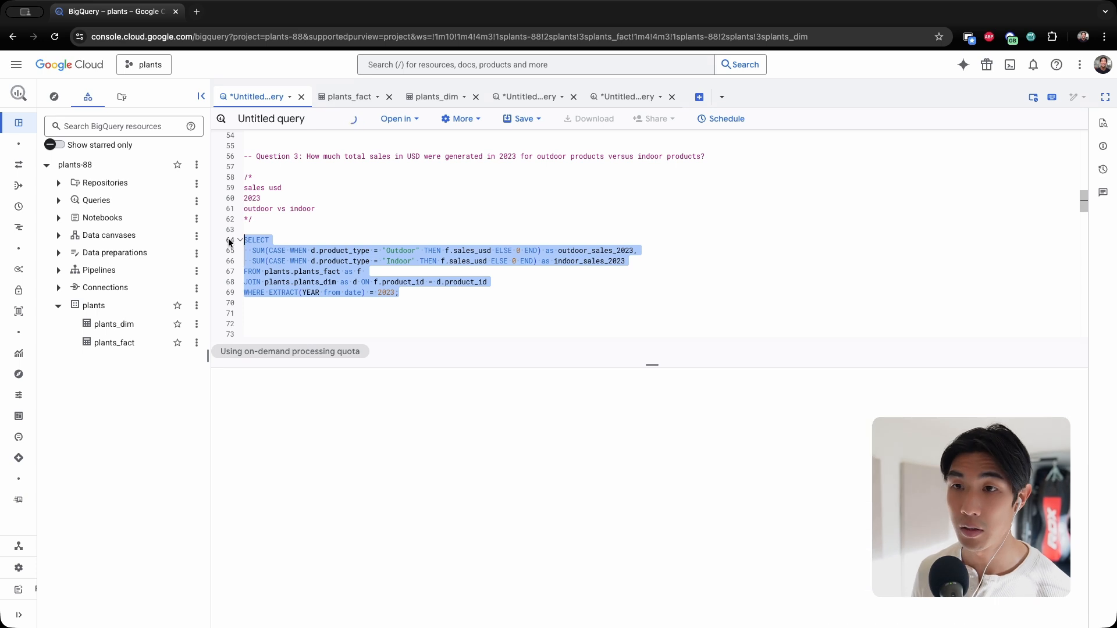
# - Run the query and view the one-row result: outdoor 4802359.22, indoor 4040779.00 USD
pyautogui.click(353, 119)
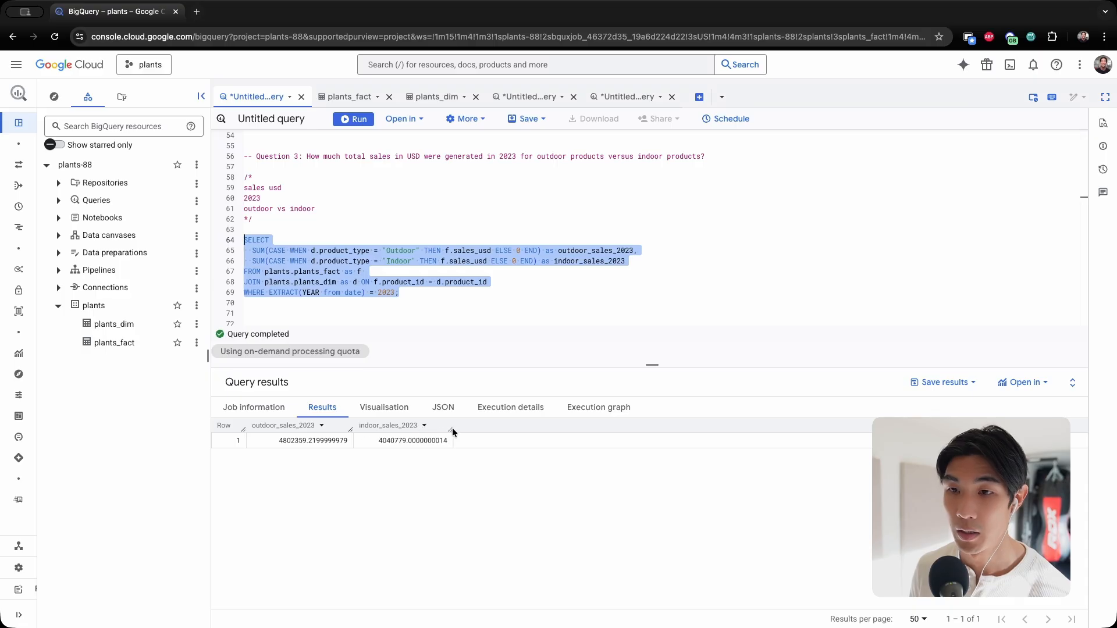
pyautogui.moveTo(398, 429)
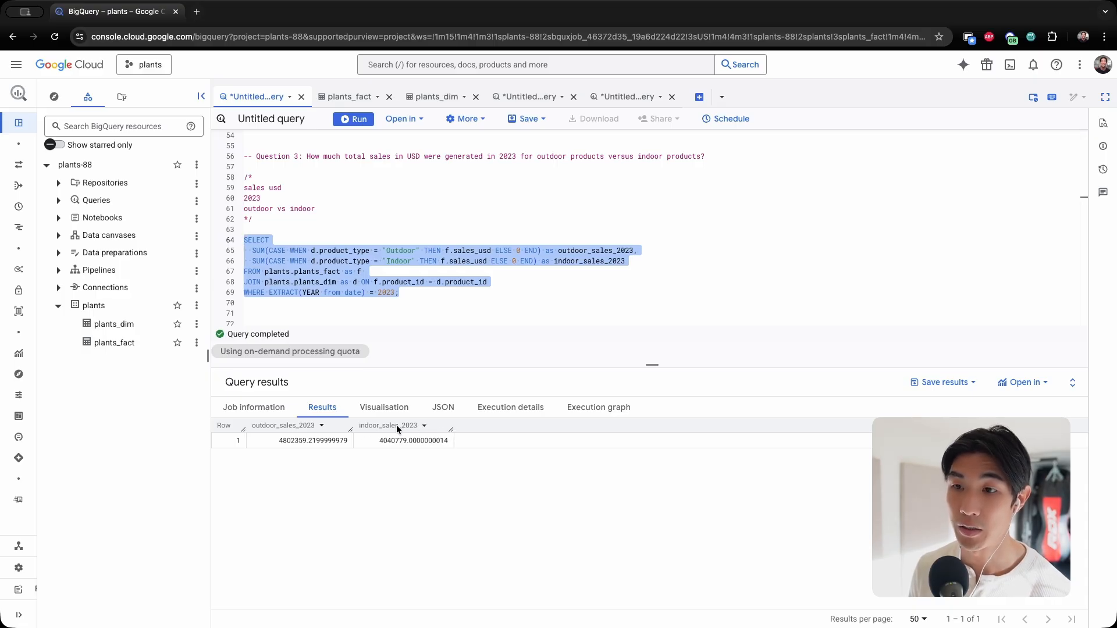